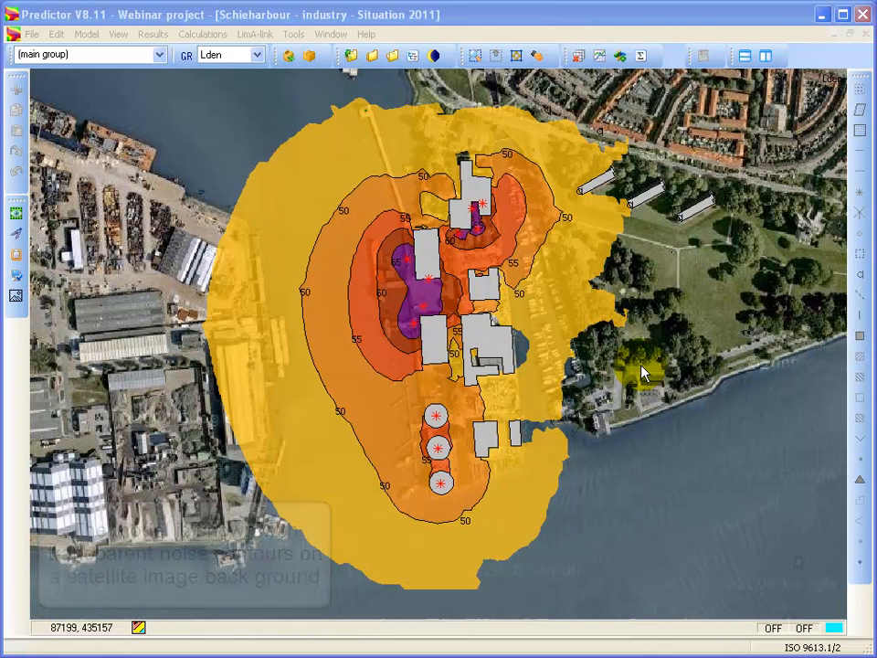
mouse_move(269, 66)
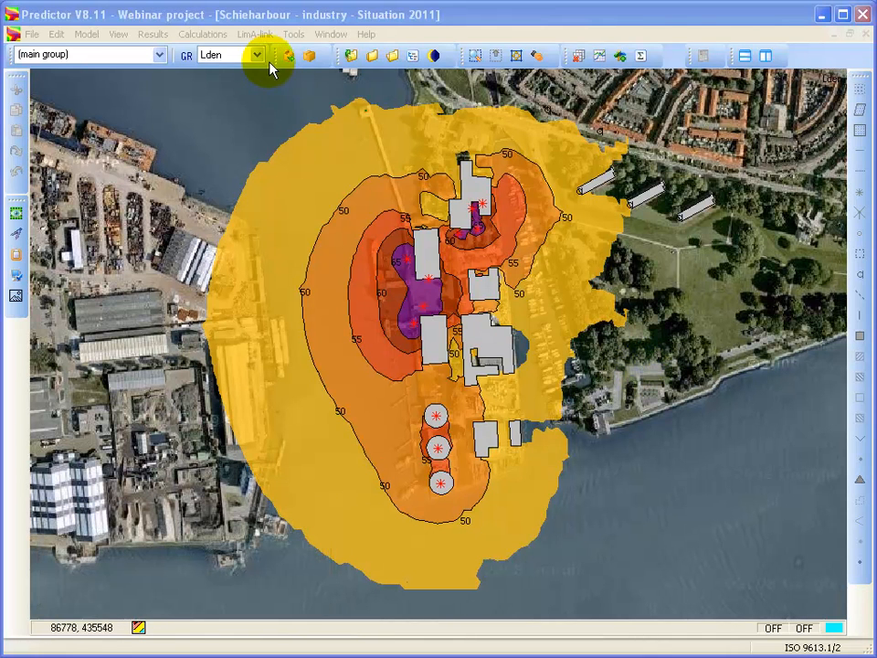
Show Day-period contours, then display them for Distribution center, Silos and Warehouse groups in turn
left_click(255, 55)
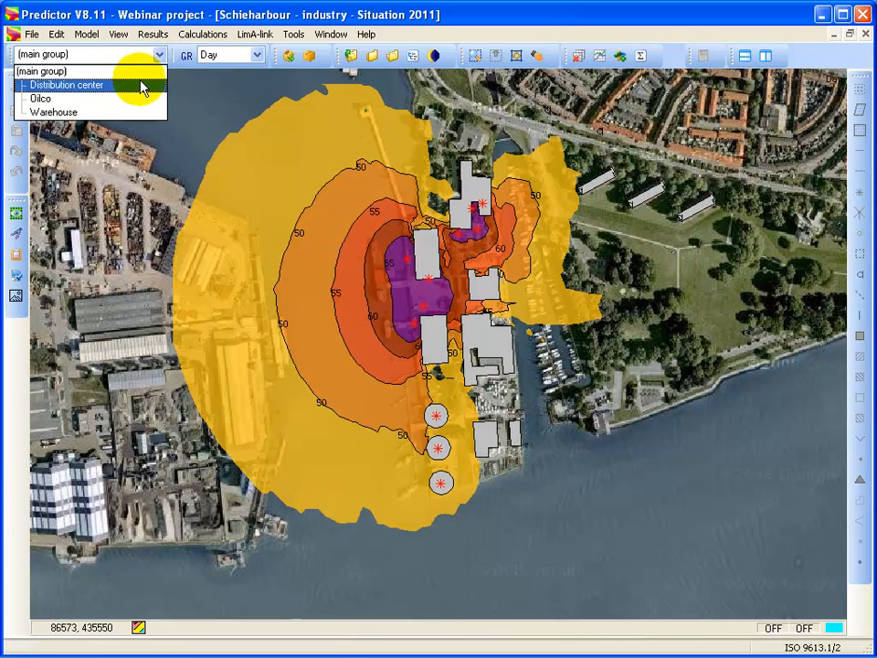
left_click(65, 84)
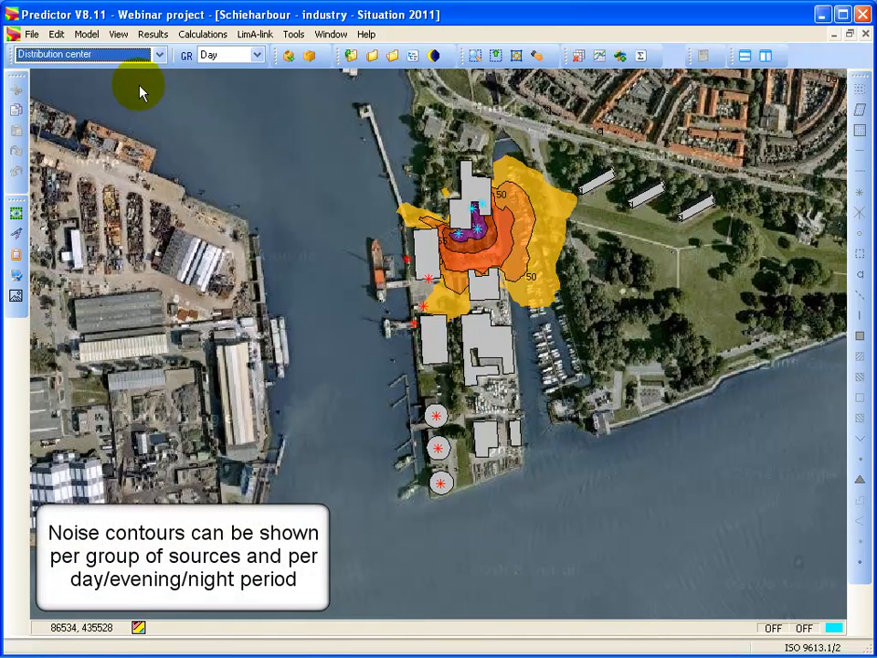
left_click(159, 55)
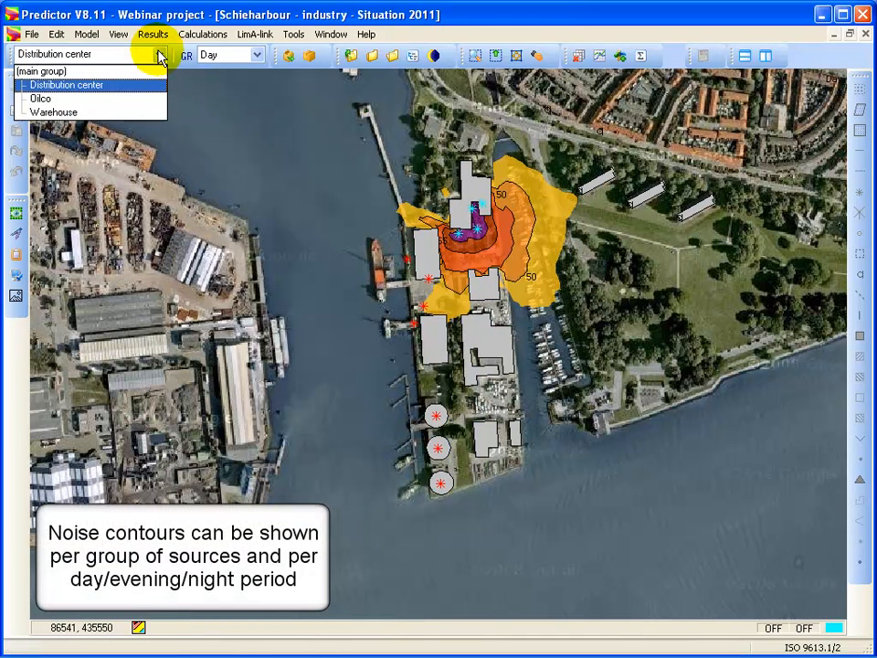
left_click(40, 99)
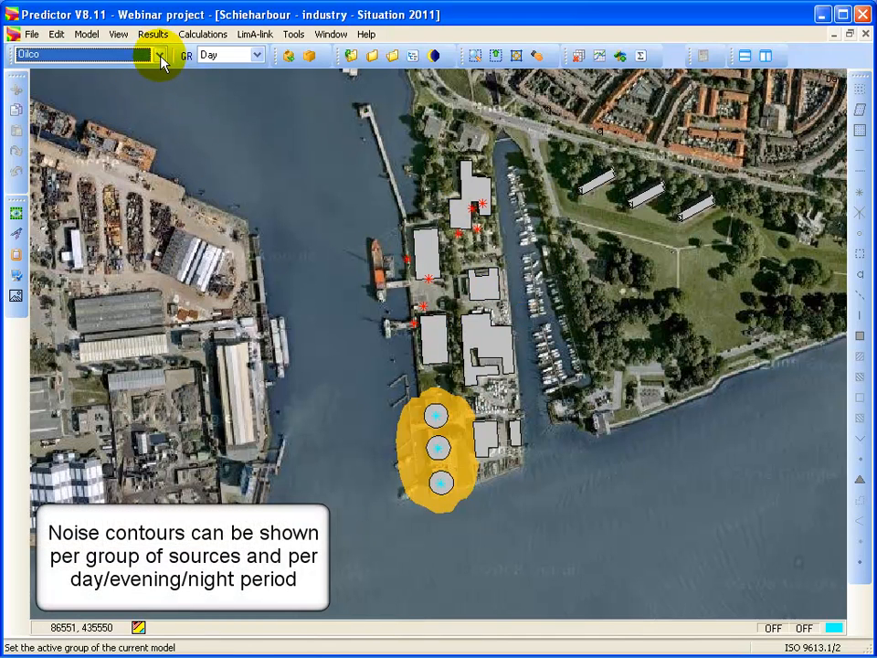
left_click(161, 55)
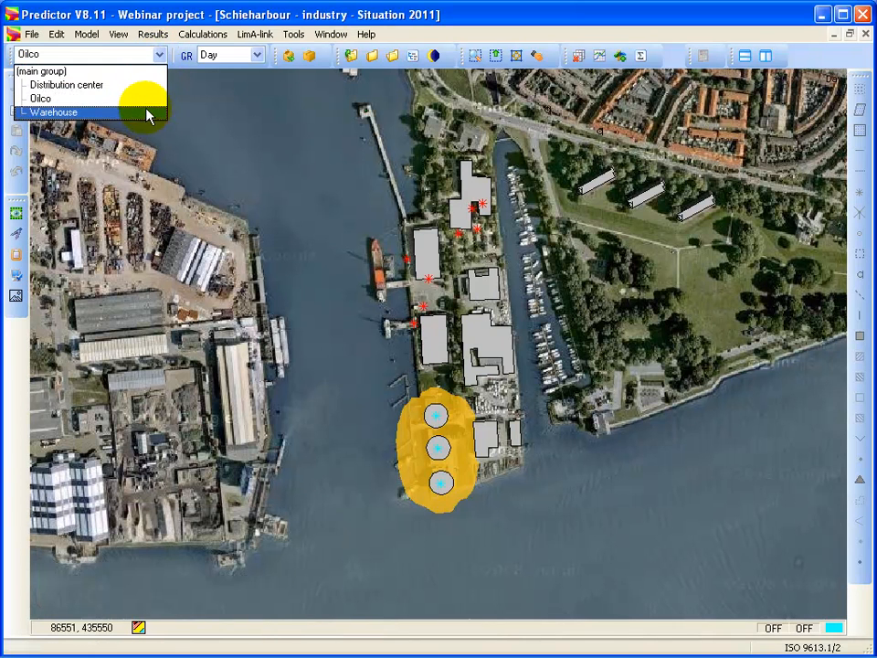
left_click(53, 112)
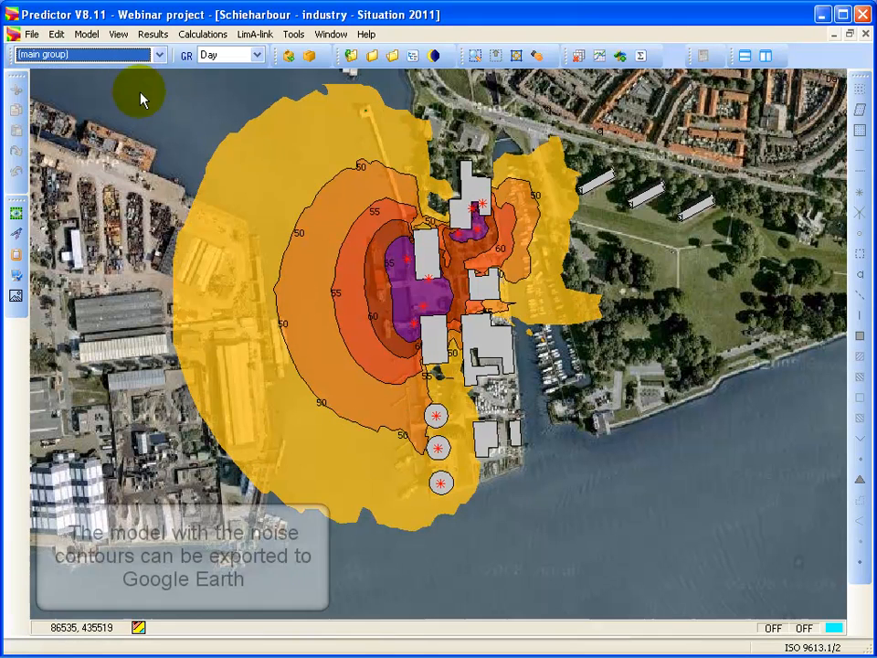
mouse_move(234, 163)
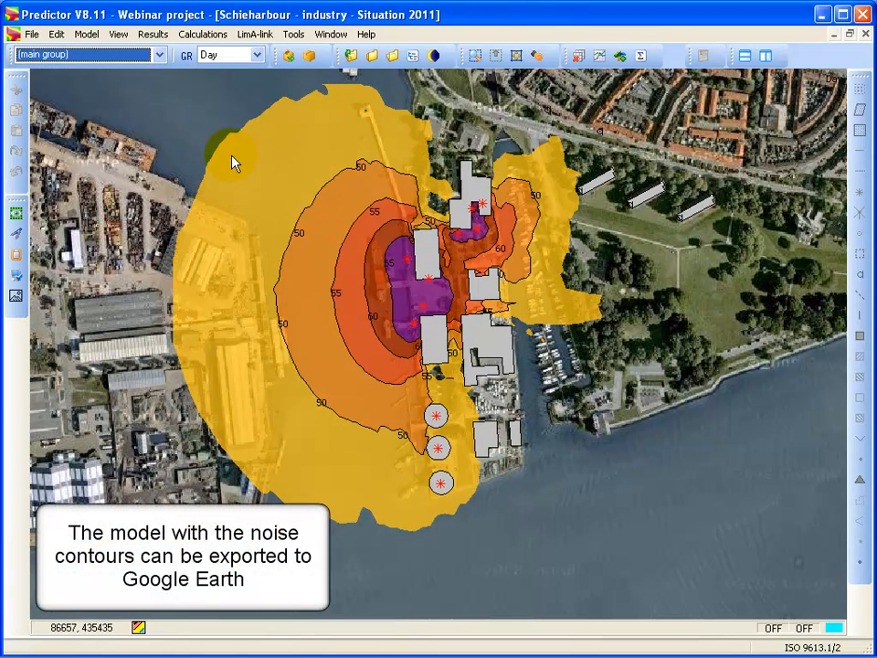
Export the model to Google Earth as demo.KML, overwriting the existing file
left_click(33, 33)
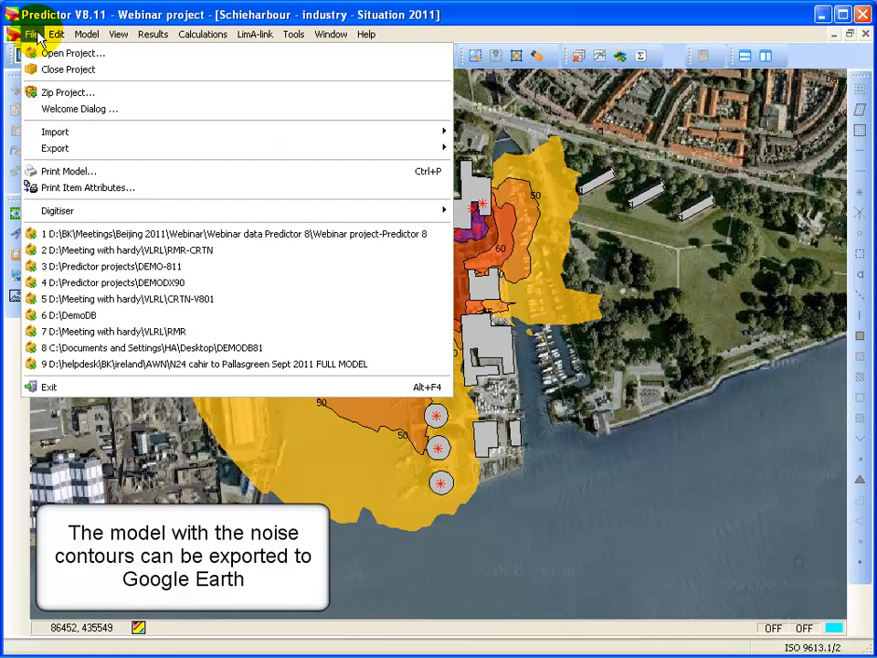
mouse_move(55, 148)
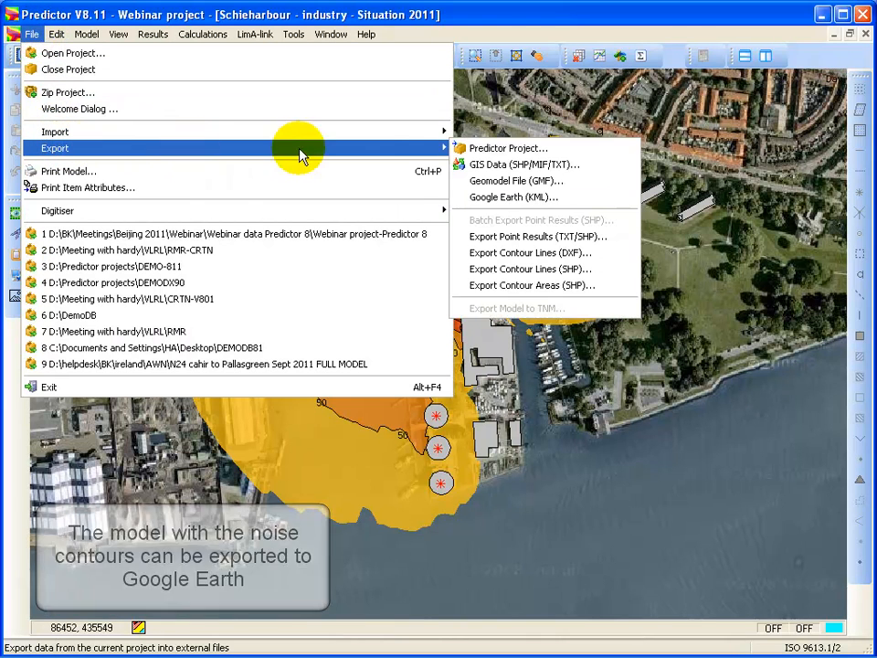
mouse_move(513, 197)
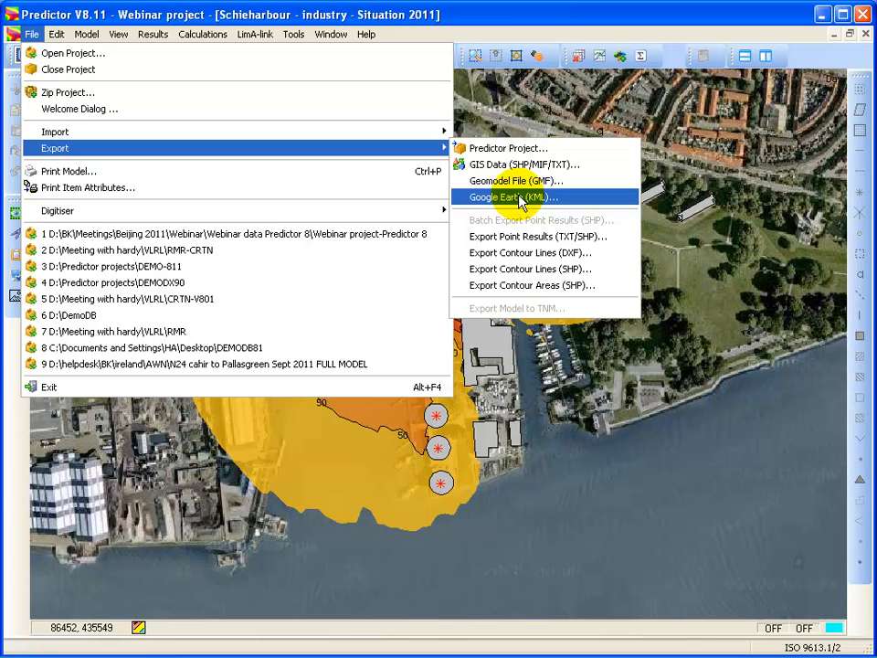
left_click(509, 198)
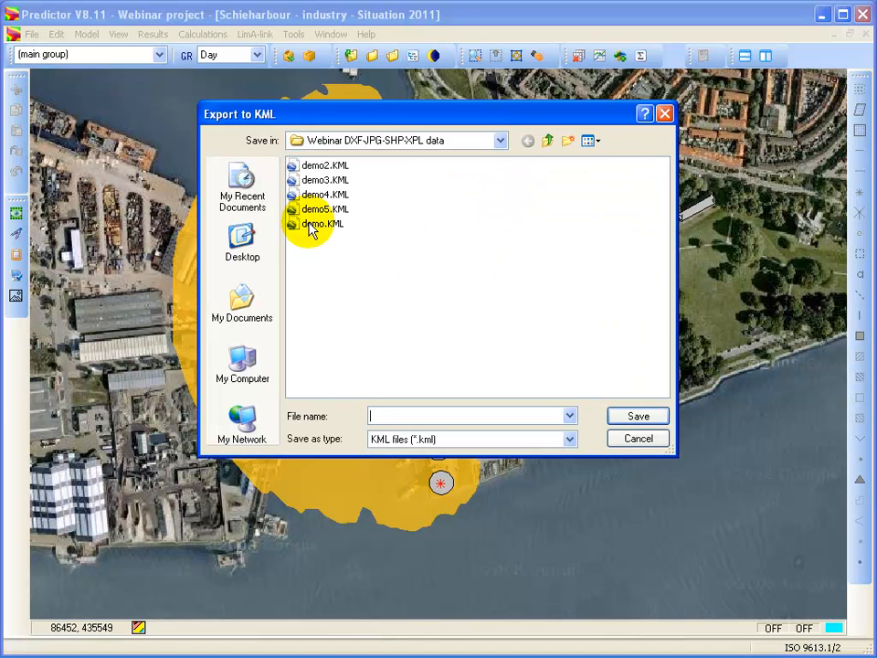
left_click(638, 416)
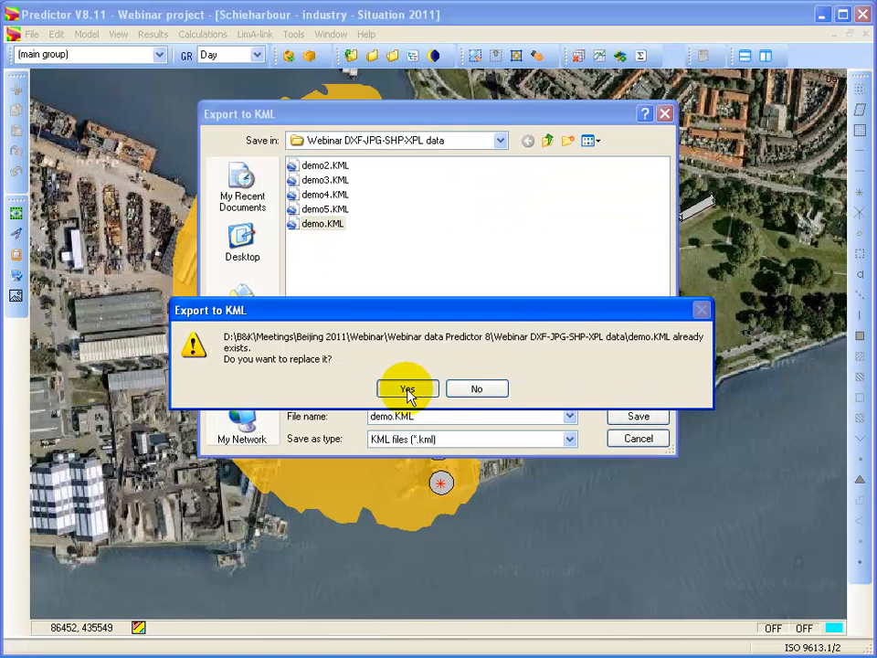
left_click(406, 388)
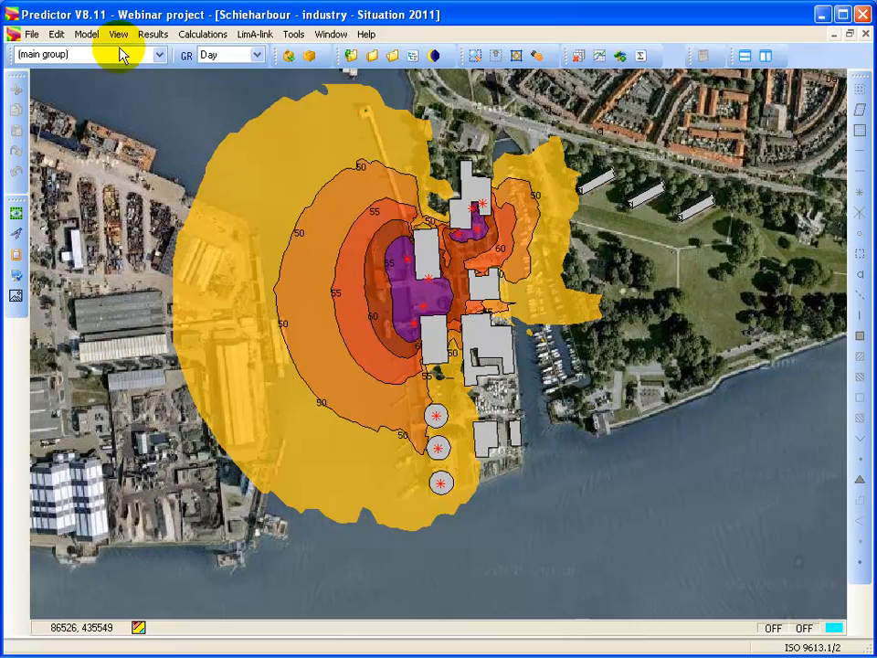
left_click(117, 33)
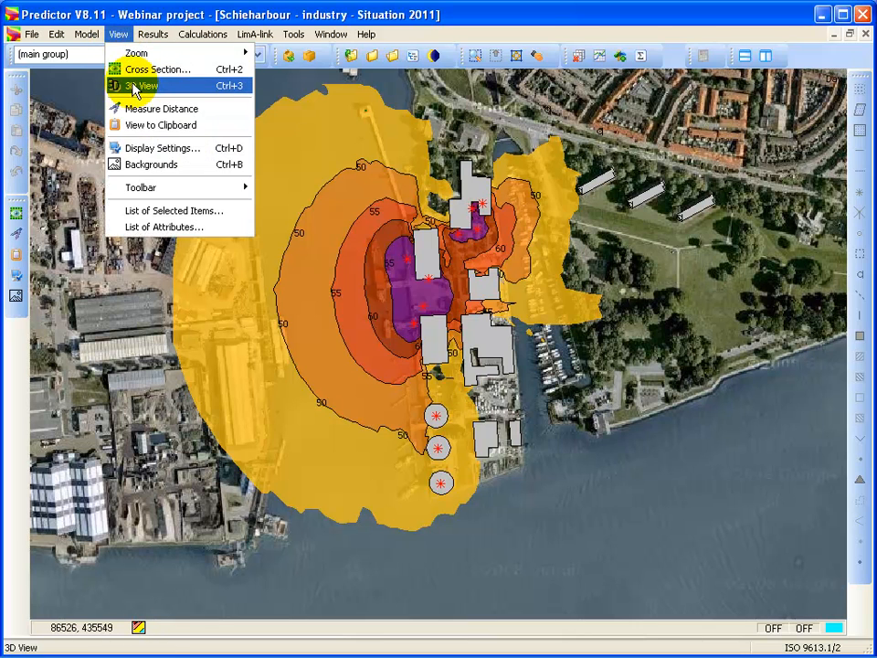
left_click(146, 86)
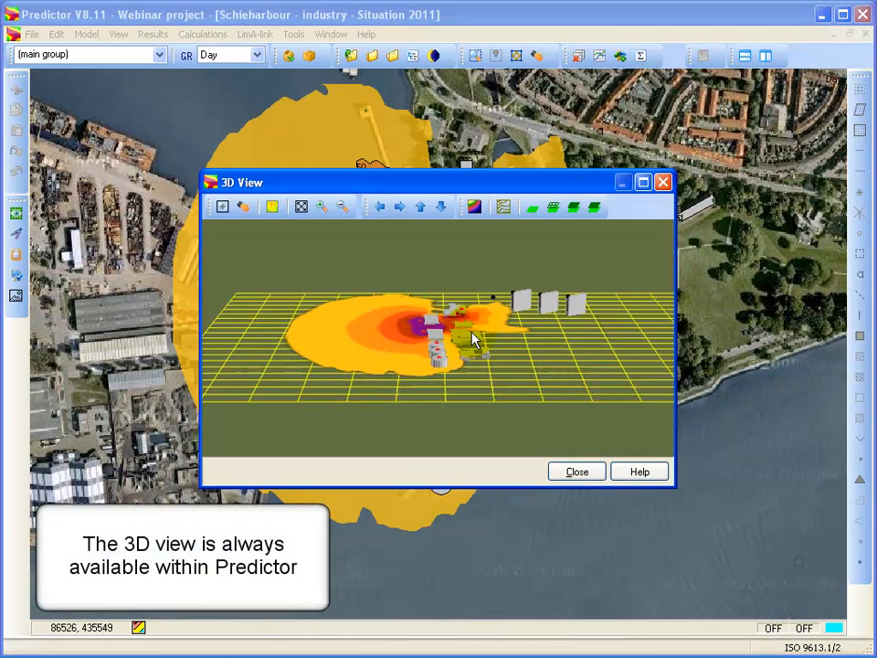
left_click(643, 182)
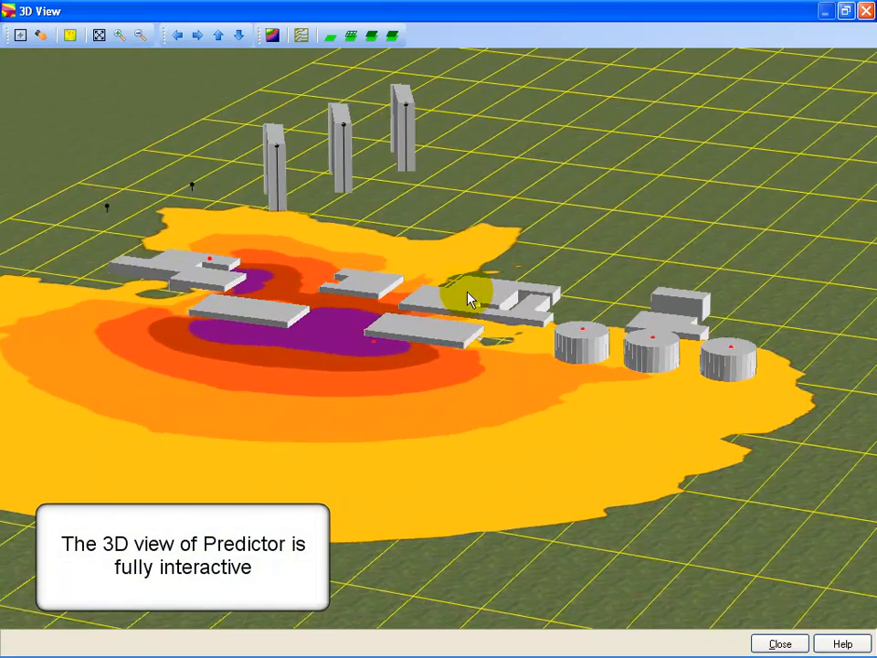
double_click(471, 292)
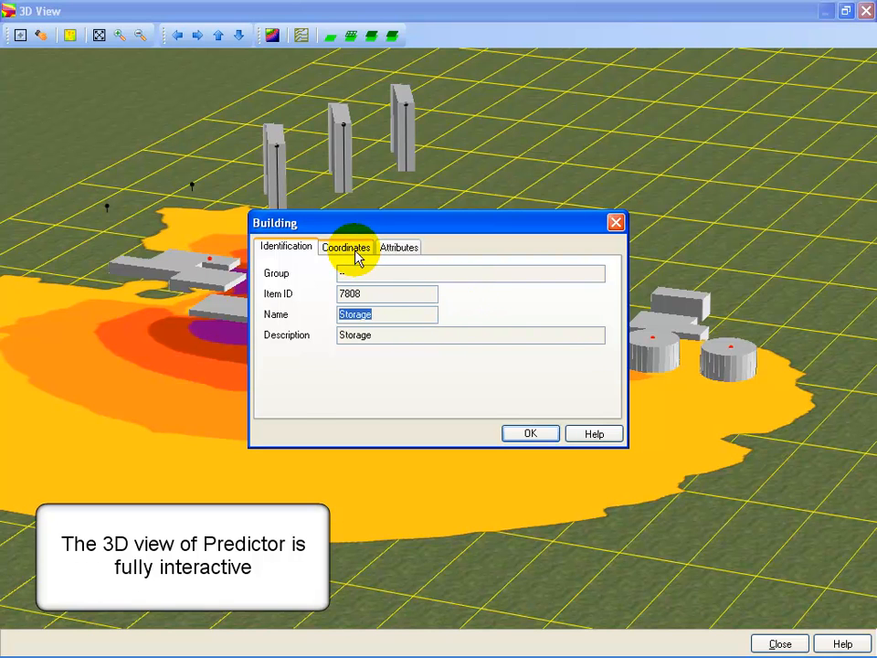
left_click(347, 247)
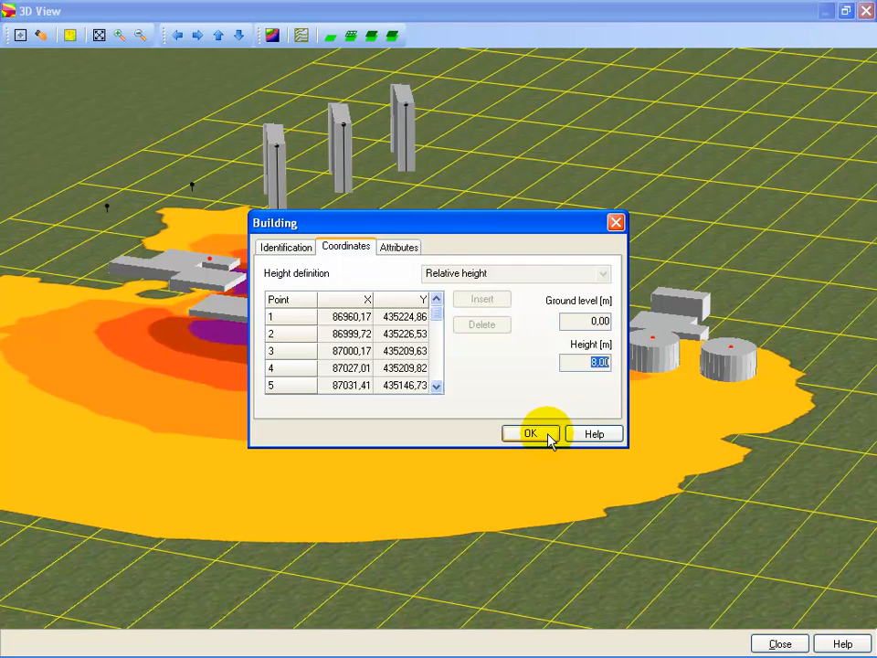
left_click(530, 433)
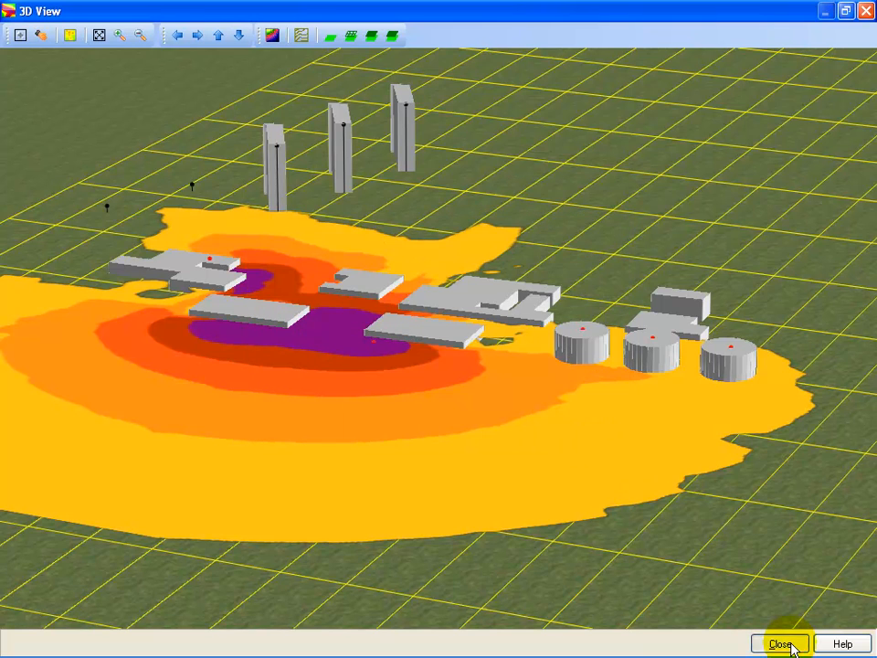
left_click(778, 644)
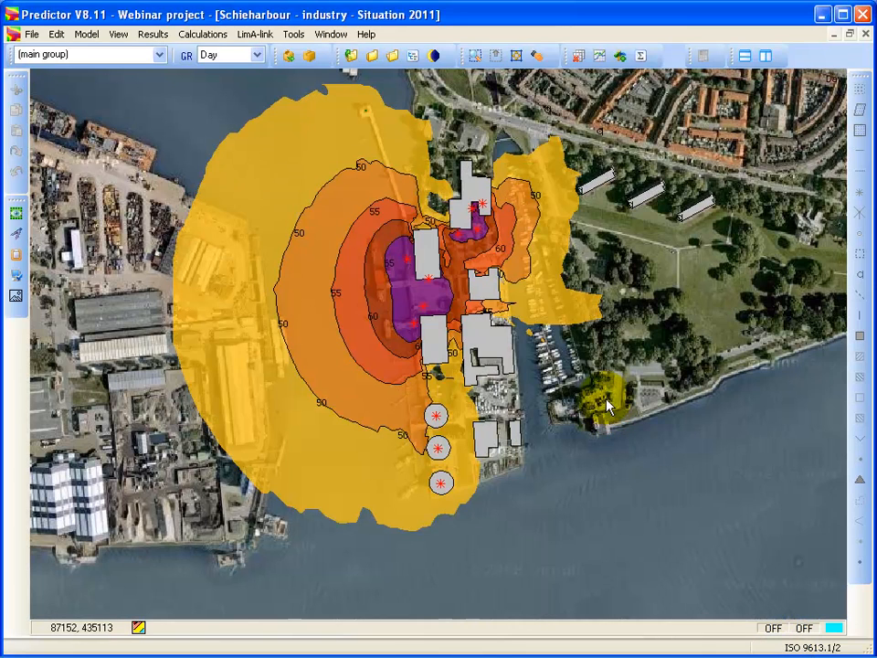
mouse_move(613, 270)
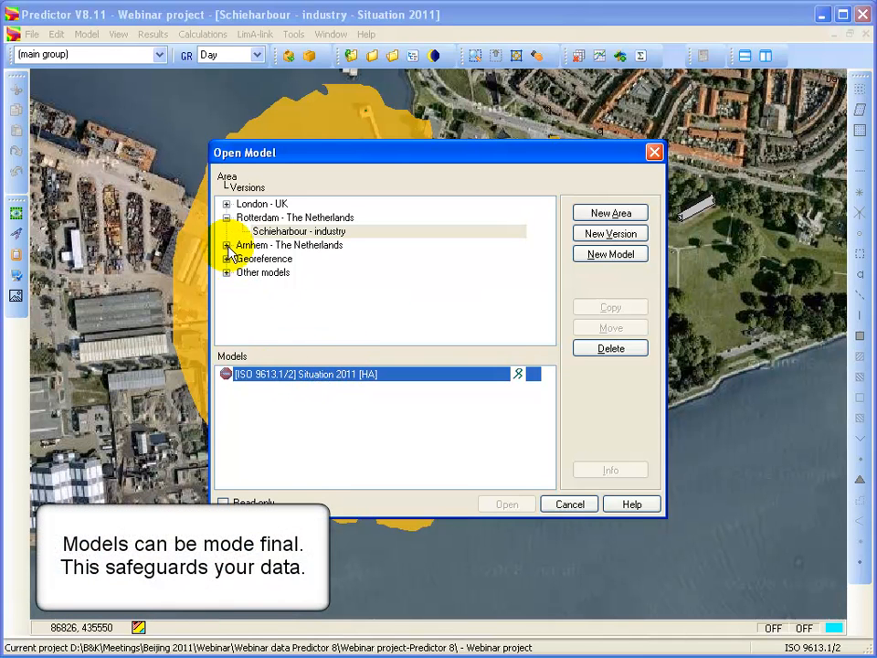
Start a new model under Arnhem - The Netherlands, Actual situation - road traffic version
left_click(292, 230)
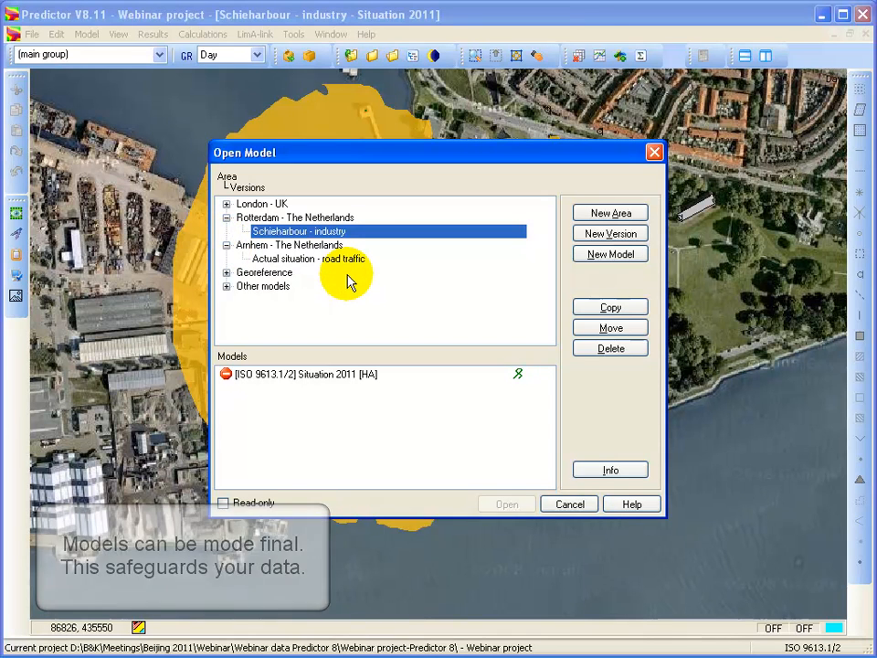
mouse_move(265, 260)
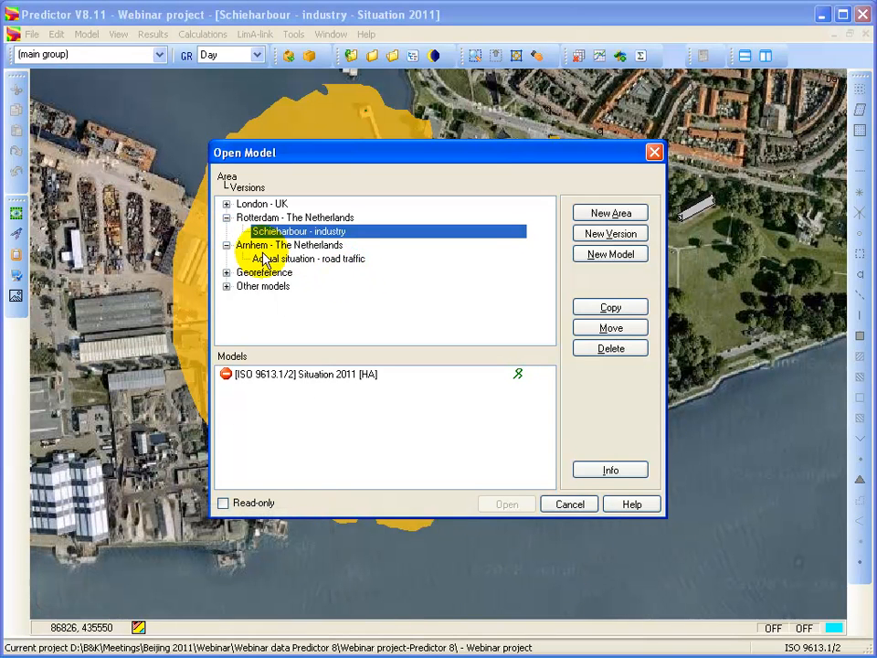
left_click(307, 260)
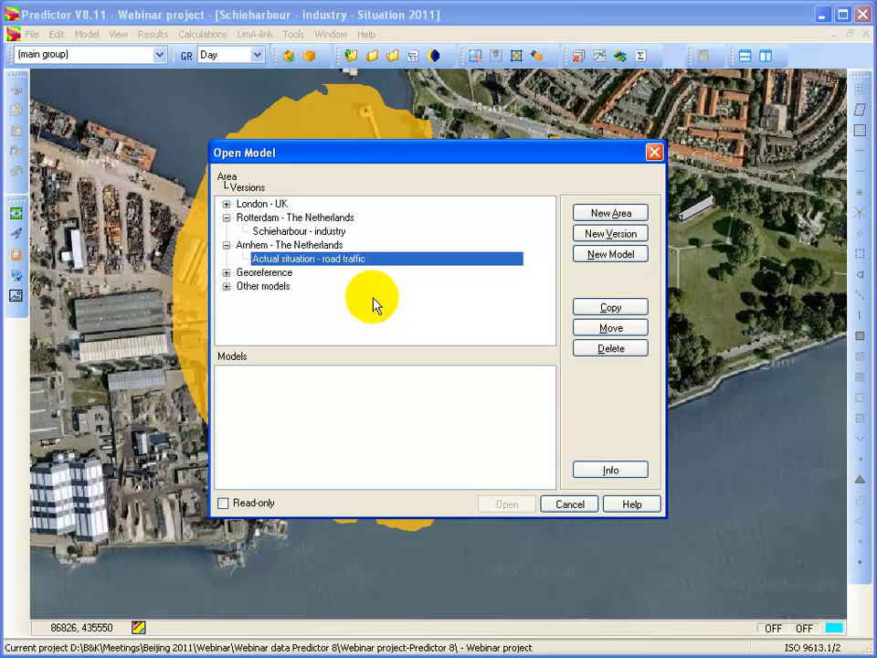
mouse_move(611, 254)
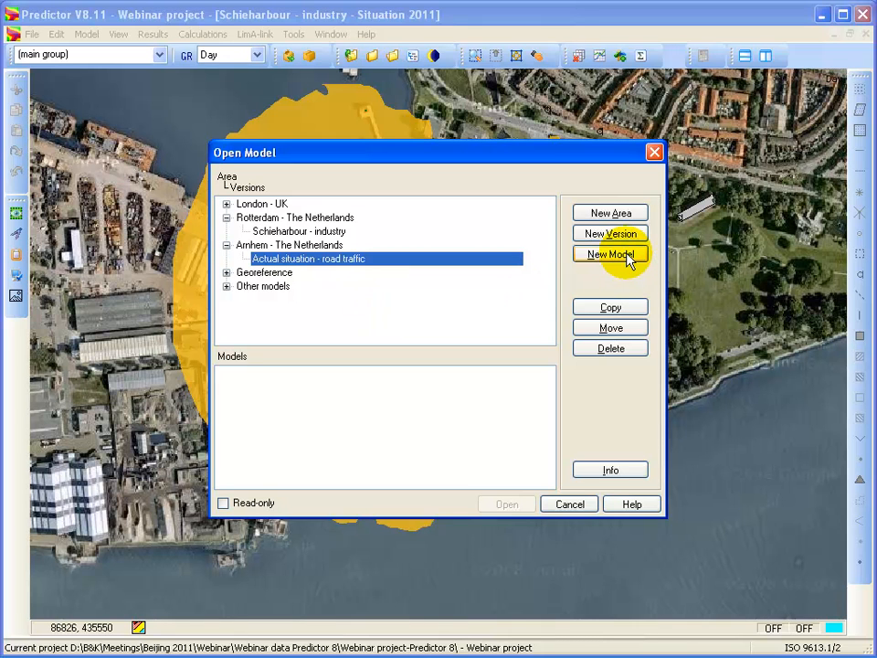
left_click(611, 254)
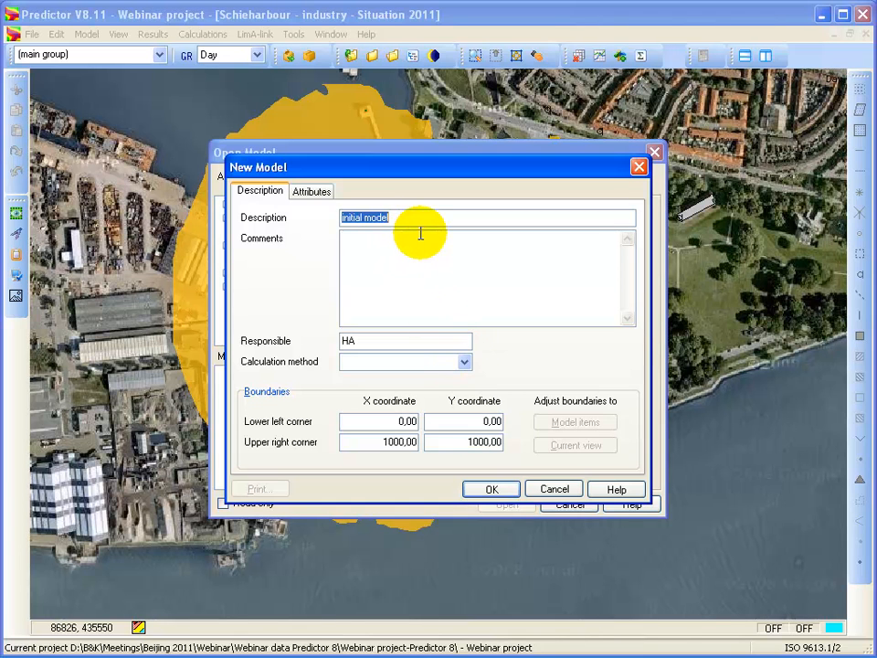
Name the model 'Arnhem complete' with LimA - CRTN calculation method and open it
type("Arnhem")
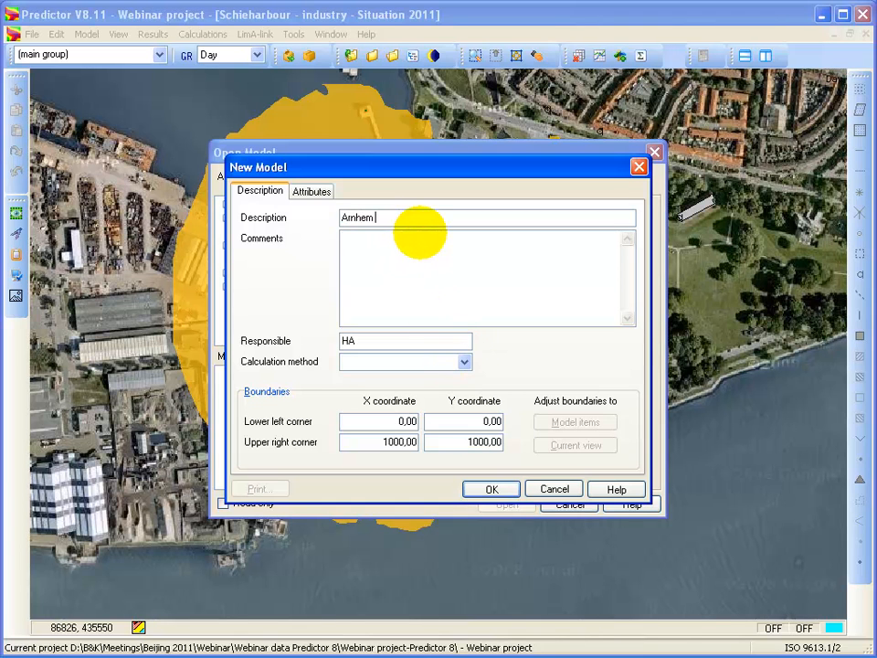
type("complete")
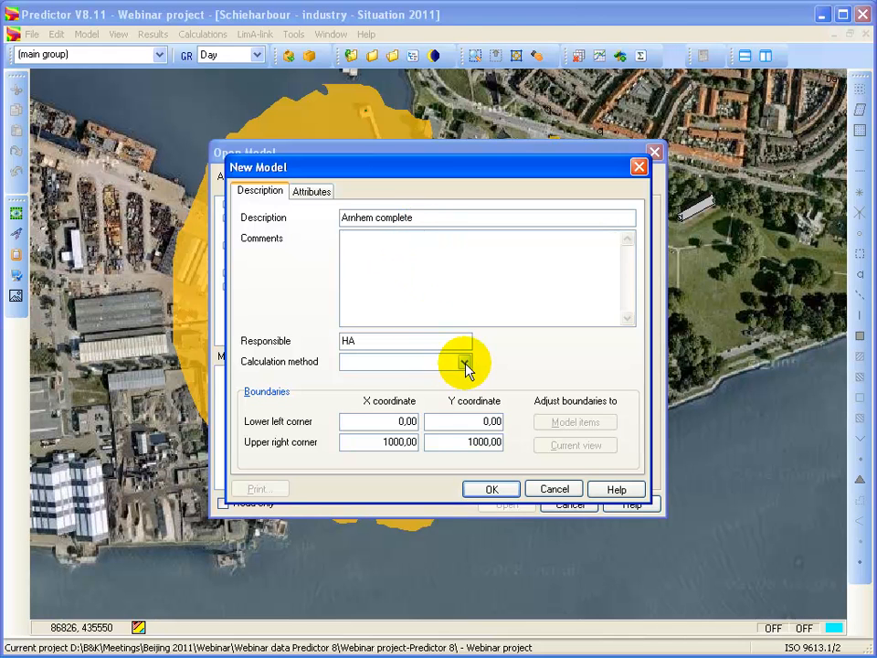
left_click(464, 362)
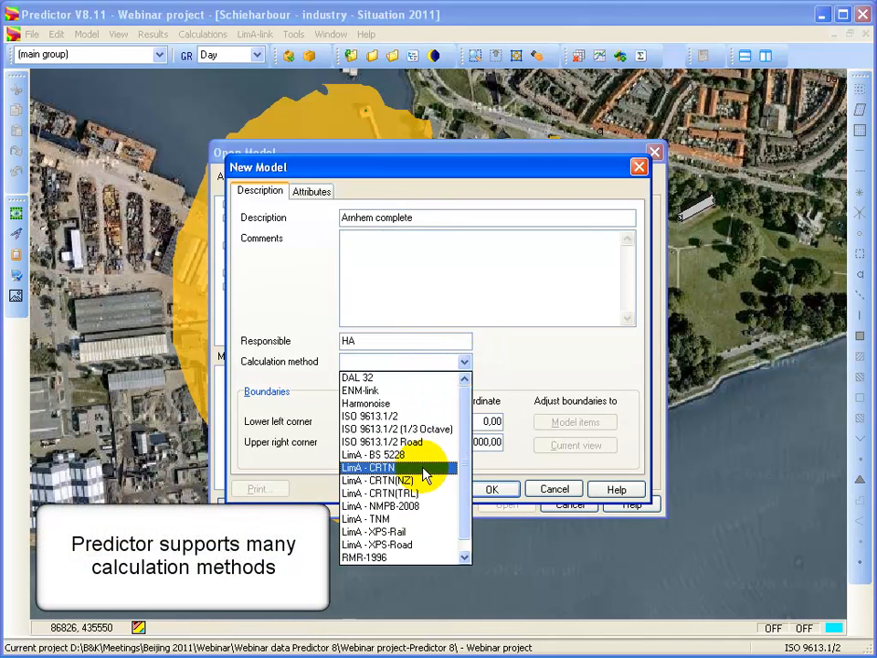
left_click(367, 467)
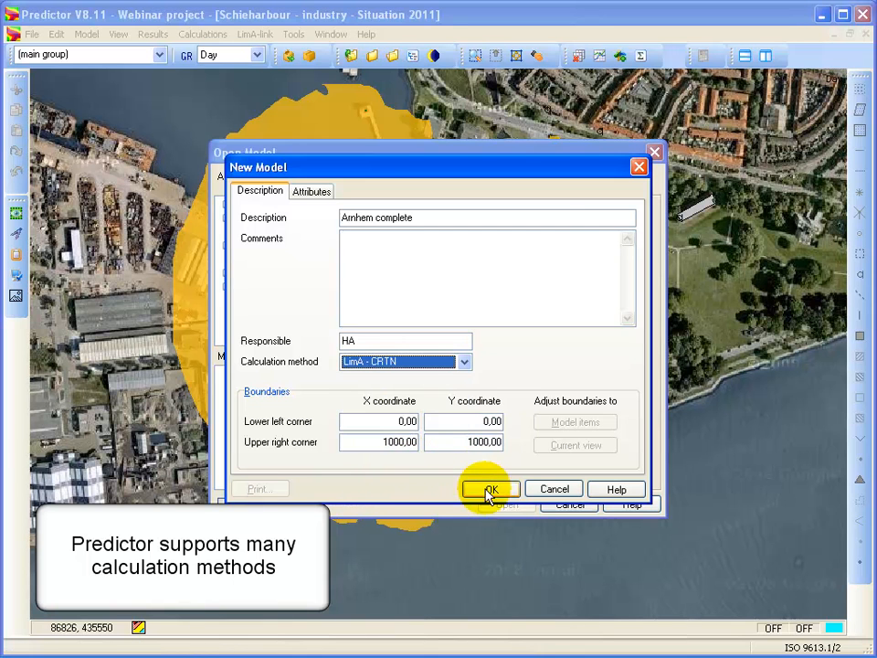
left_click(490, 490)
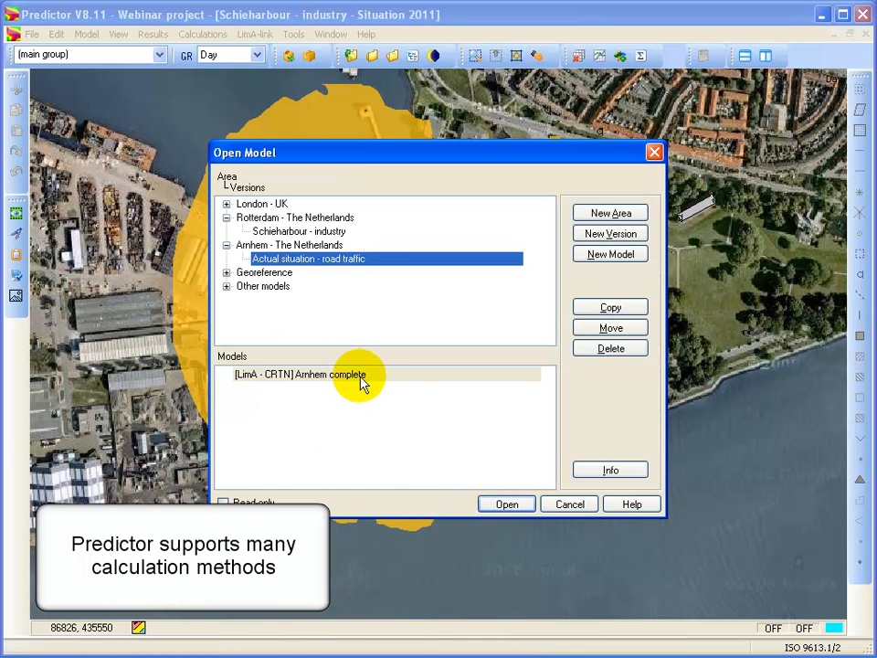
left_click(506, 505)
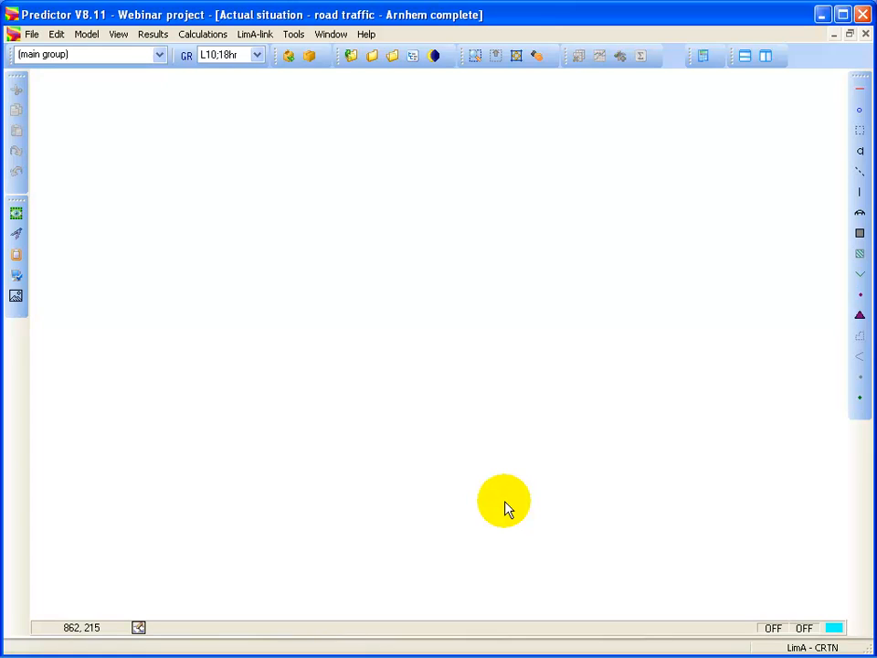
mouse_move(457, 335)
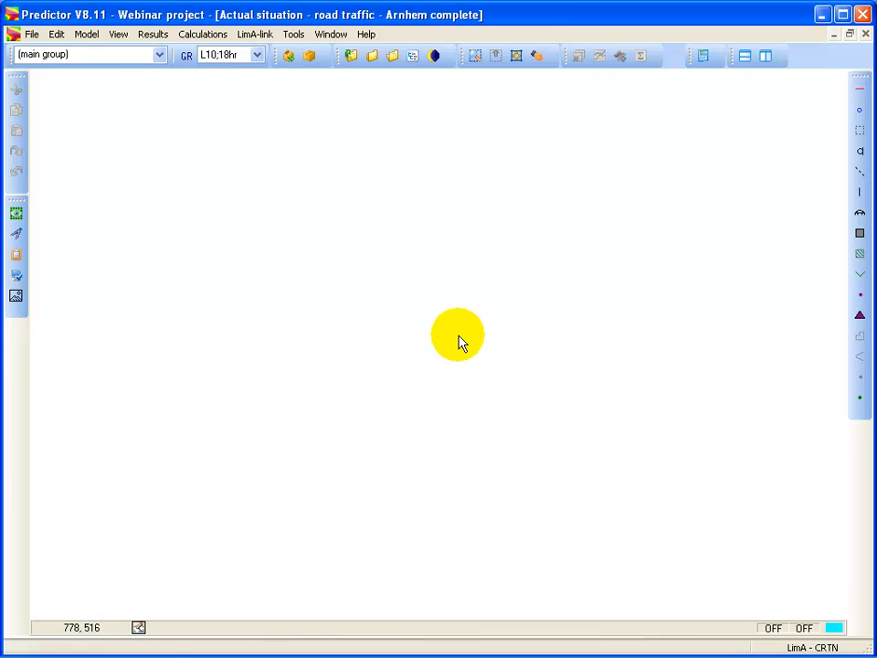
Import Arnhem-buildings.shp as GIS data, adding the Arnhem building footprints
left_click(33, 33)
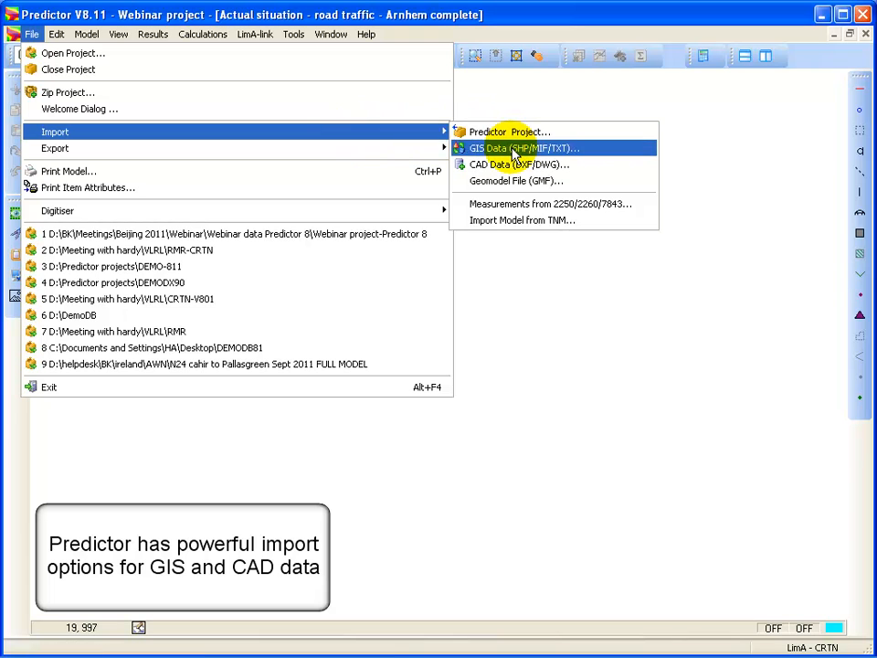
left_click(526, 148)
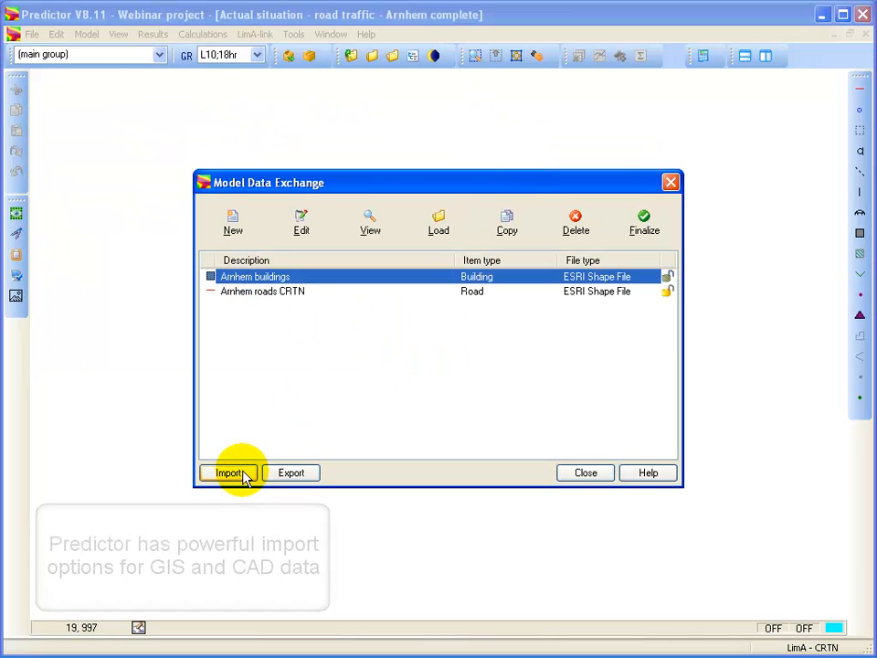
left_click(228, 471)
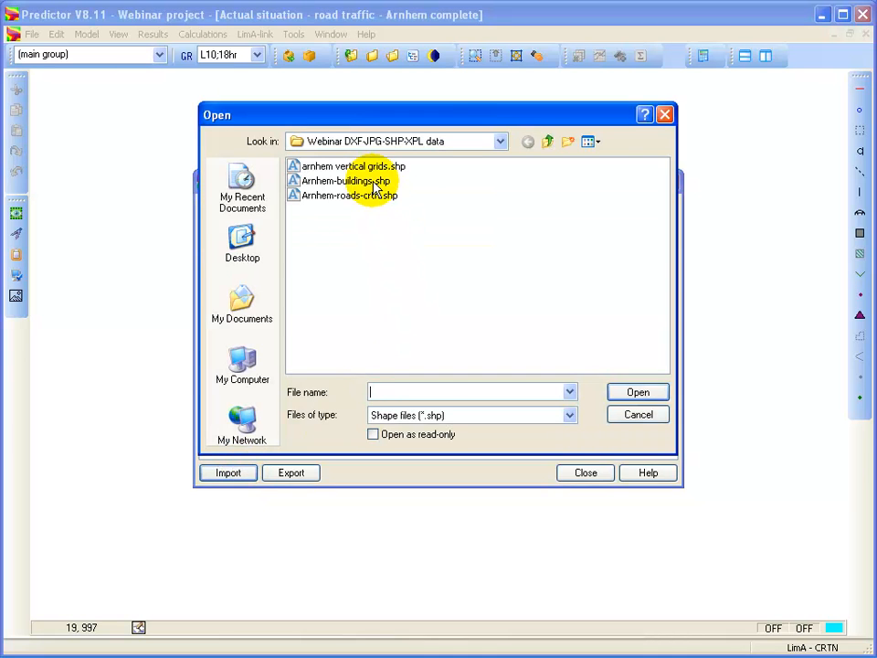
left_click(346, 181)
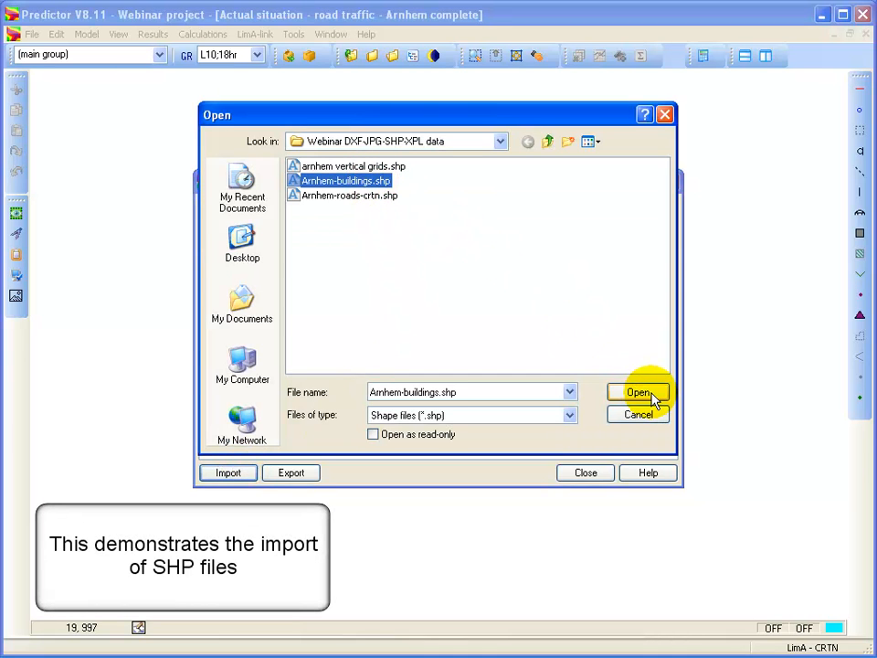
left_click(639, 392)
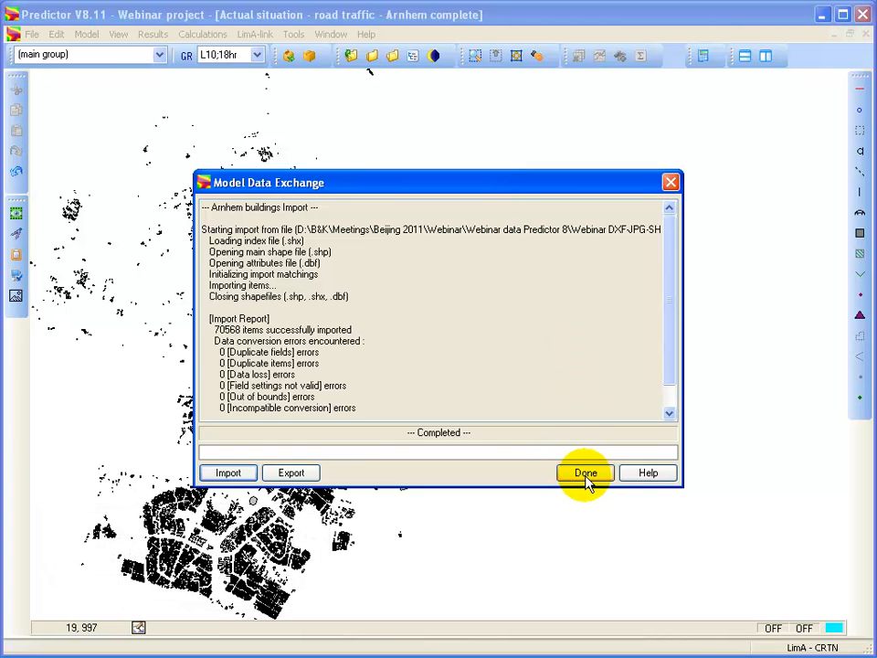
left_click(585, 471)
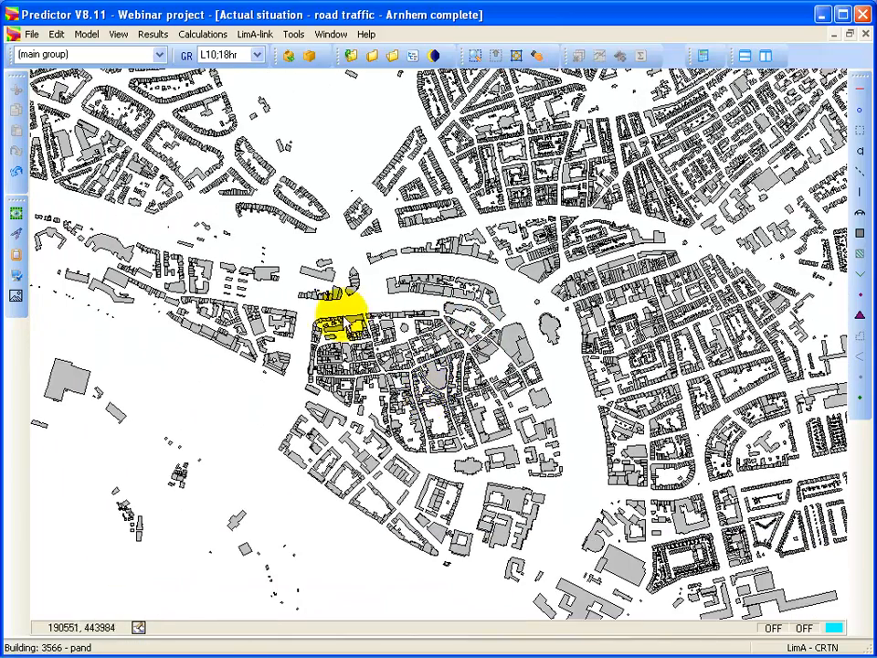
double_click(344, 326)
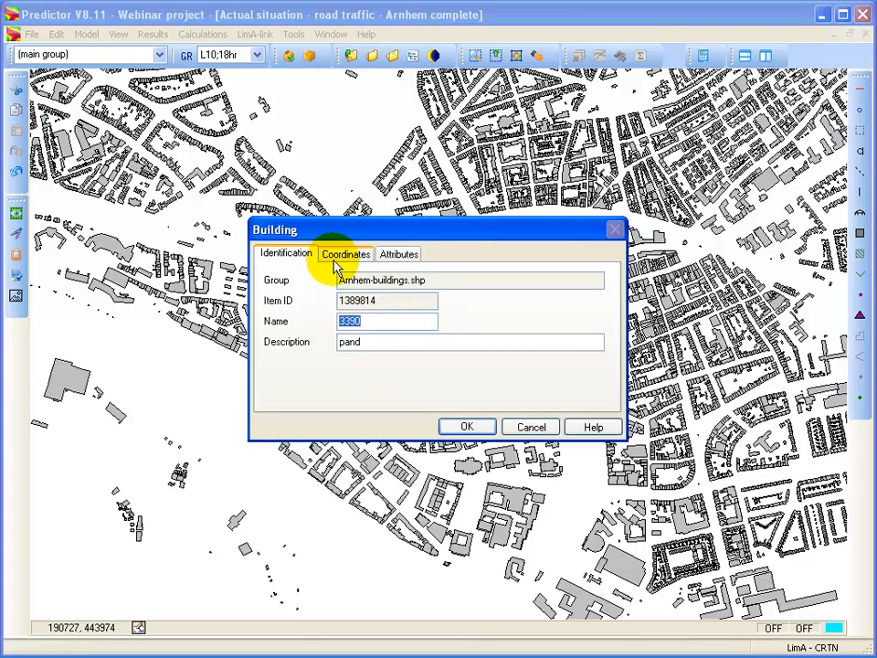
left_click(345, 252)
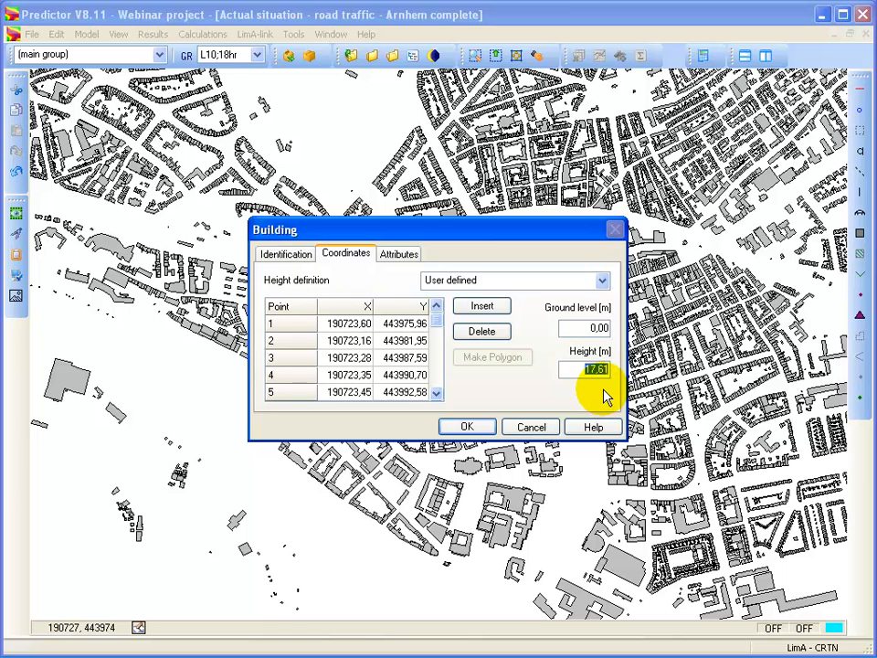
left_click(468, 427)
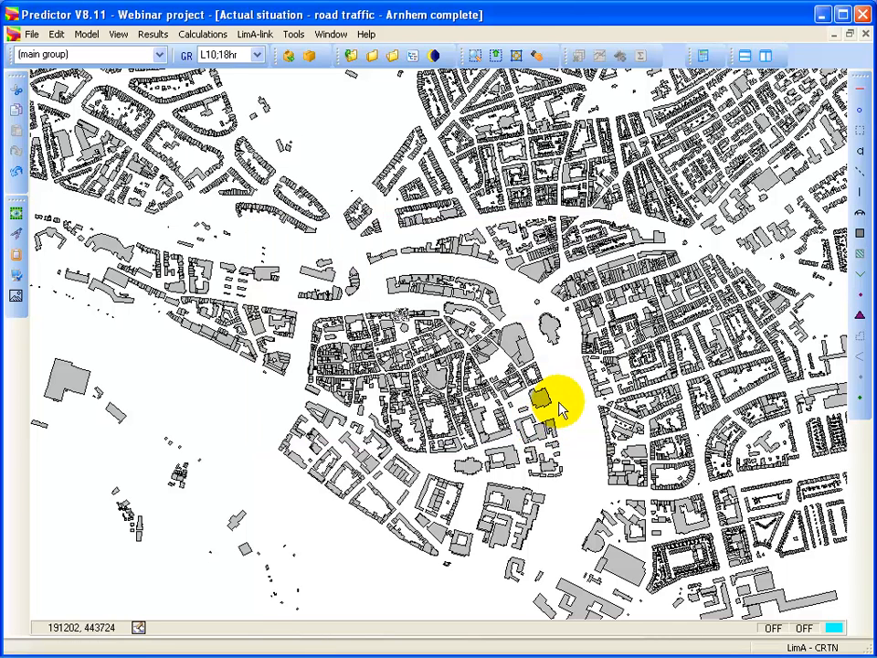
Import Arnhem-roads-crtn.shp as GIS data, adding the CRTN road polylines
left_click(33, 33)
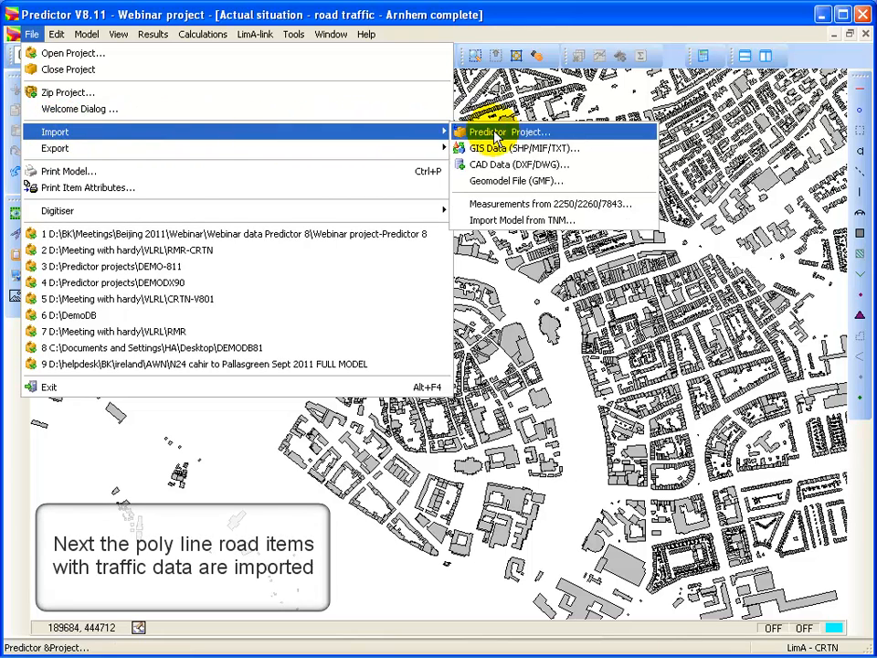
left_click(497, 149)
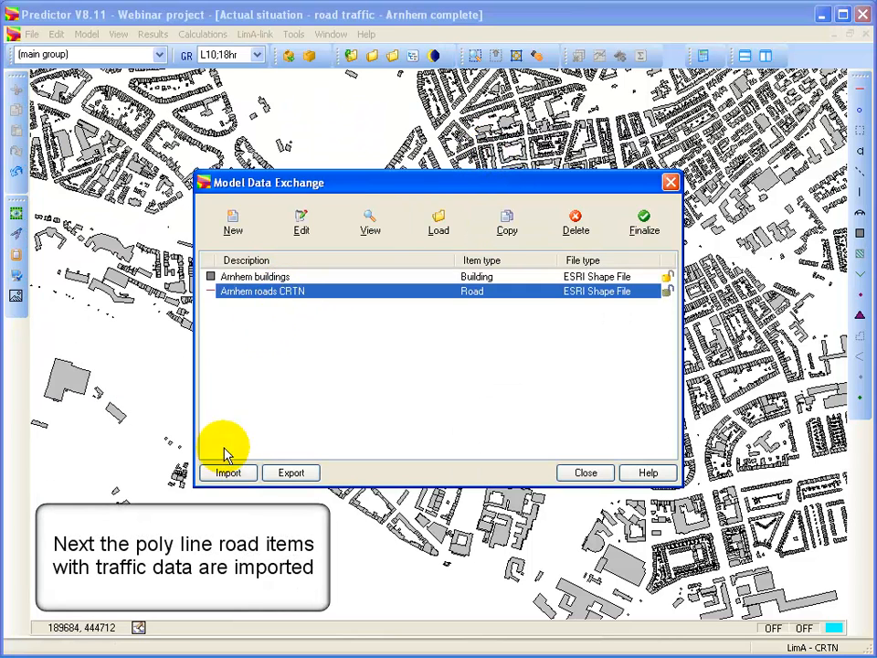
left_click(229, 471)
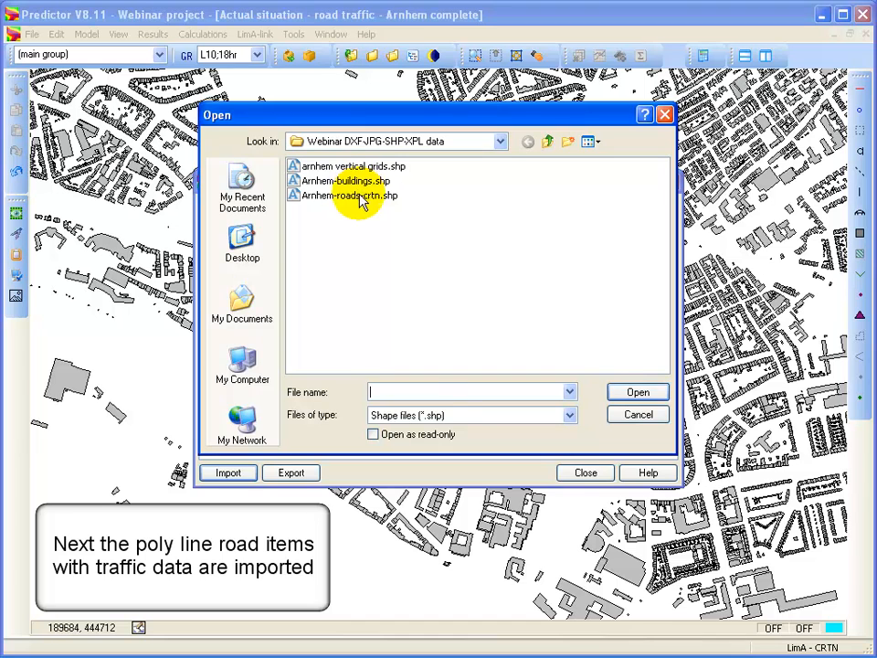
left_click(228, 472)
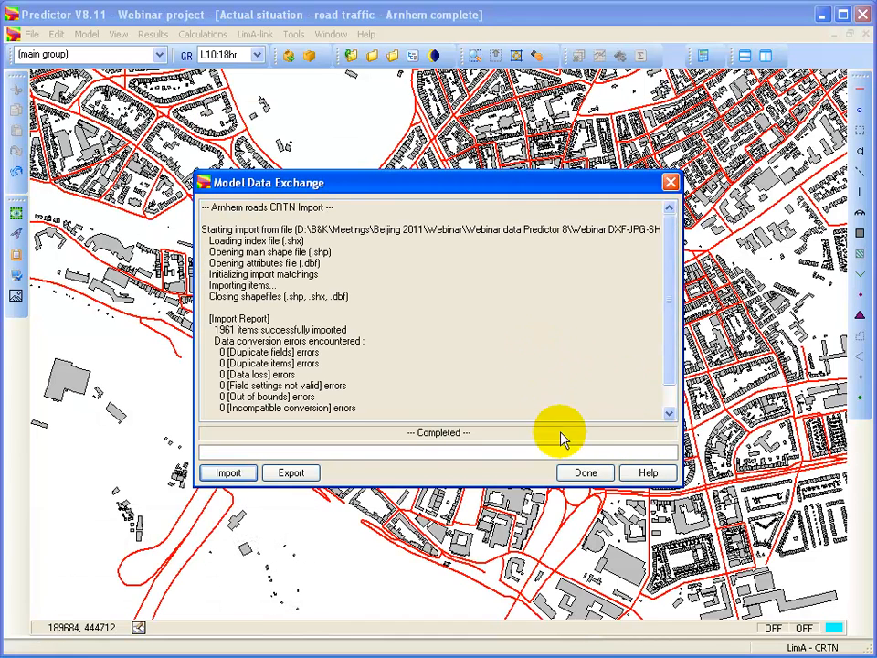
left_click(585, 472)
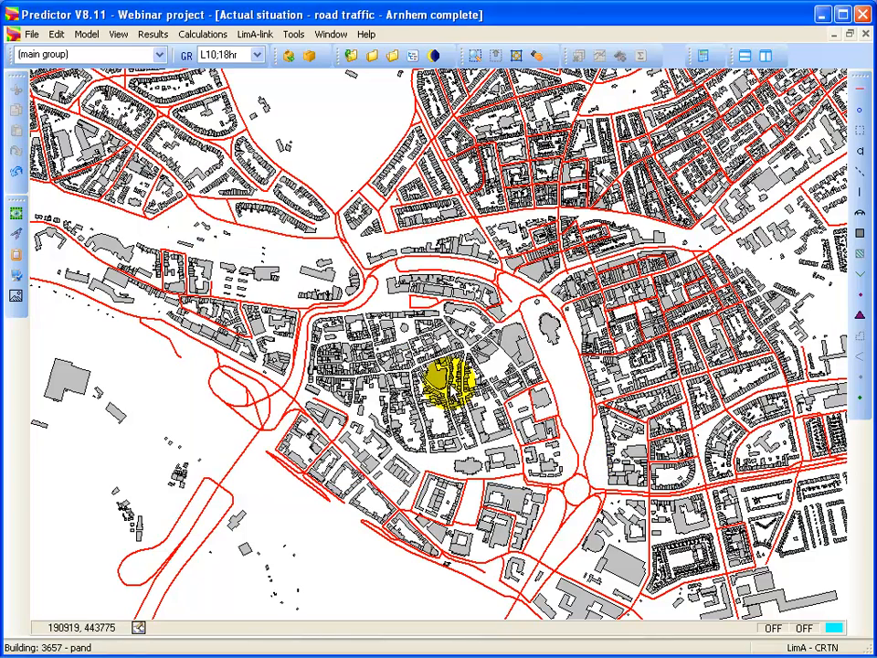
double_click(448, 379)
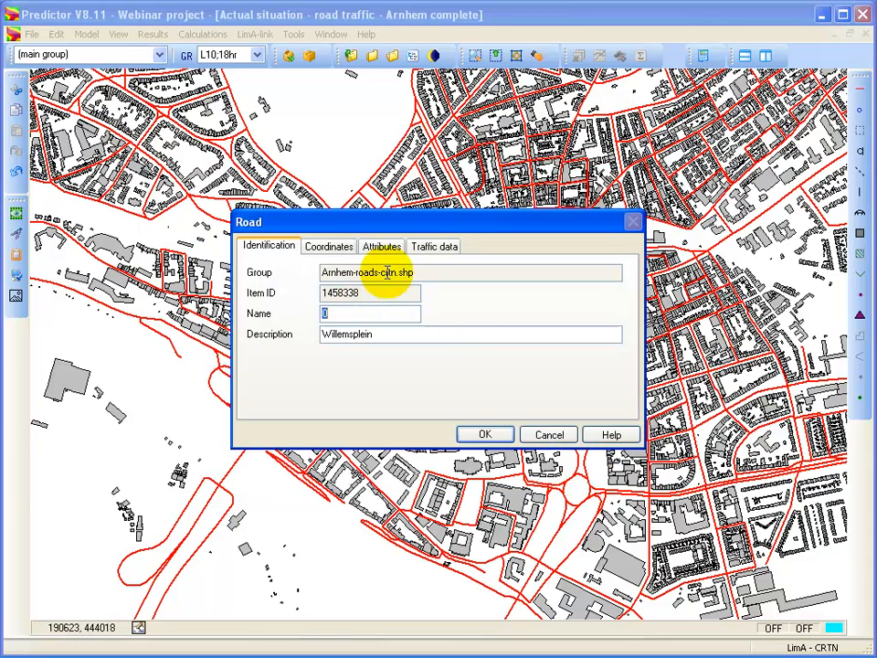
left_click(435, 245)
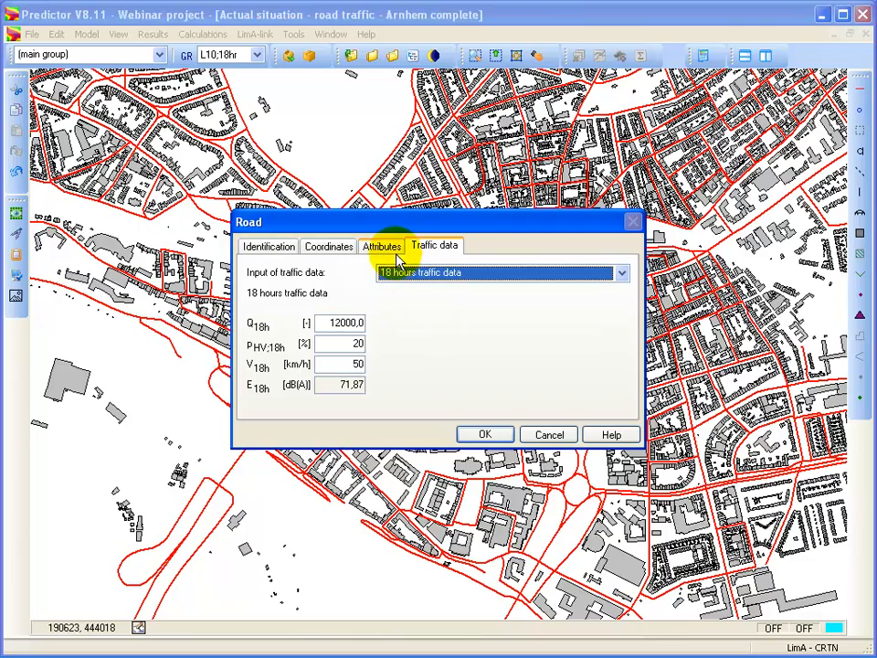
left_click(486, 435)
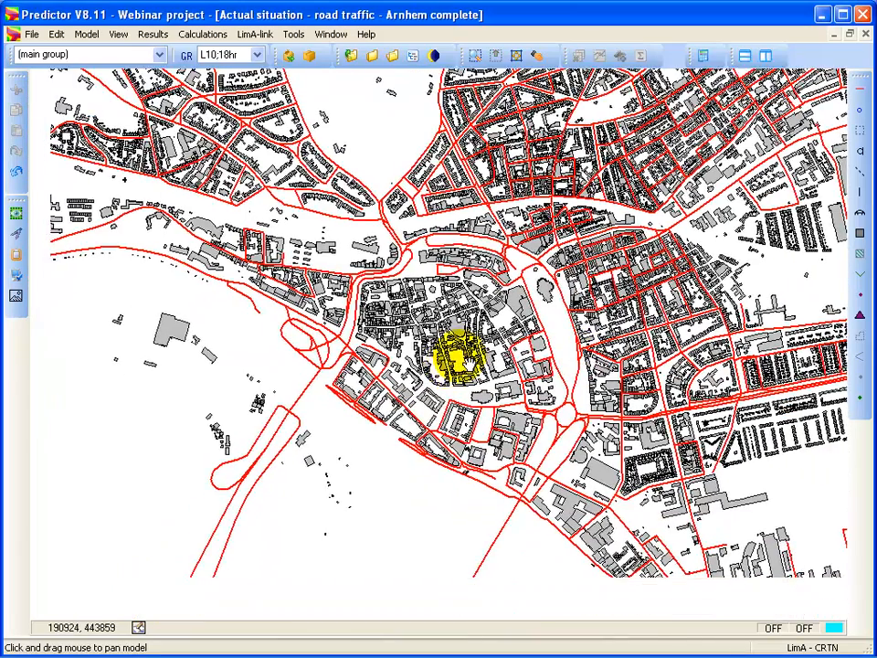
left_click_drag(454, 365, 453, 252)
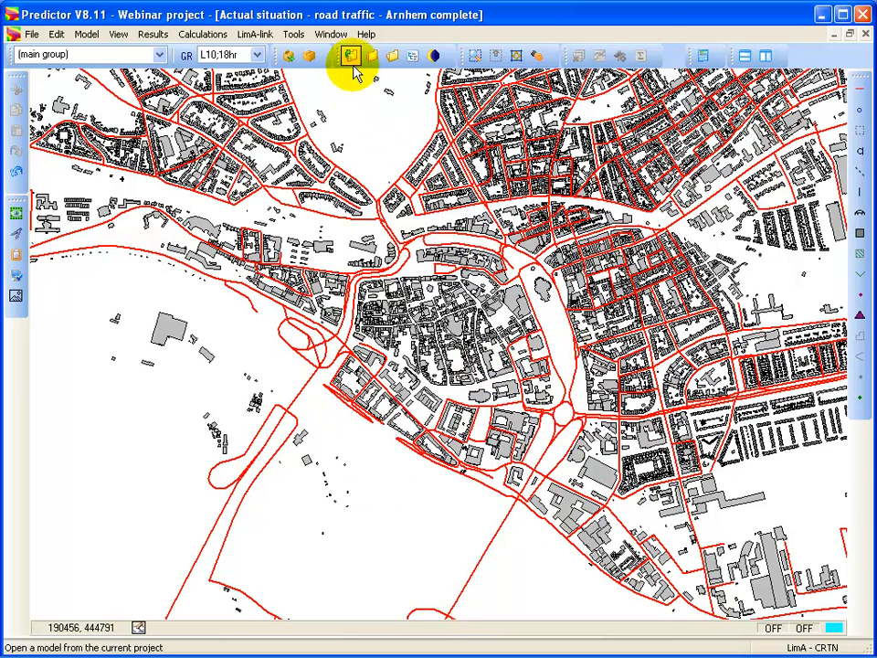
Create a new model named 'Centre' and open it
left_click(351, 55)
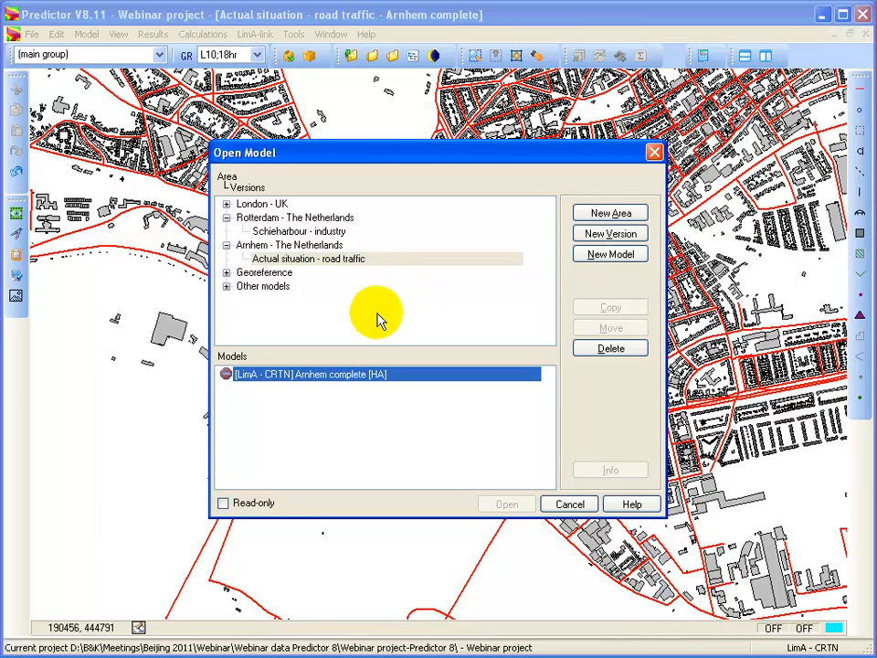
left_click(610, 252)
type("C")
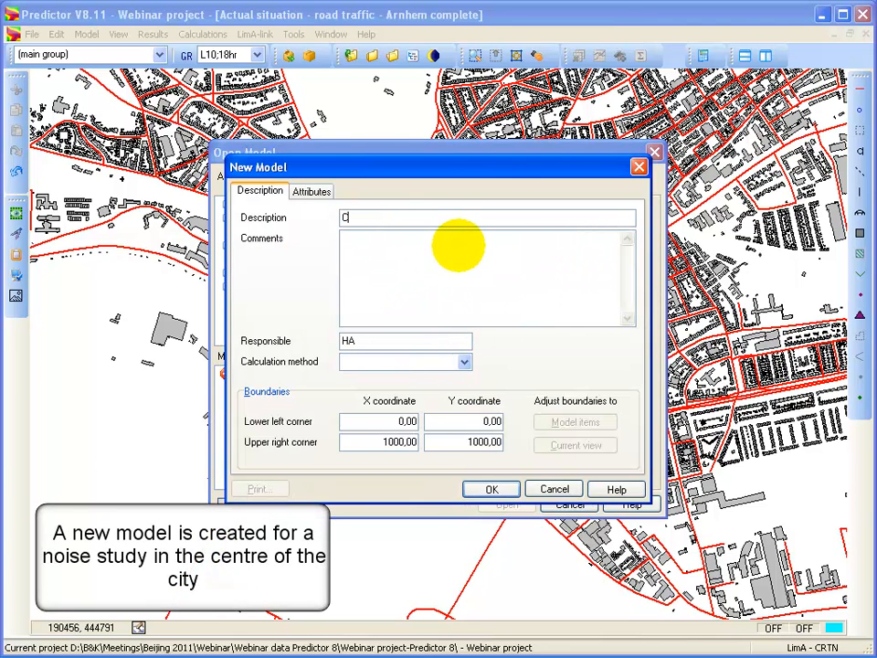
type("entre")
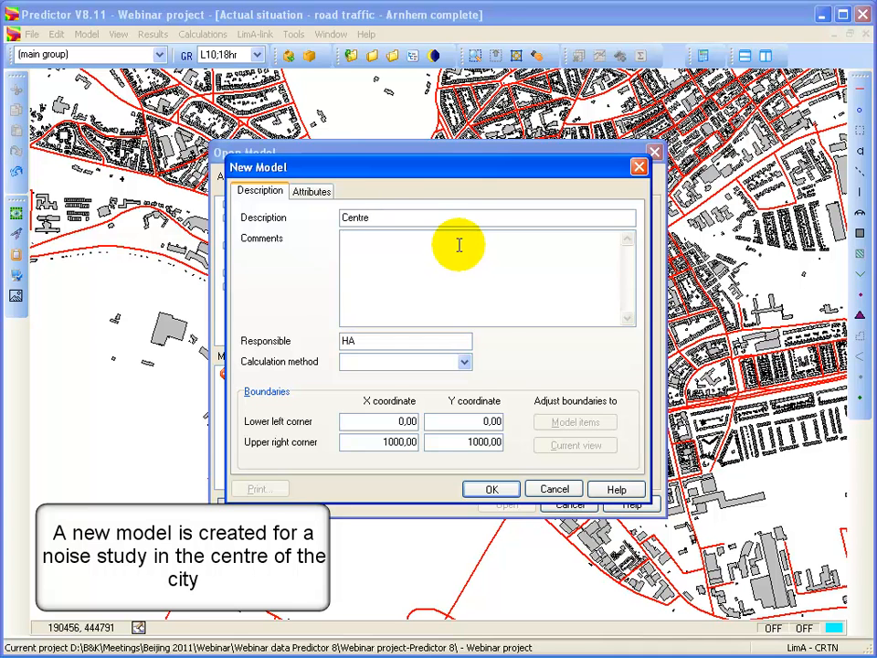
left_click(462, 362)
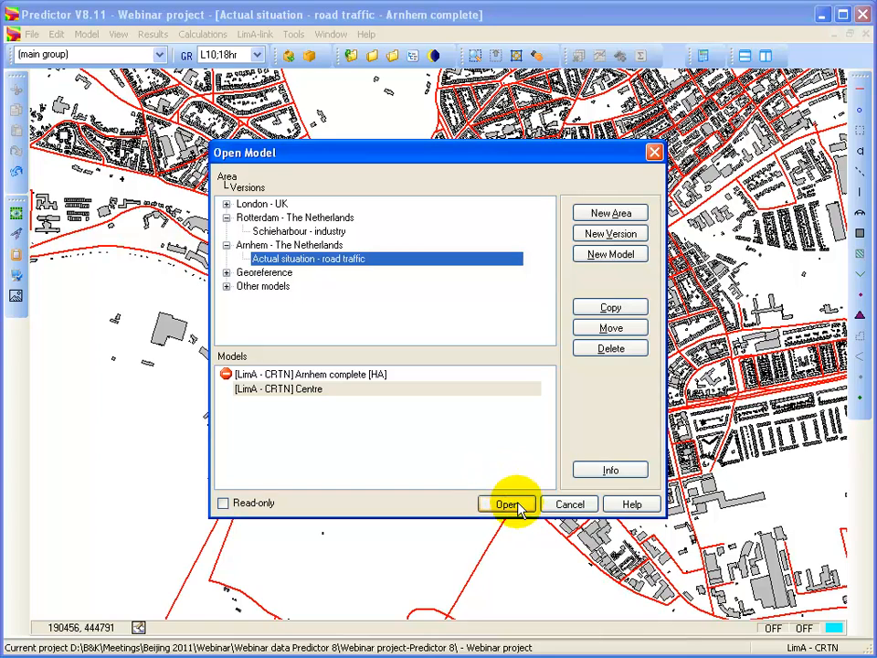
left_click(508, 504)
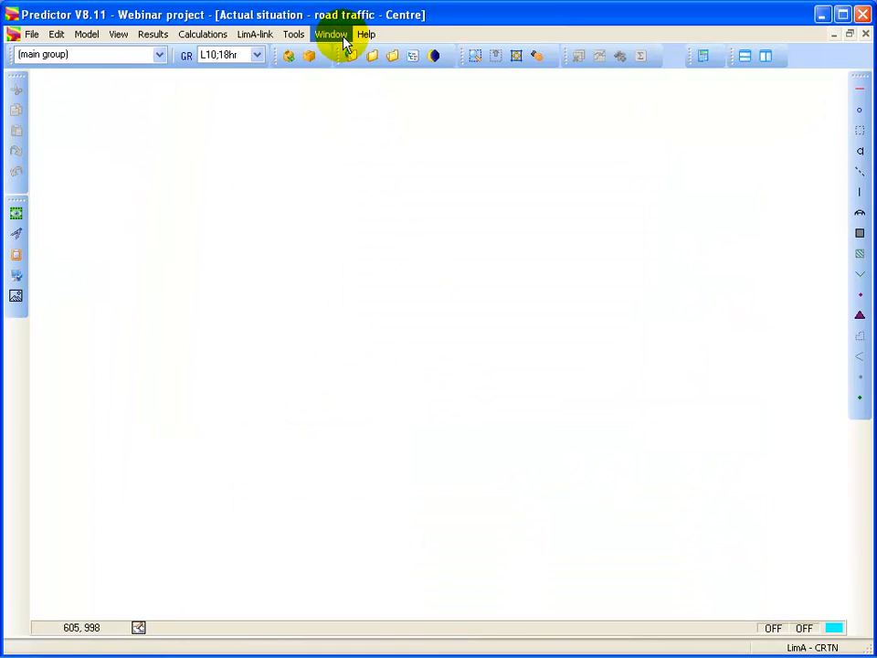
Tile Centre beside Arnhem complete, close Schieharbour, and polygon-select the city-centre items
left_click(331, 33)
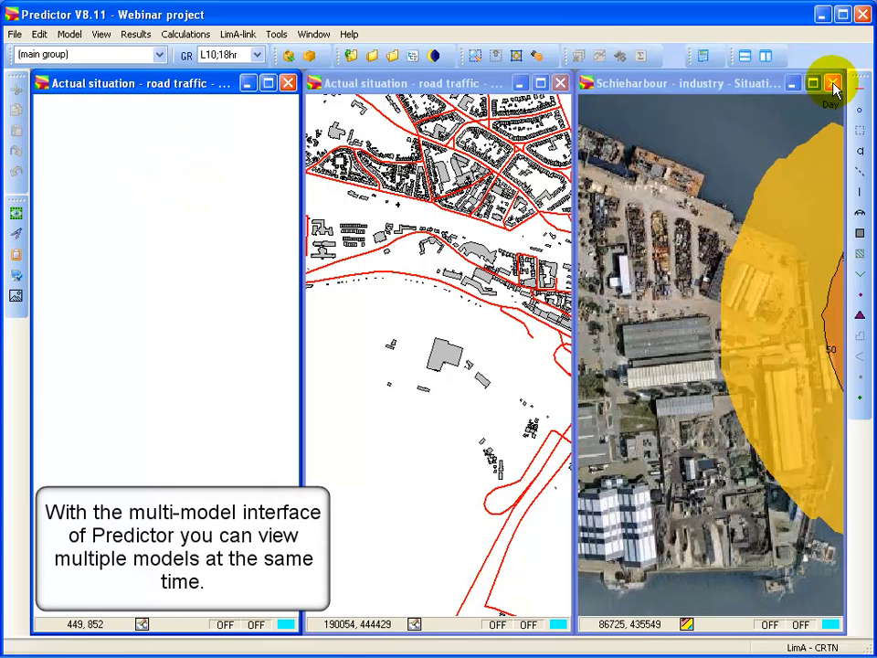
left_click(833, 84)
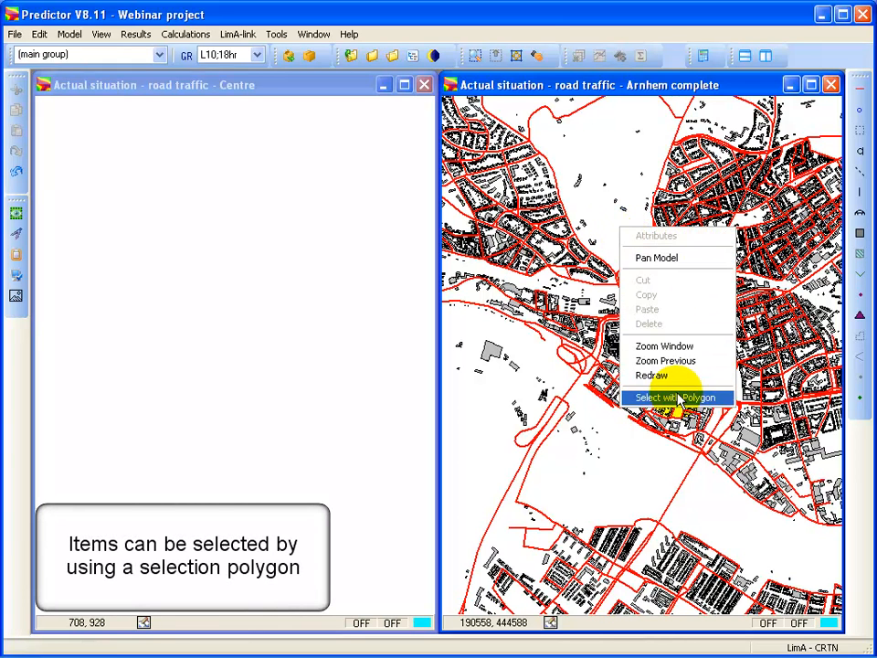
left_click(676, 396)
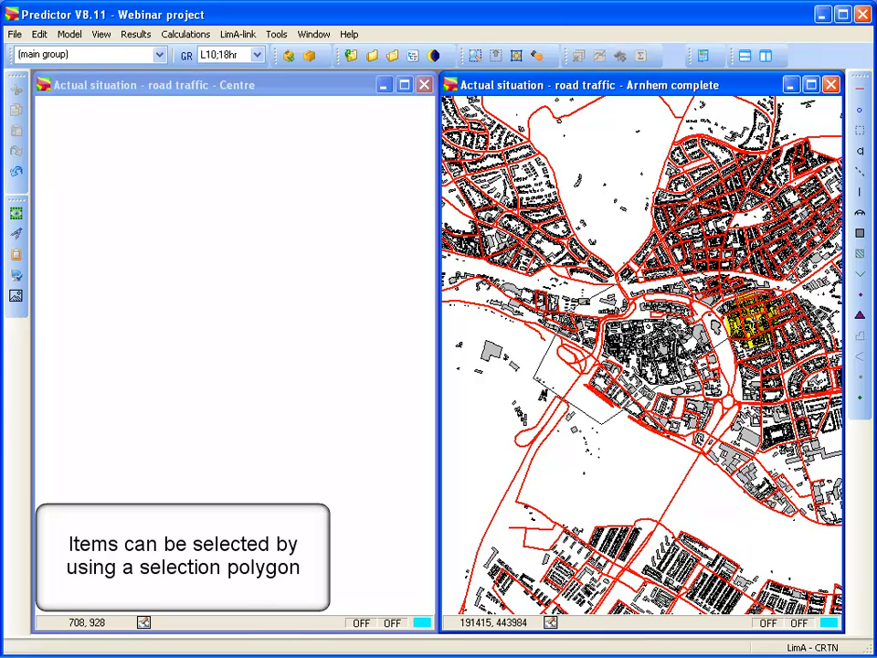
left_click(710, 501)
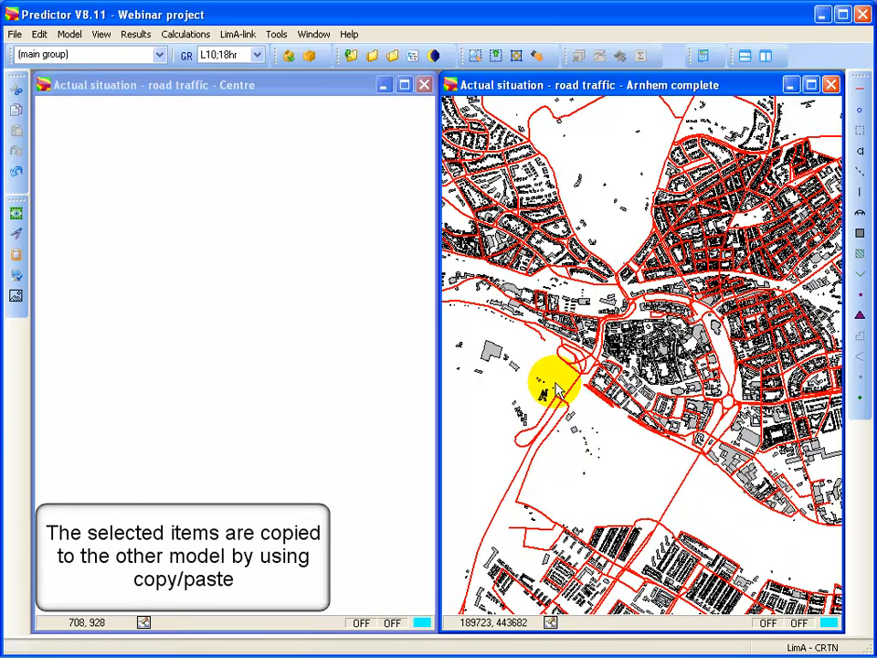
right_click(186, 252)
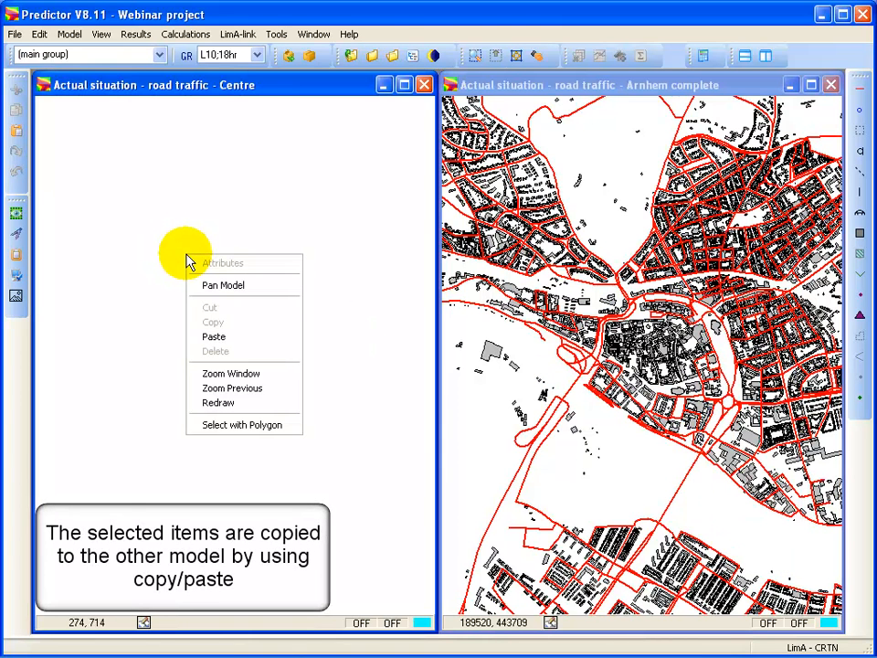
Paste the copied city-centre buildings and roads into the Centre model
left_click(213, 336)
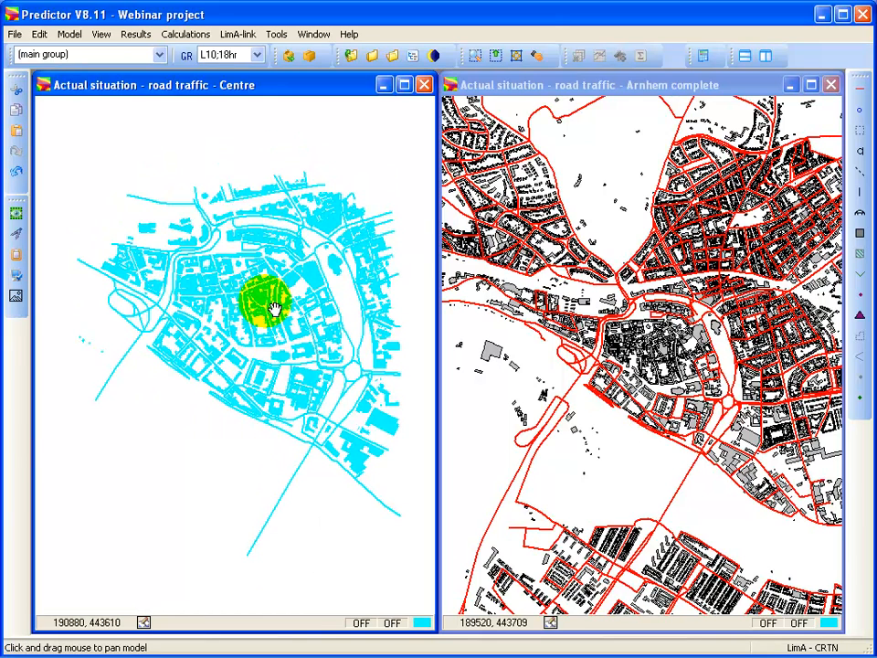
left_click_drag(275, 309, 277, 320)
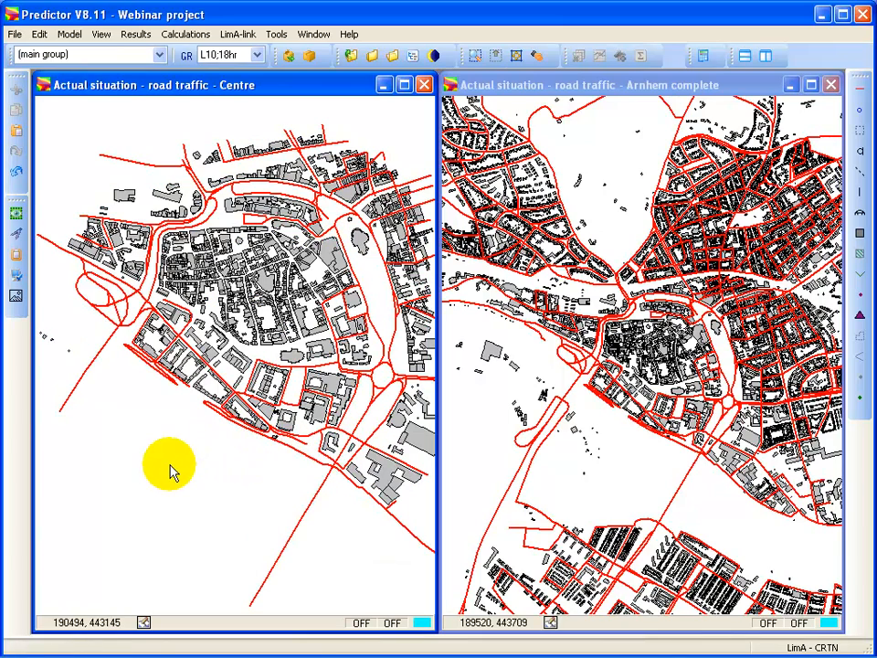
left_click(318, 278)
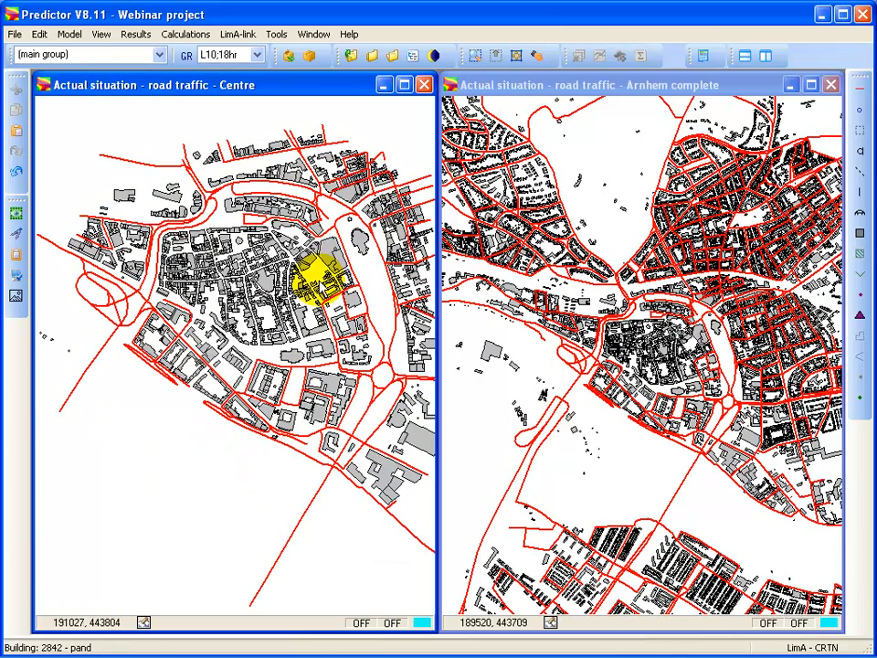
left_click(859, 131)
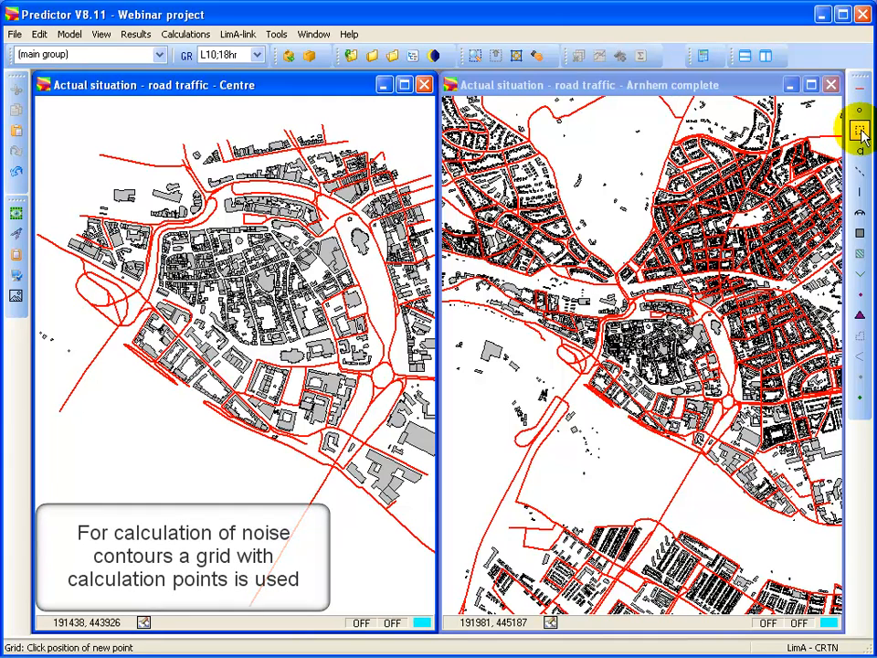
Draw a circular grid over the town centre with X and Y step of 10 m
right_click(119, 388)
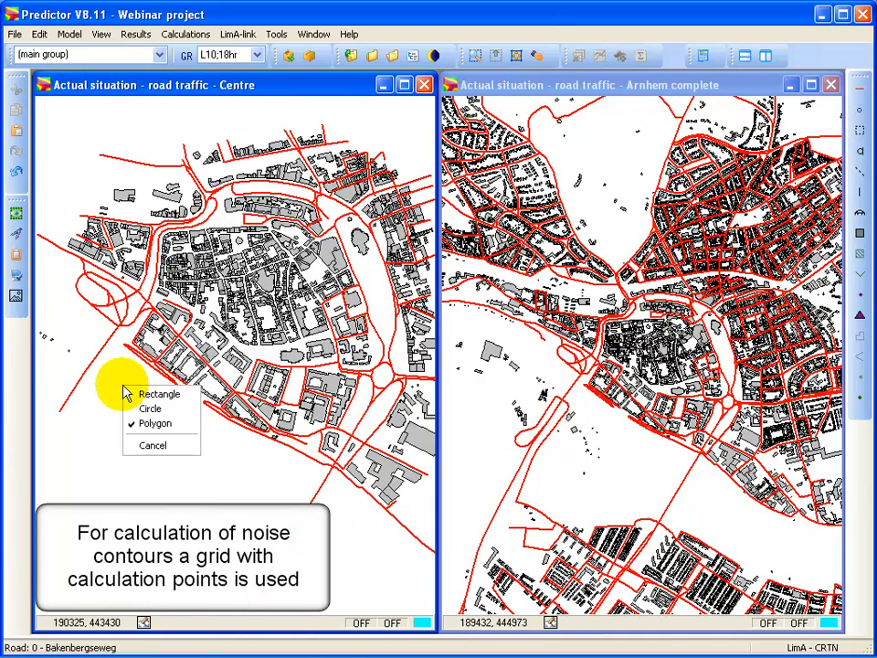
left_click(161, 395)
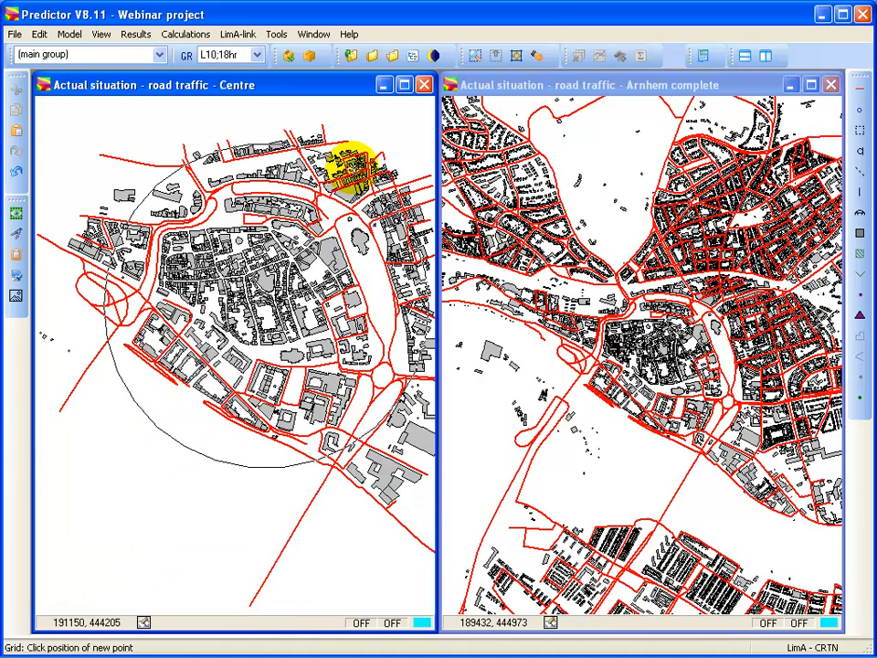
left_click(350, 168)
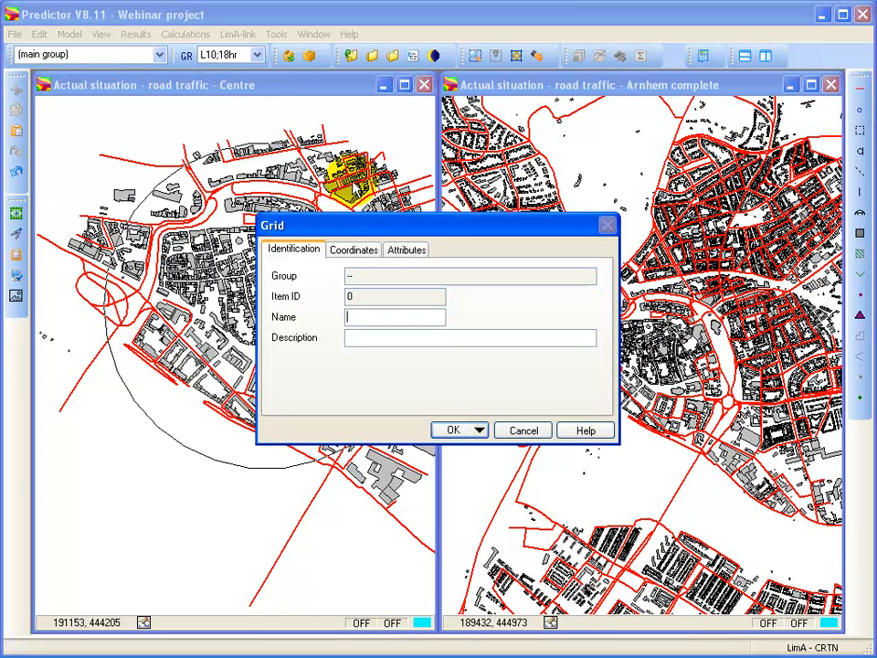
left_click(406, 249)
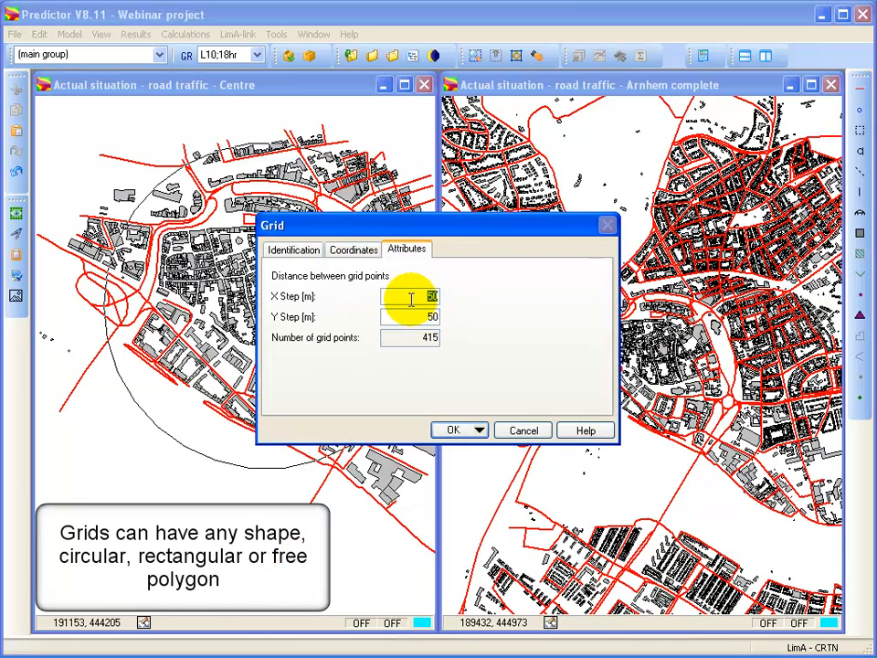
type("10")
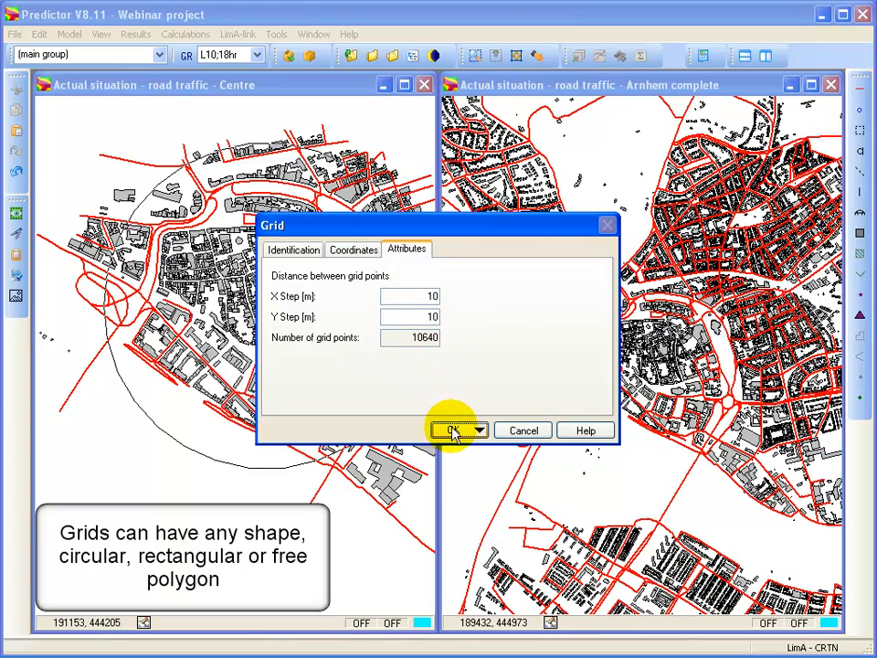
left_click(453, 431)
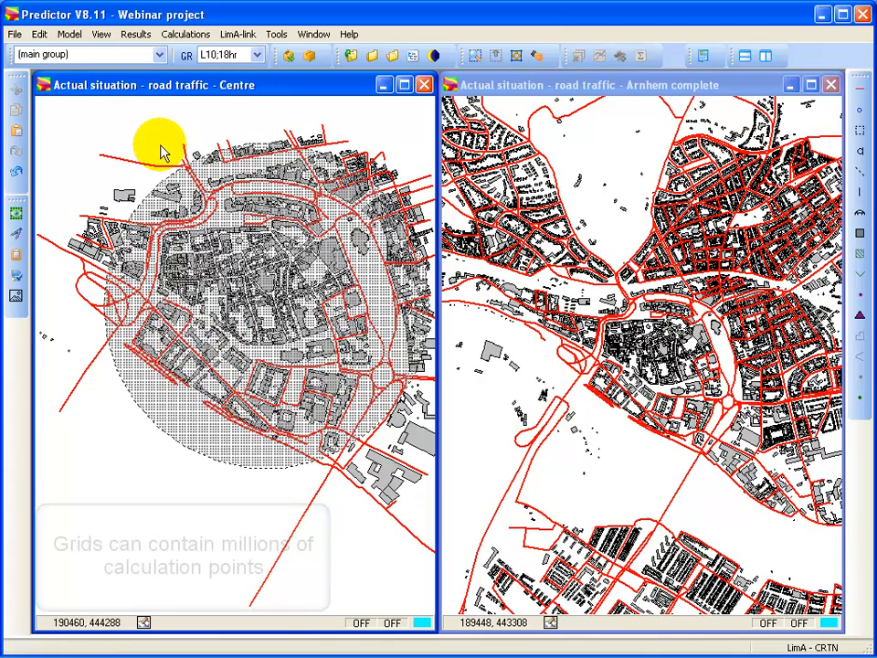
left_click(186, 33)
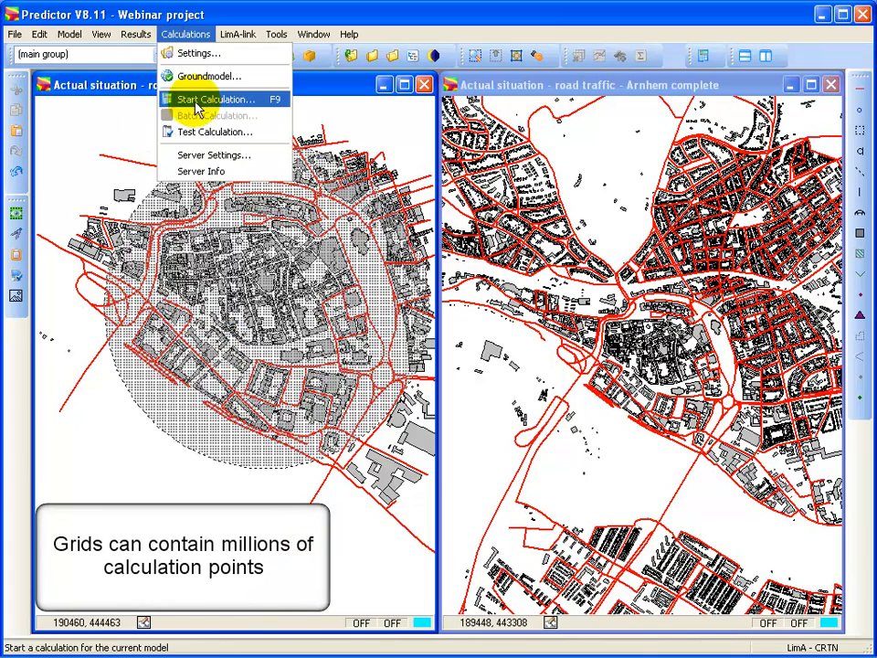
Run Start Calculation for All receivers and dismiss the finished progress report
left_click(214, 99)
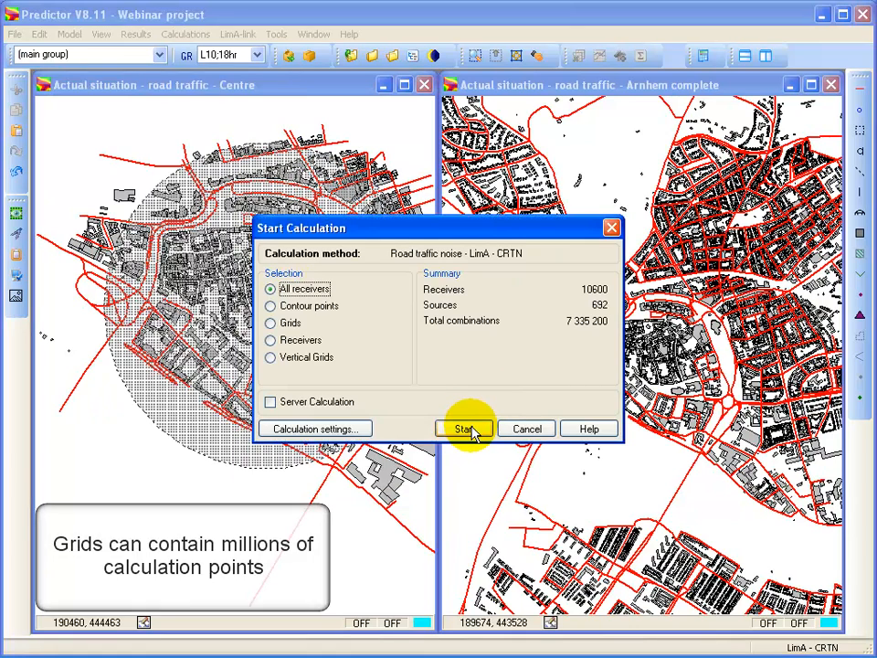
left_click(464, 428)
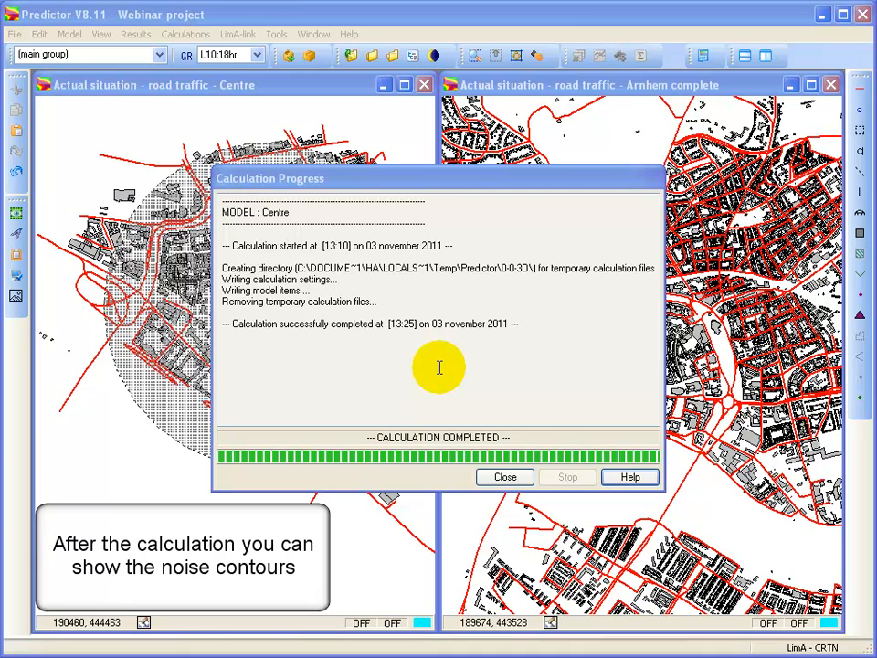
left_click(504, 475)
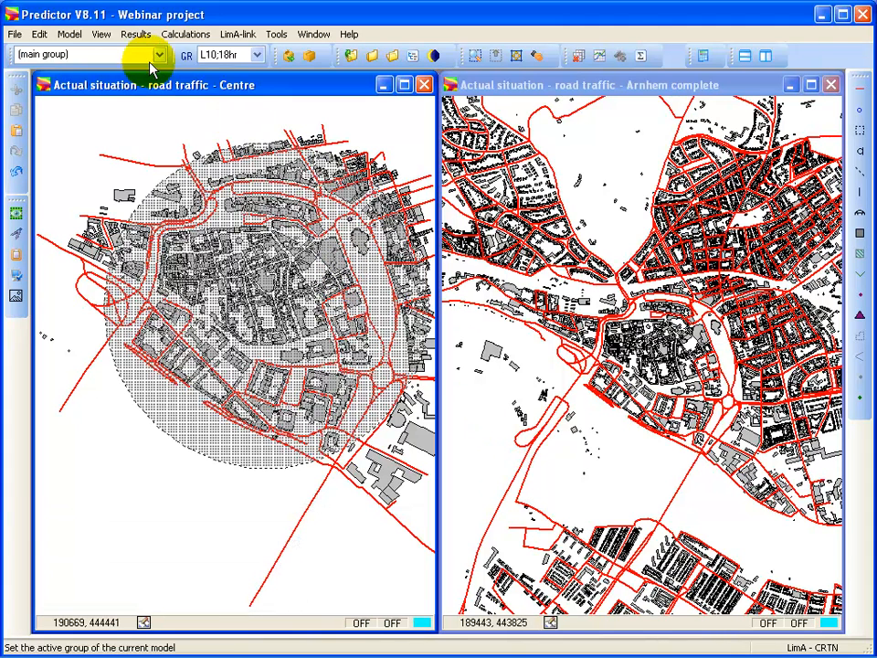
Show noise contours on the grid, adjust Display Settings, and maximize the Centre map
left_click(136, 33)
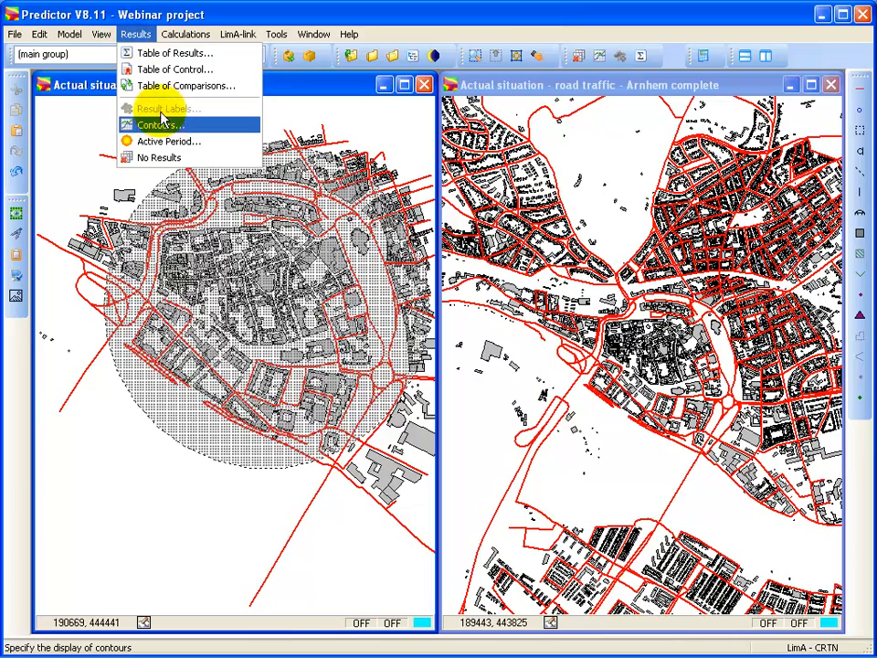
left_click(160, 124)
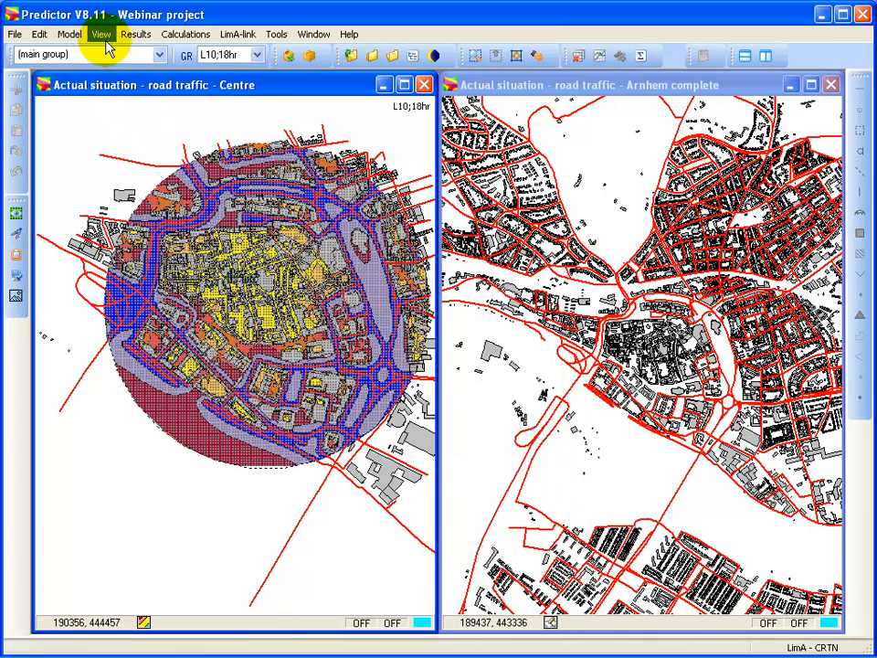
left_click(101, 33)
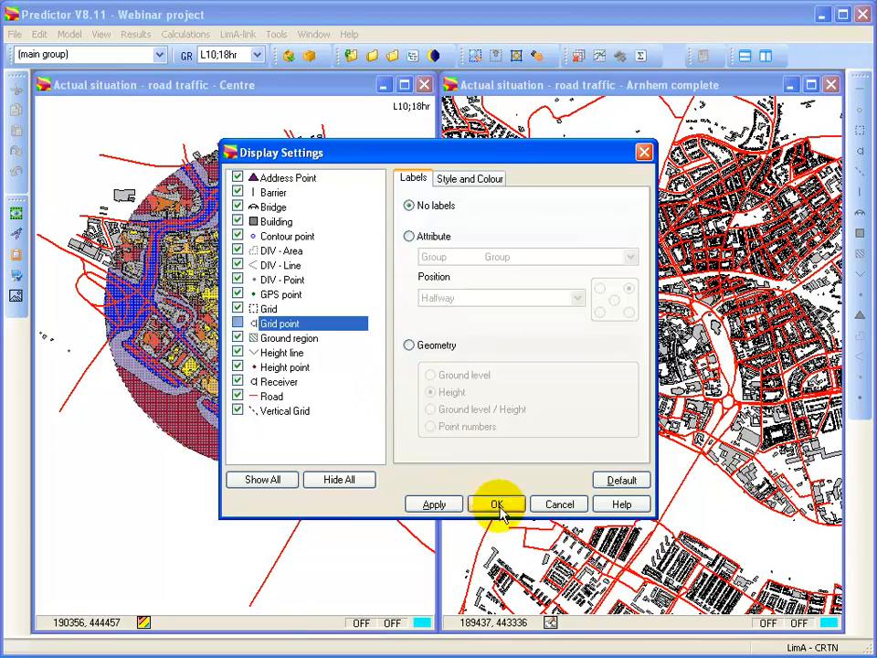
left_click(497, 504)
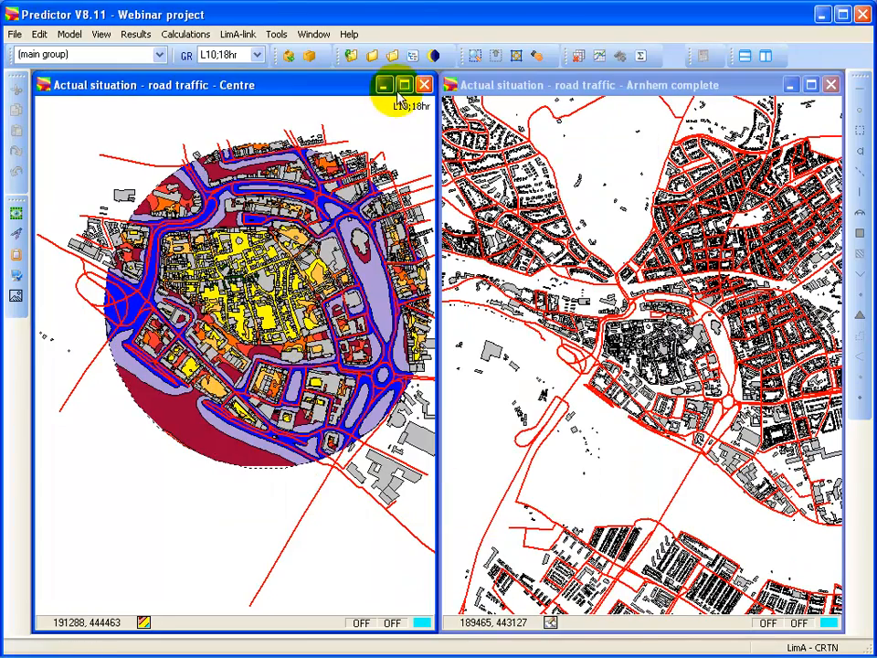
left_click(402, 85)
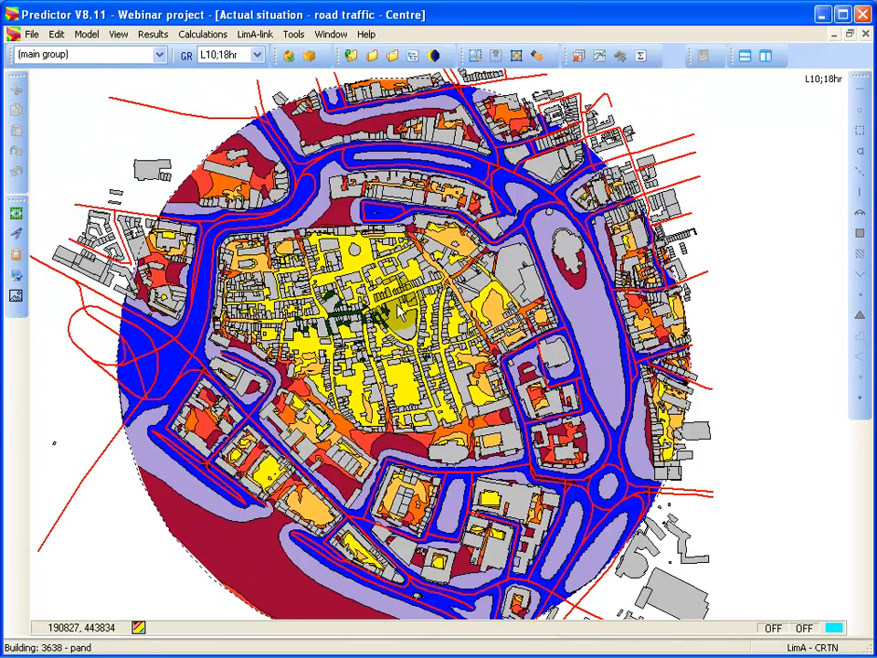
Show the contoured Centre model in a maximized 3D View and orbit to another angle
left_click(117, 33)
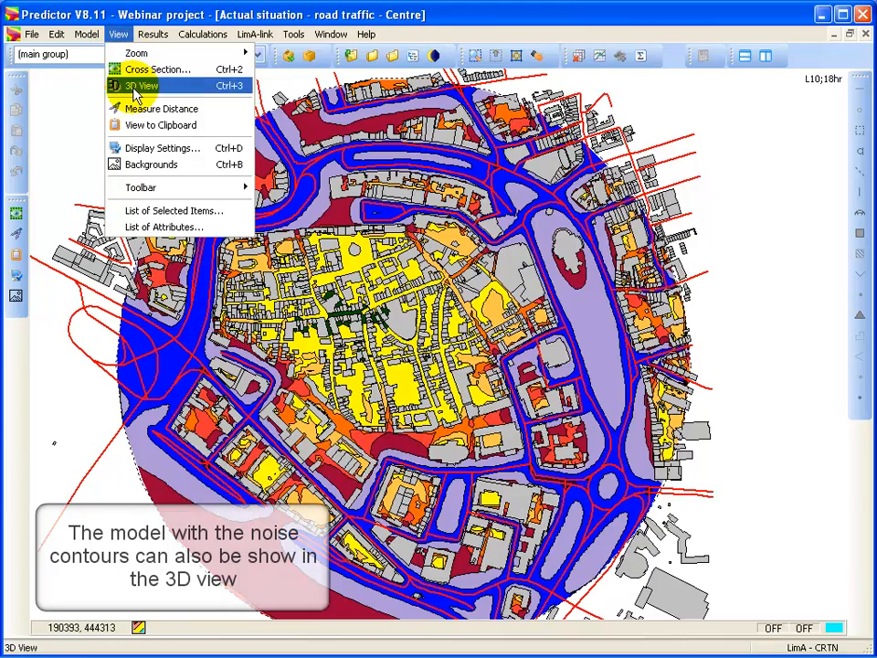
left_click(139, 86)
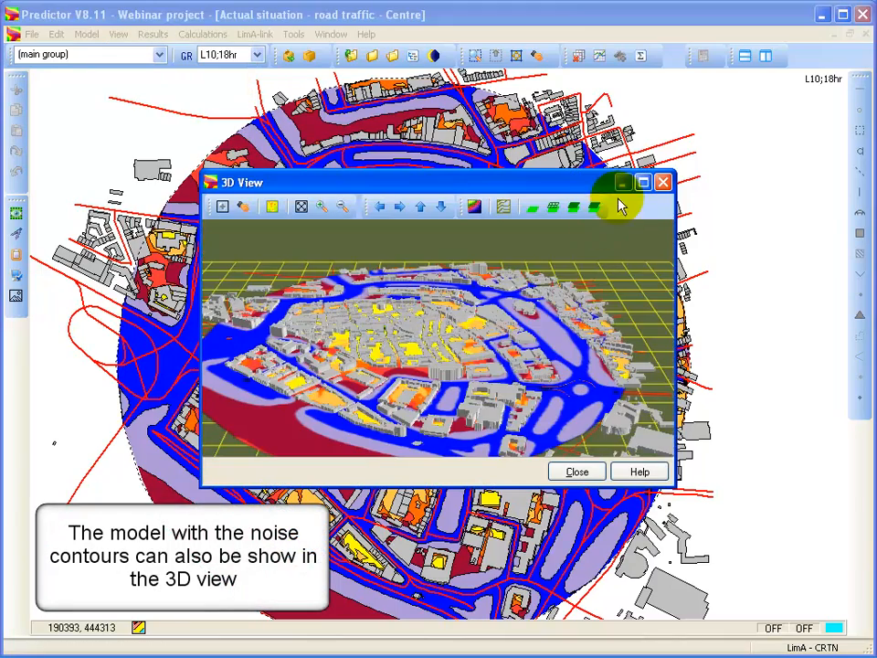
left_click(644, 182)
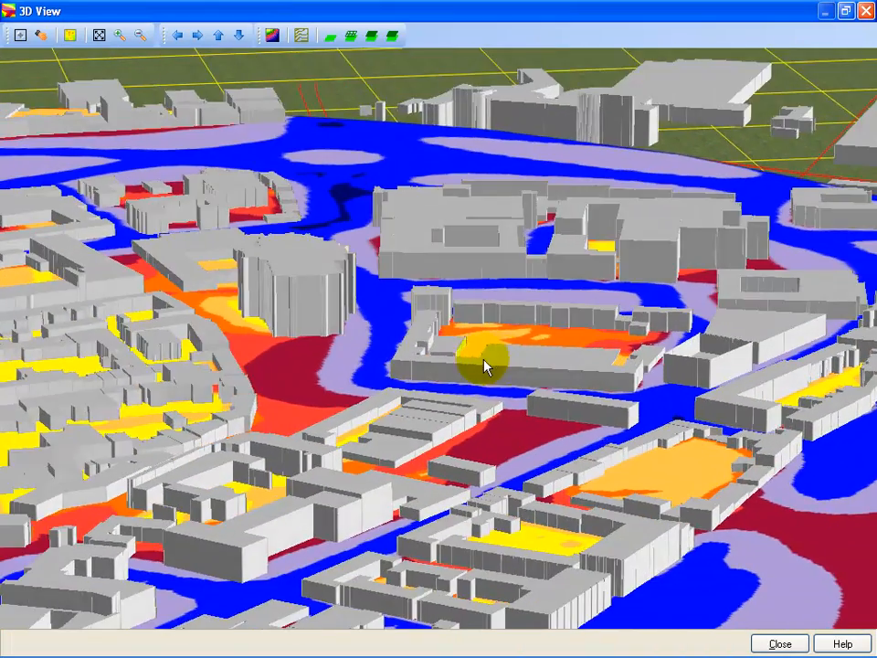
left_click_drag(484, 365, 444, 351)
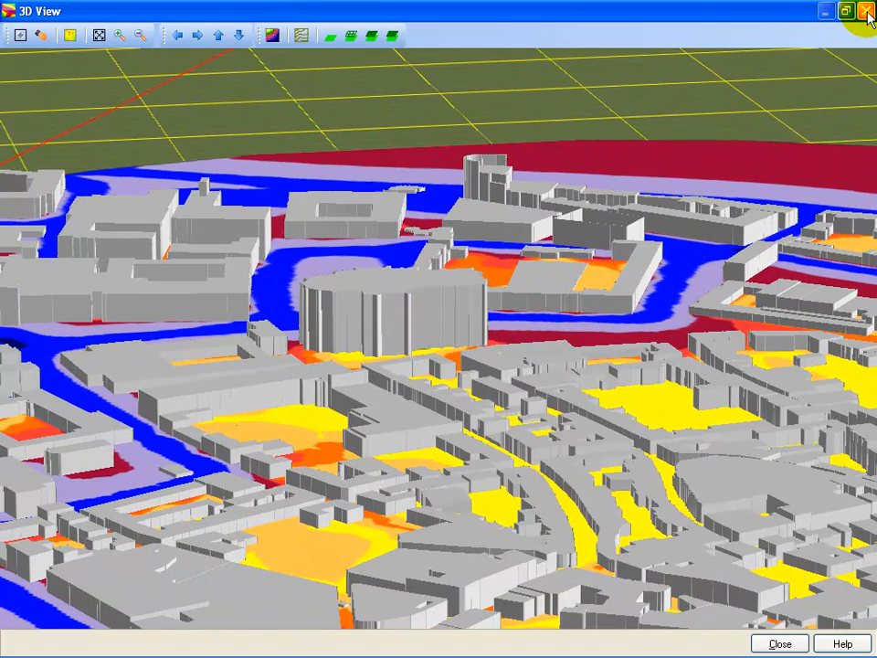
mouse_move(867, 15)
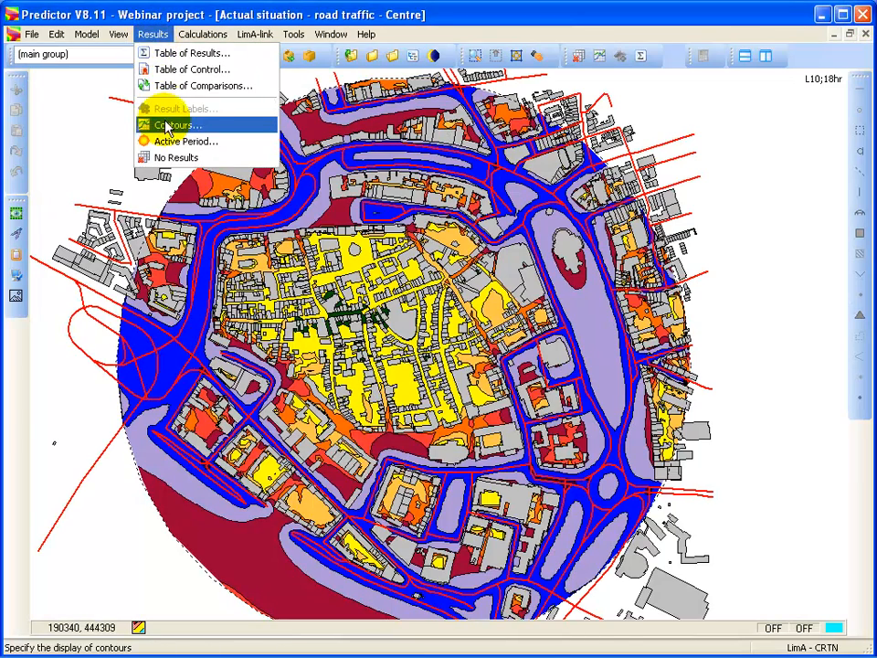
Switch results to No Results and zoom in on the building block beside the road
left_click(176, 124)
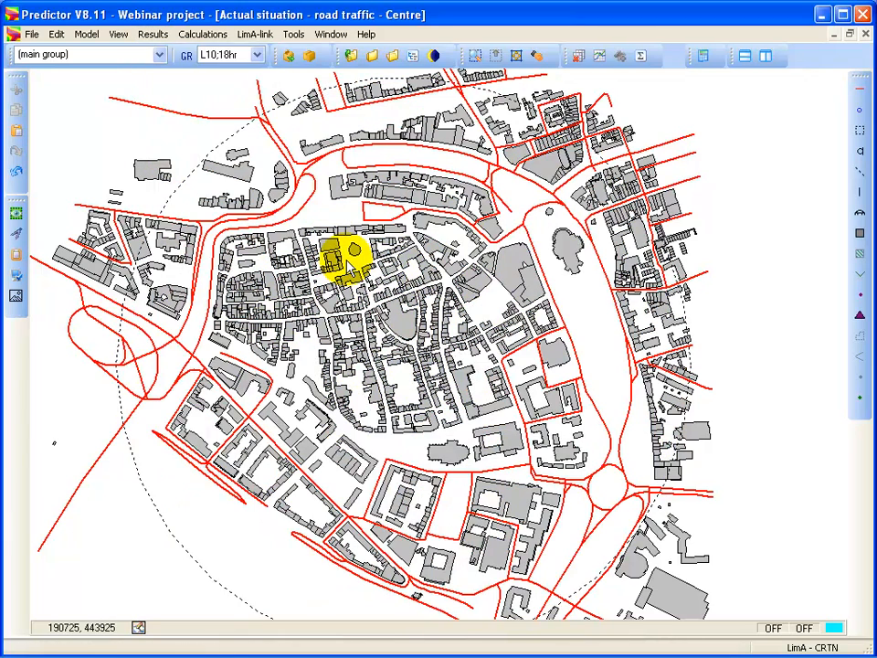
left_click(278, 278)
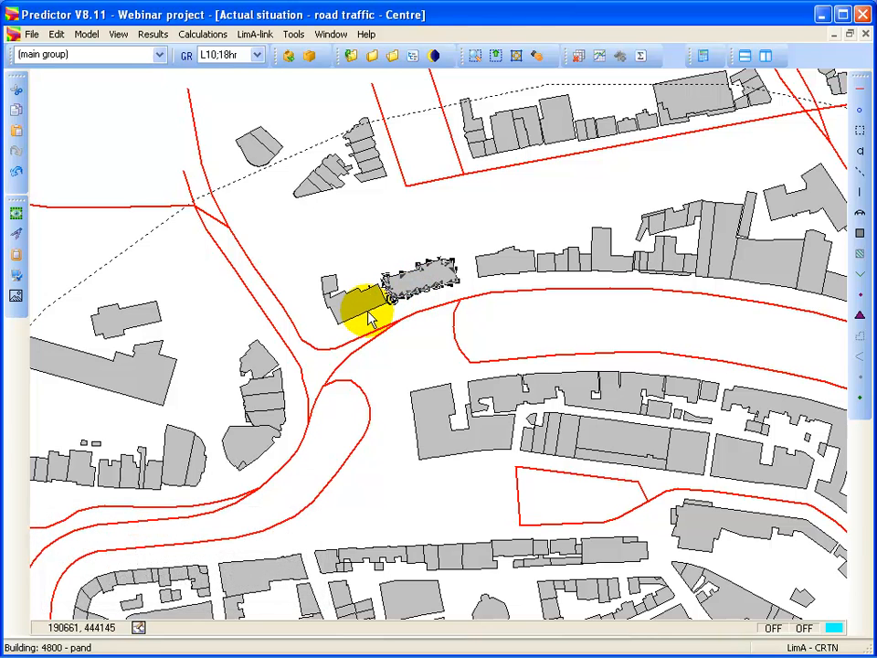
Create a Vertical Grid parallel to the building outline via Create Parallel
right_click(369, 314)
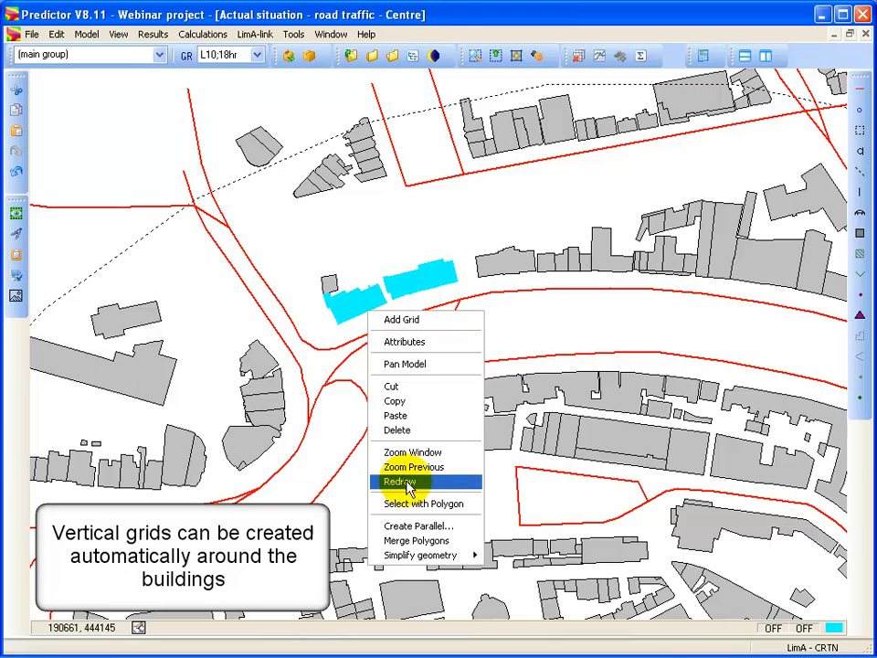
left_click(419, 527)
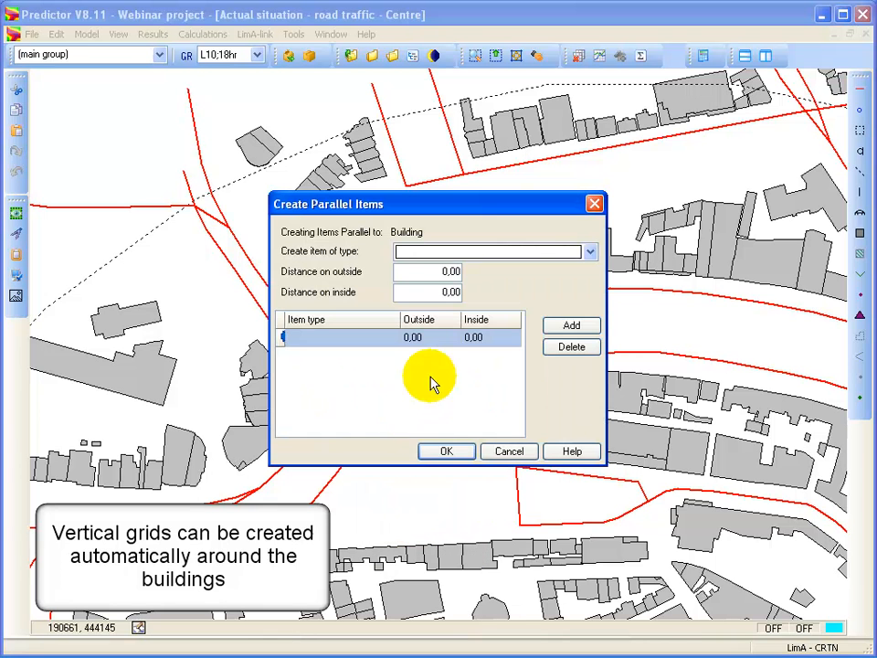
left_click(588, 251)
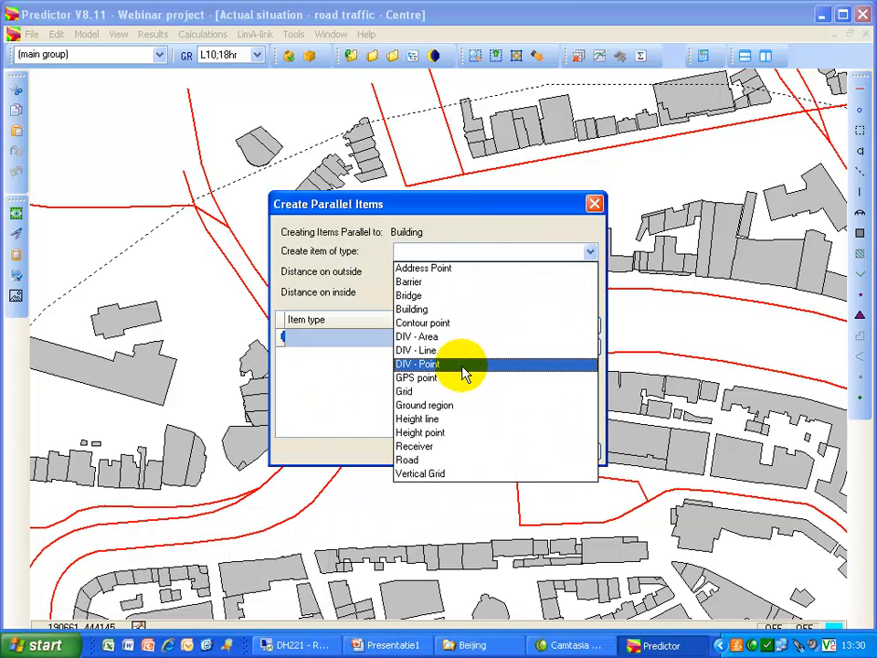
left_click(421, 473)
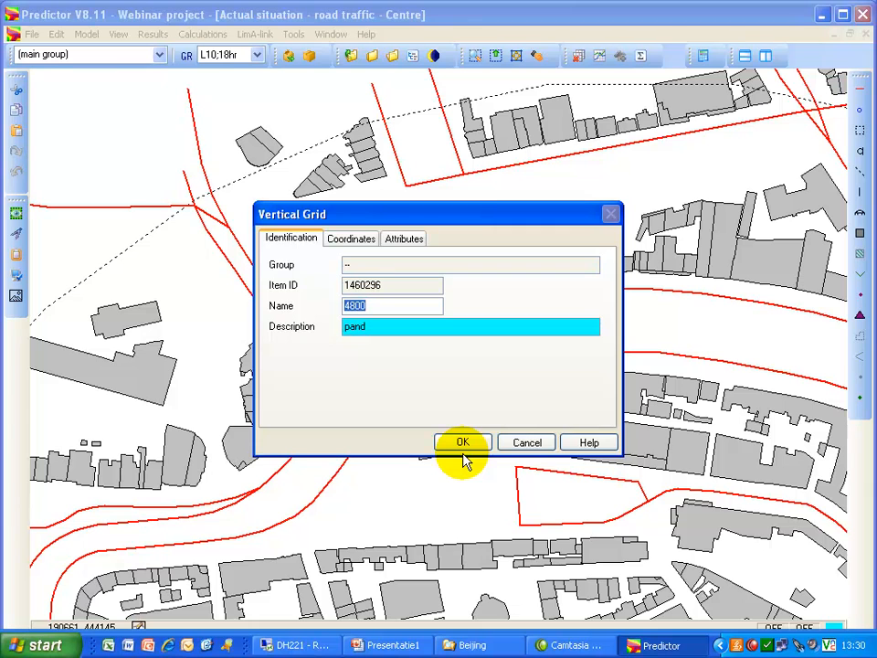
left_click(461, 440)
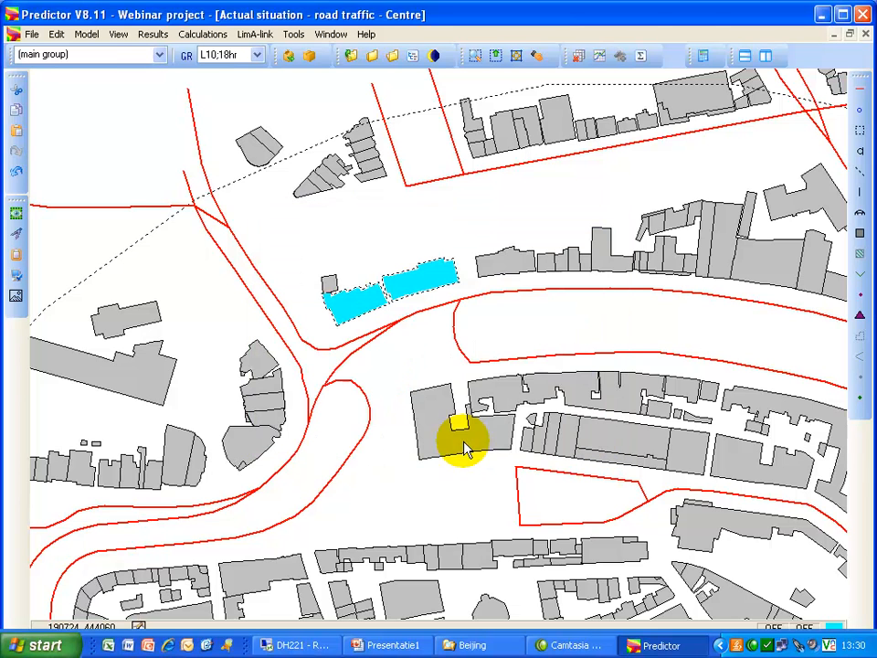
Confirm the Vertical Grid form for the neighbouring building as well
left_click(405, 307)
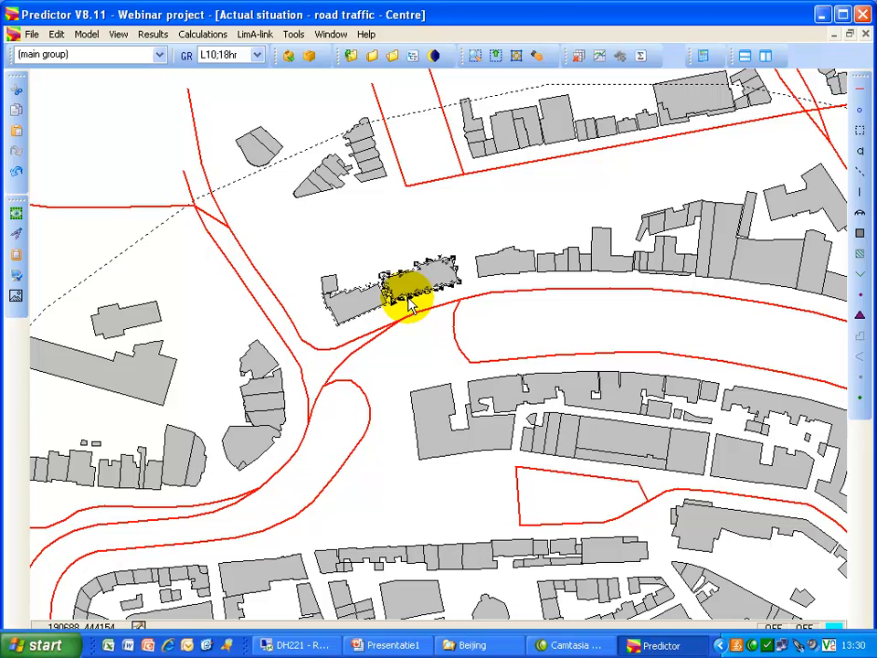
double_click(411, 293)
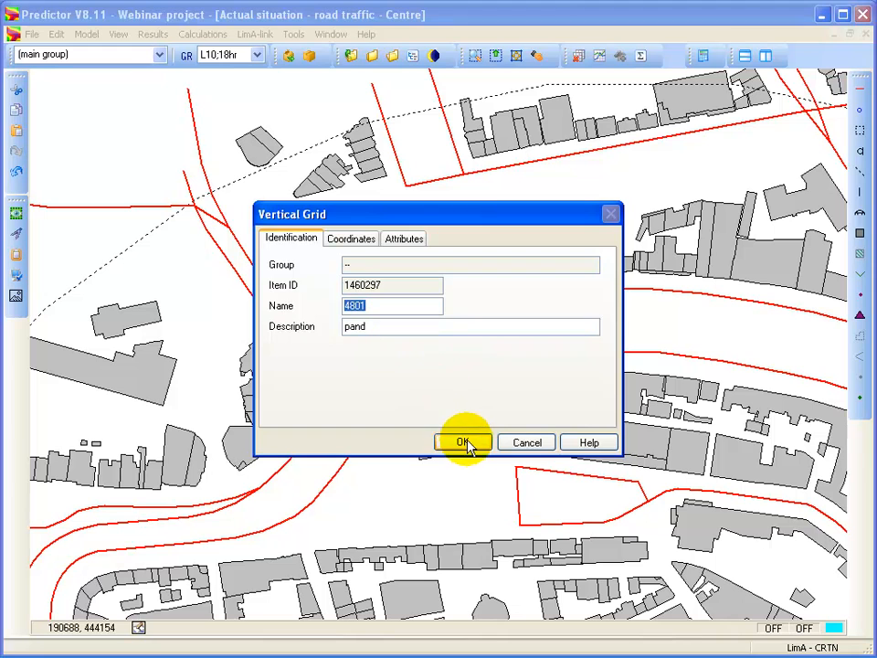
left_click(462, 441)
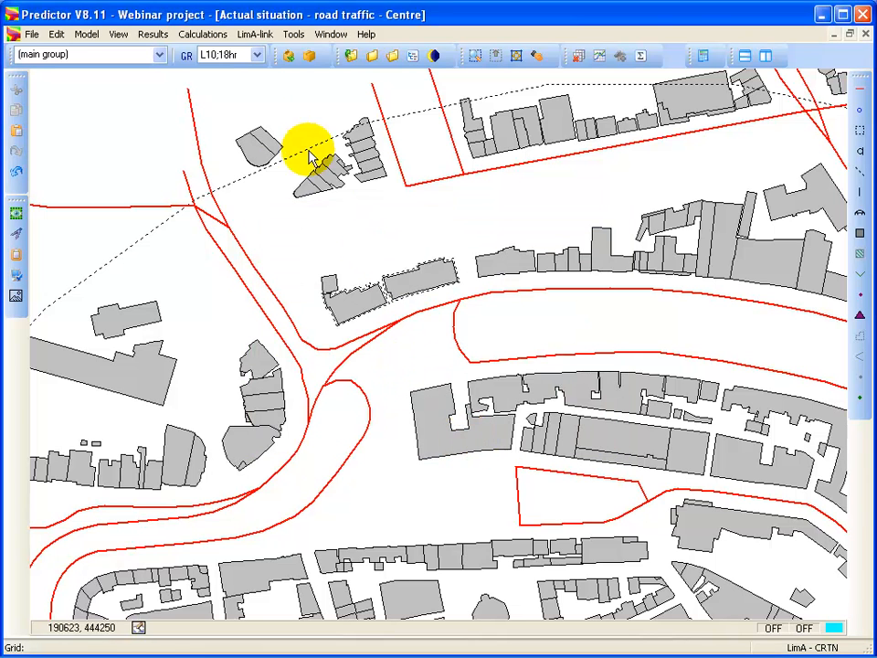
Rerun Start Calculation for All receivers with the new vertical grids and dismiss the report
left_click(203, 33)
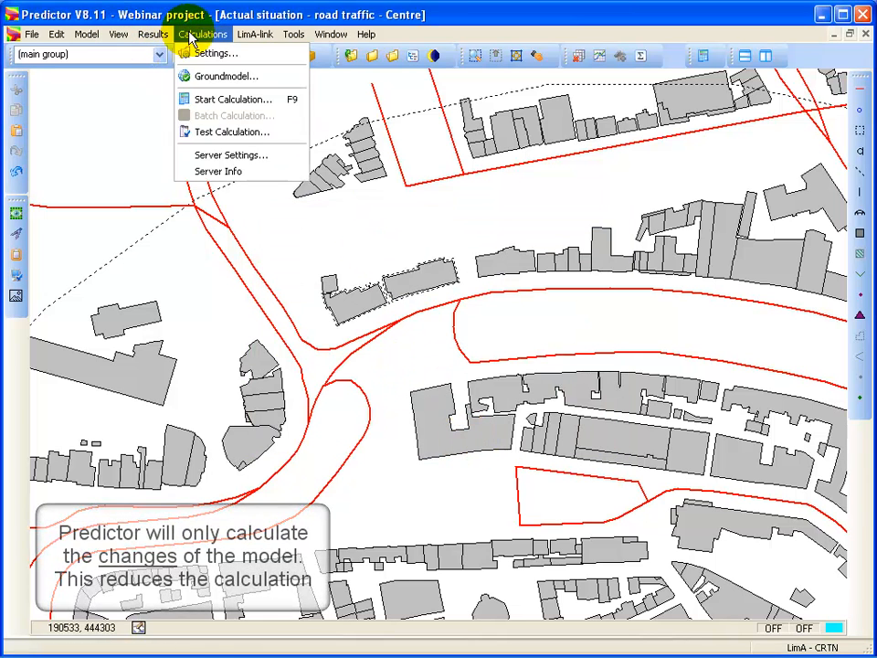
left_click(232, 99)
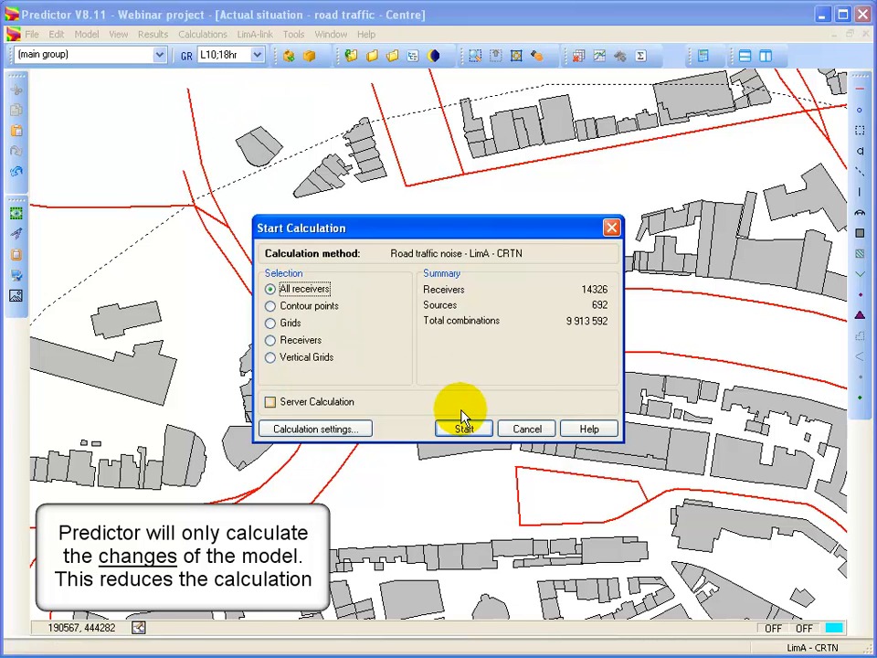
left_click(463, 427)
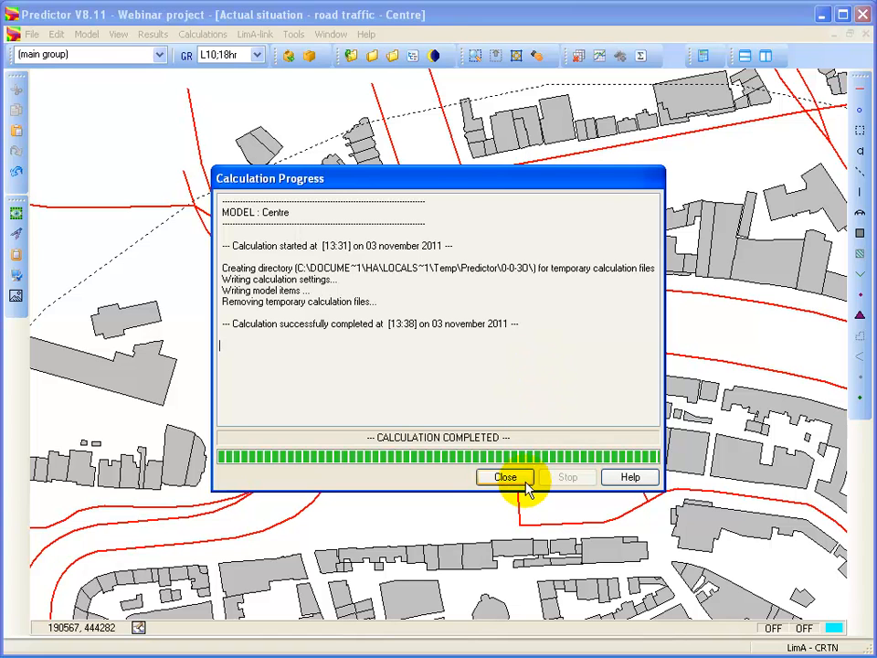
left_click(504, 477)
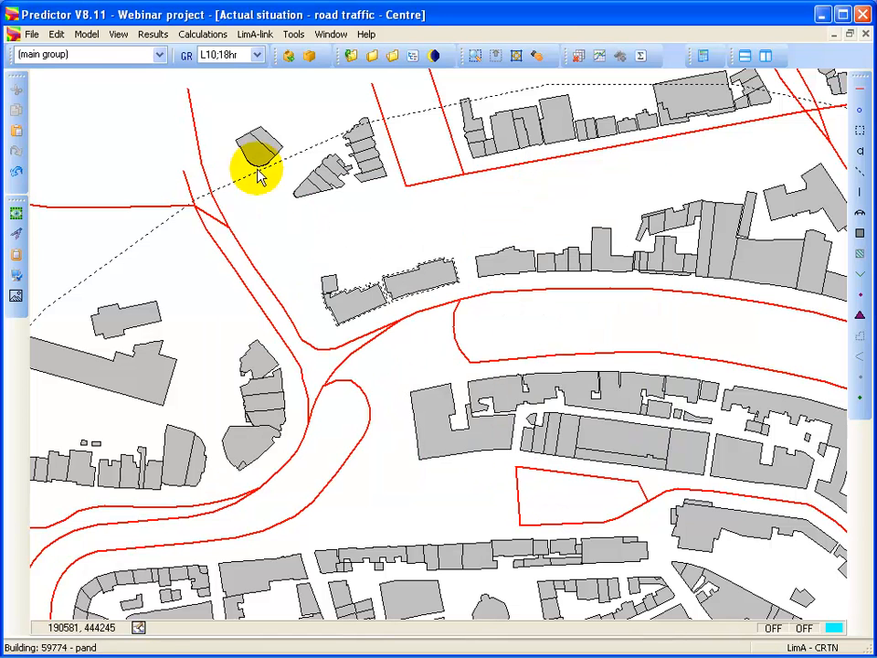
Redisplay contours from Results > Contours, accepting the contour definition
left_click(154, 33)
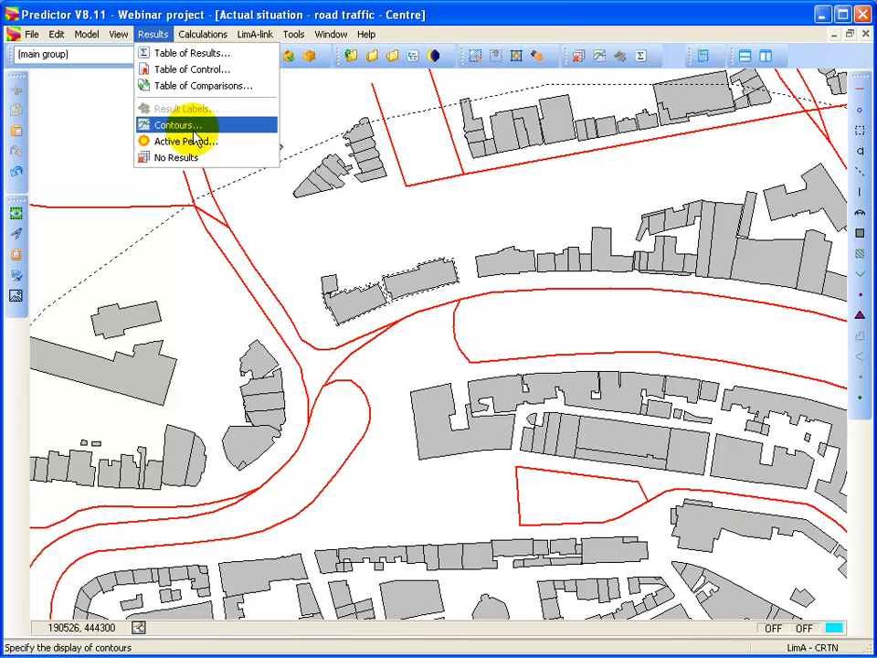
left_click(176, 124)
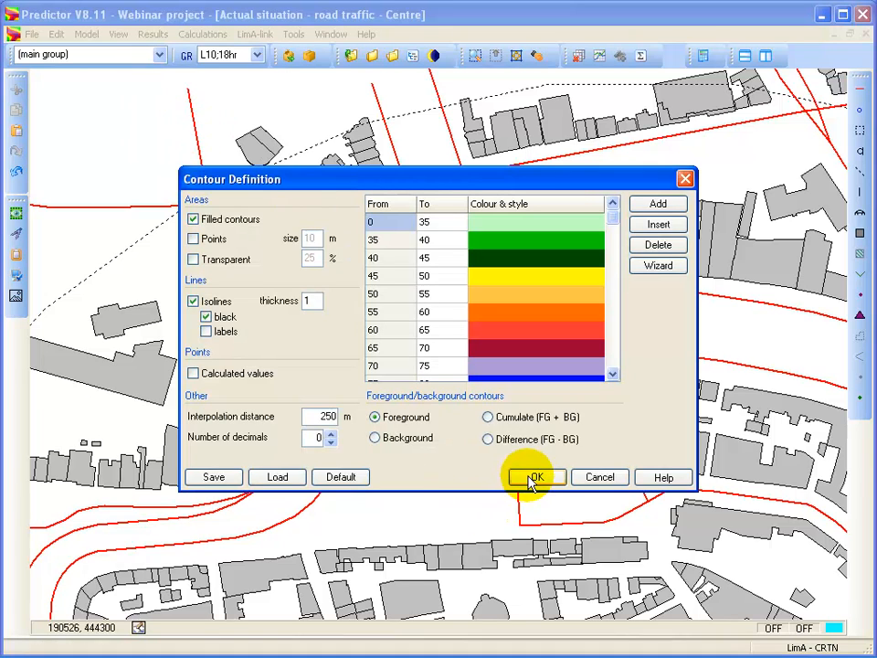
left_click(535, 477)
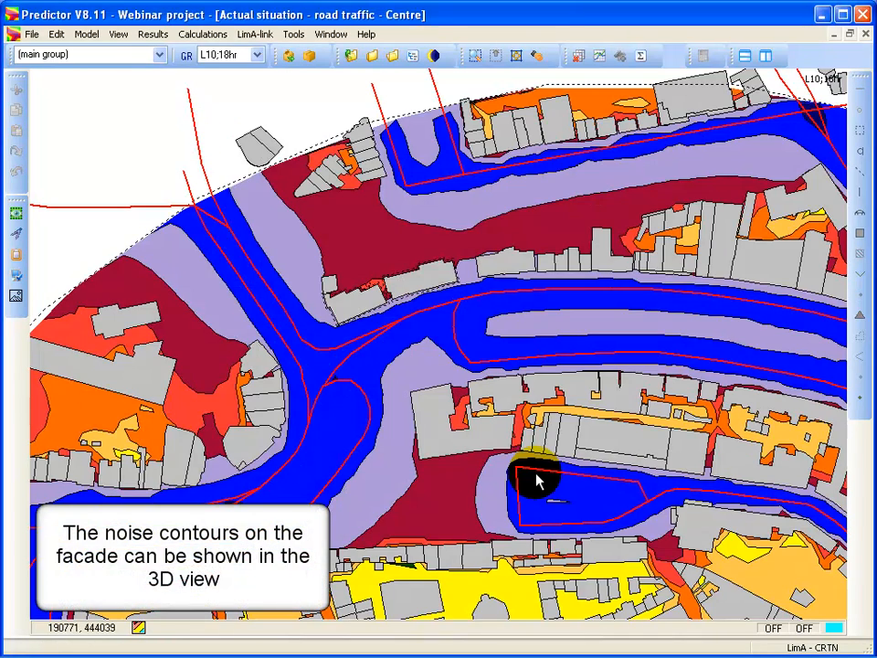
left_click(117, 33)
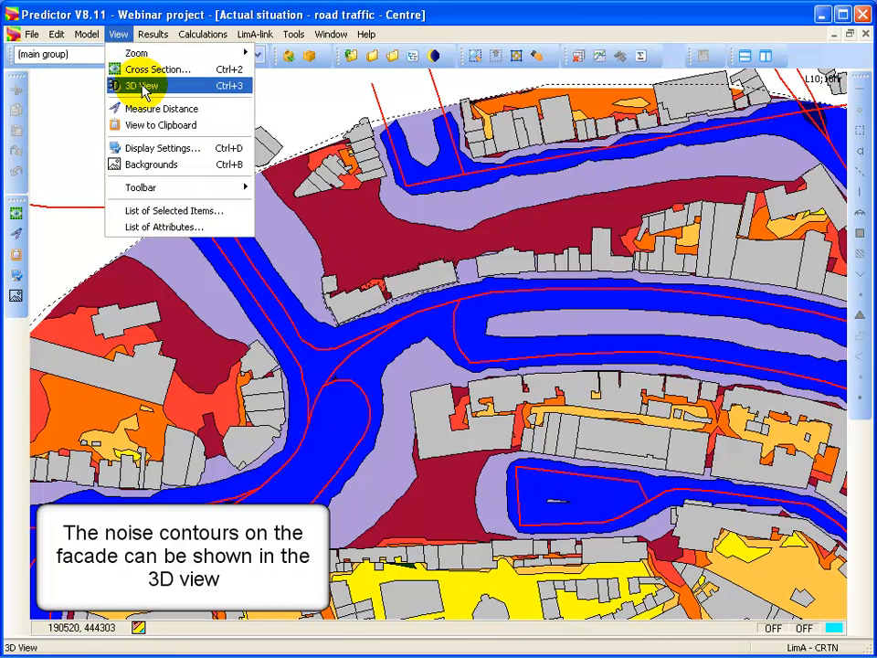
left_click(141, 86)
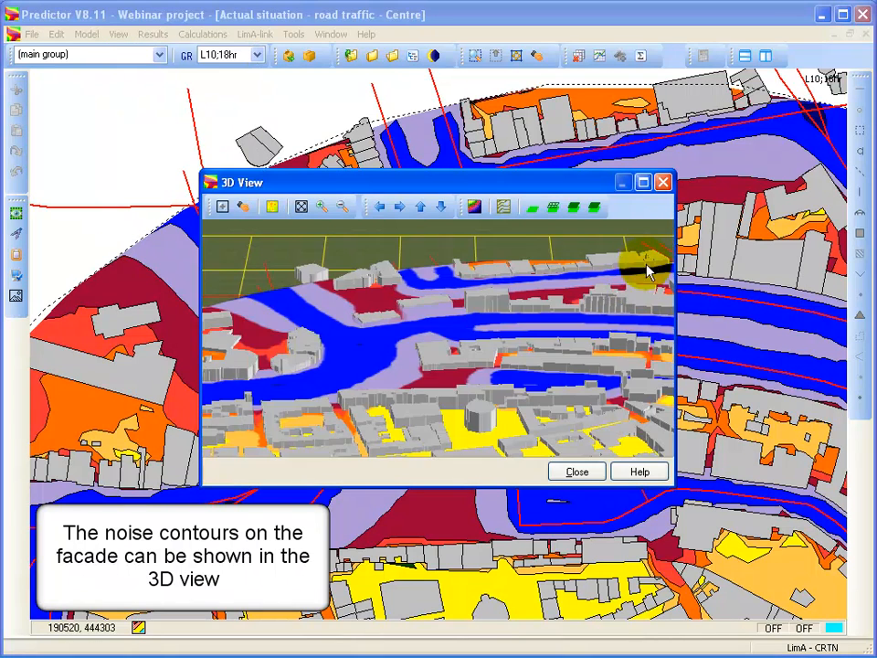
left_click(644, 183)
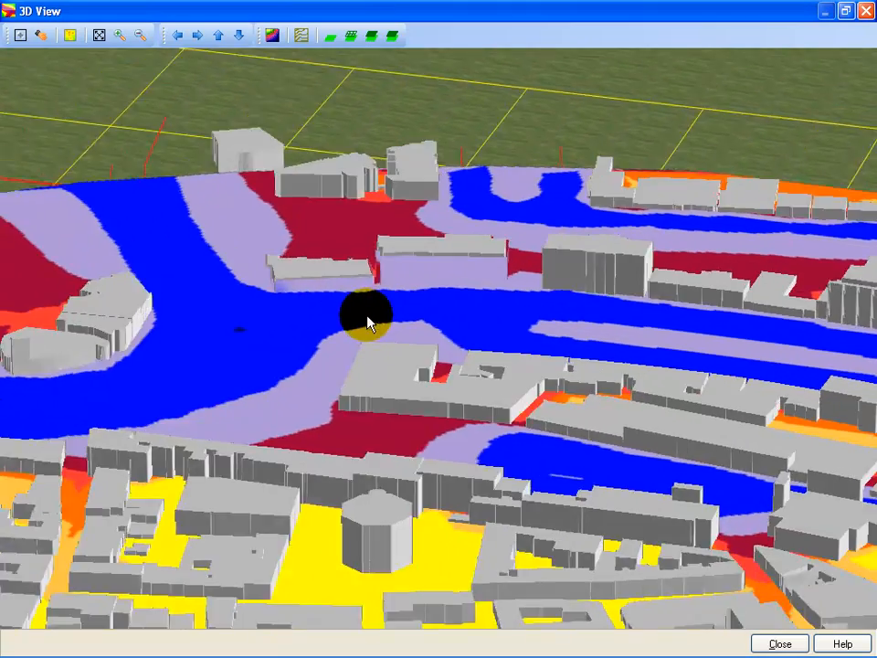
left_click_drag(370, 314, 512, 307)
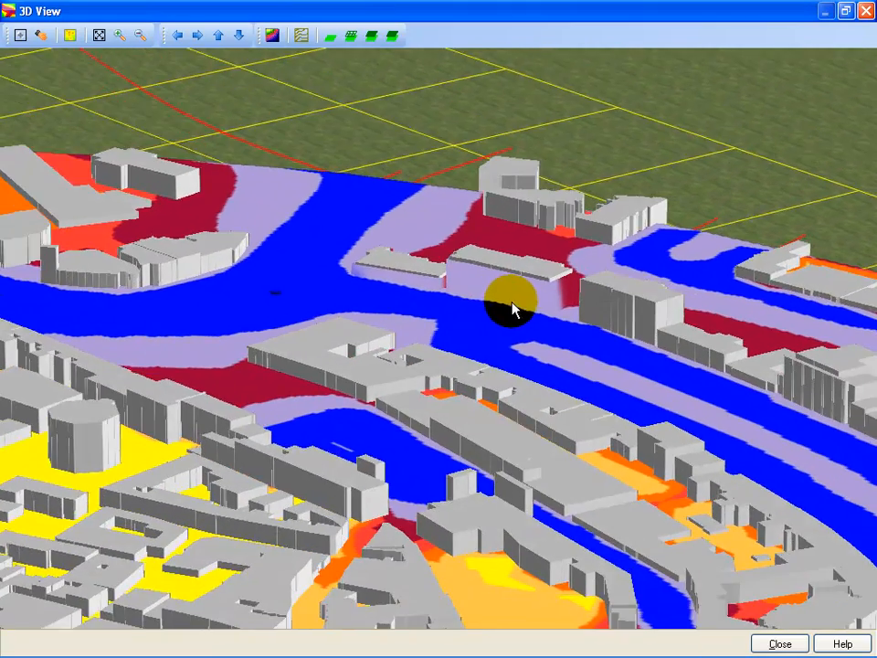
left_click_drag(512, 310, 581, 370)
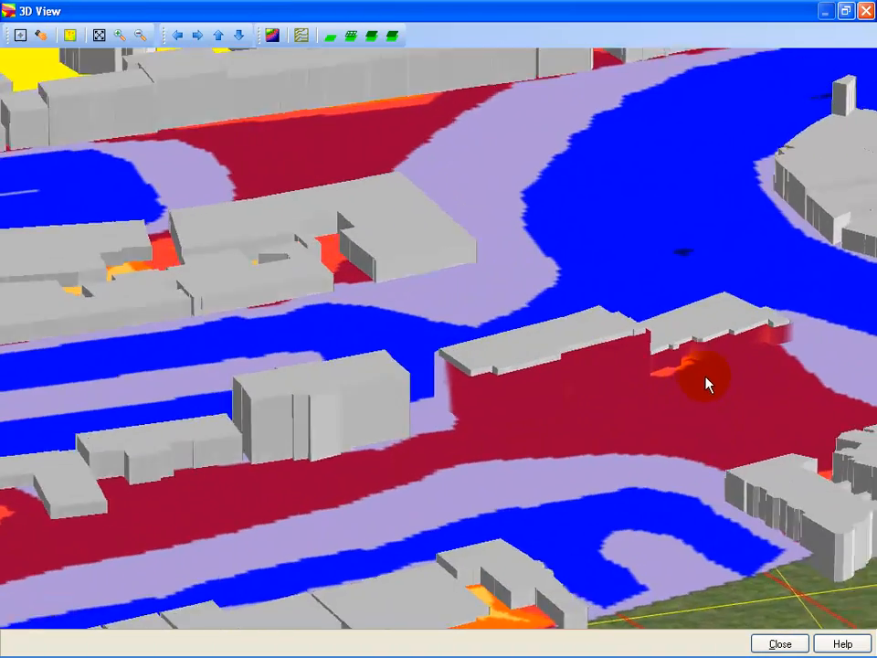
left_click_drag(704, 384, 494, 435)
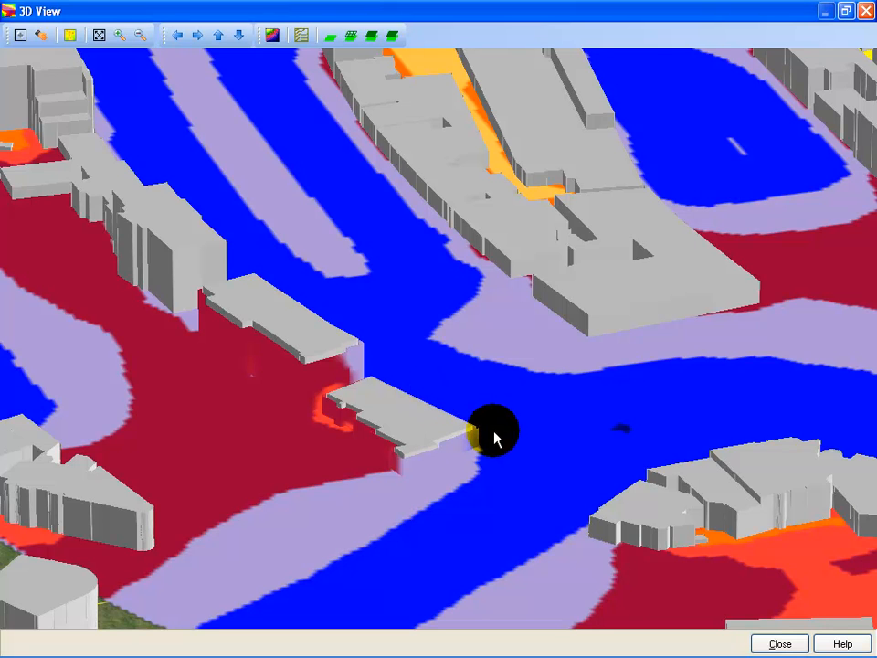
left_click(273, 34)
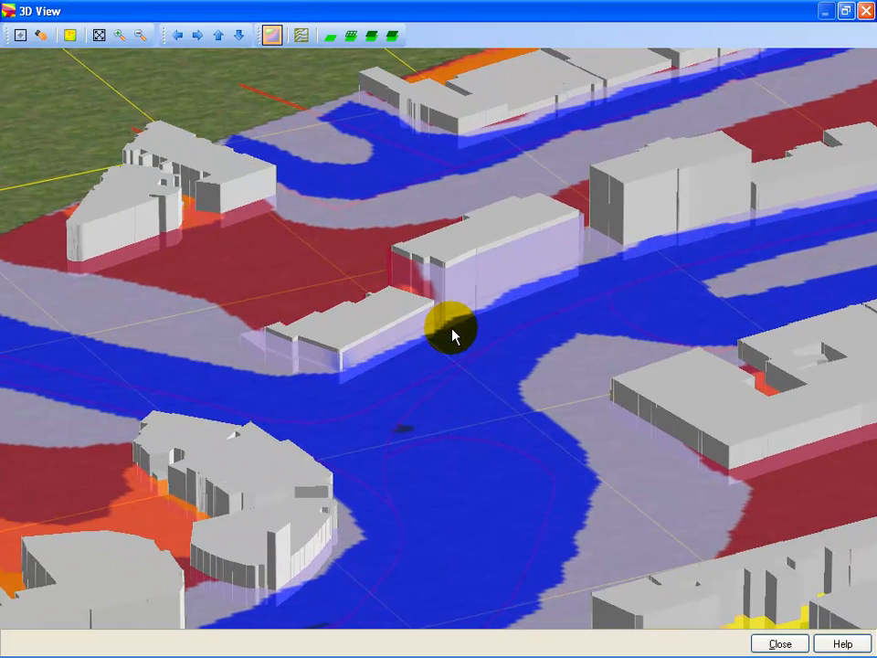
mouse_move(471, 314)
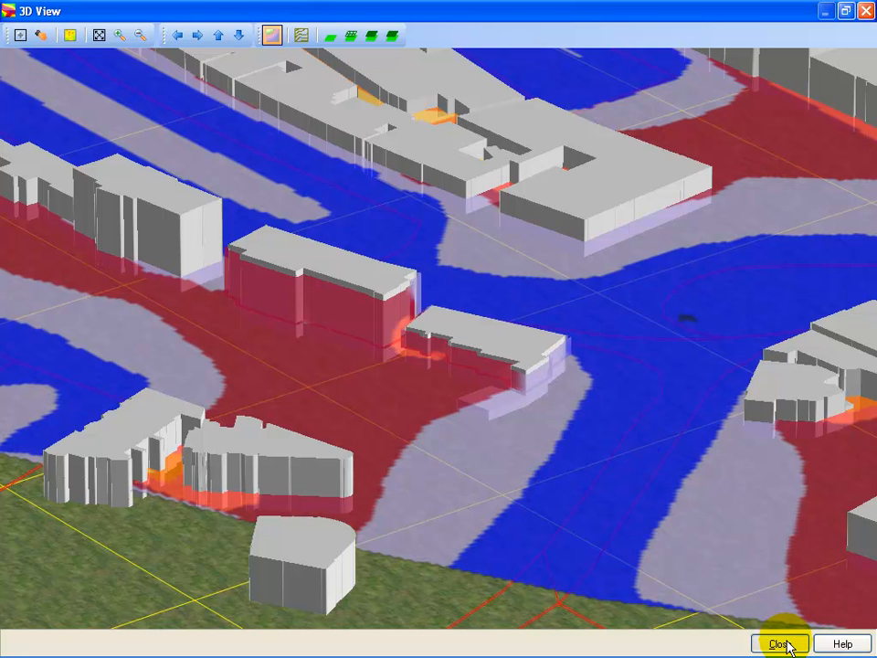
left_click(779, 643)
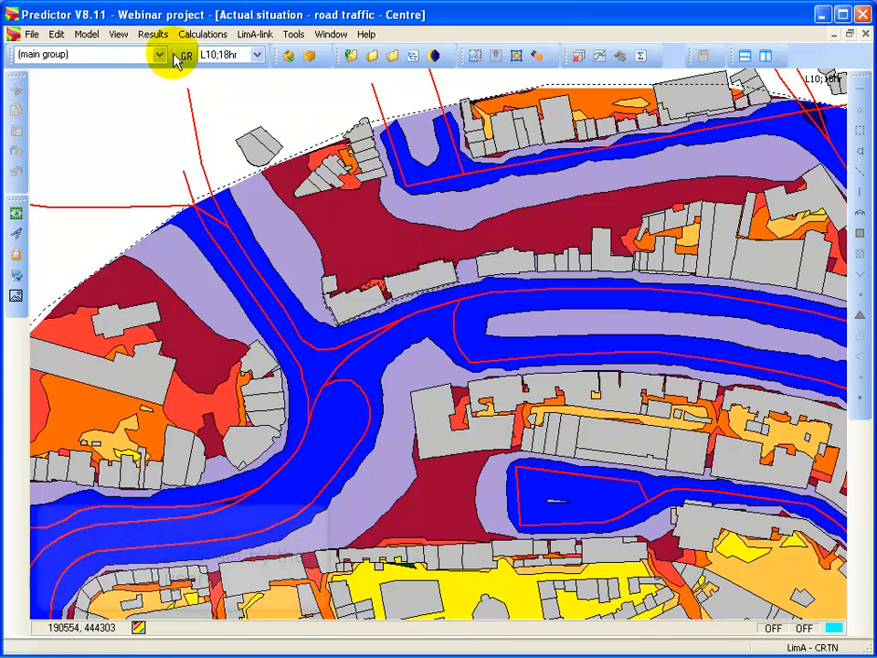
Switch results to No Results and pan to another part of the centre
left_click(153, 33)
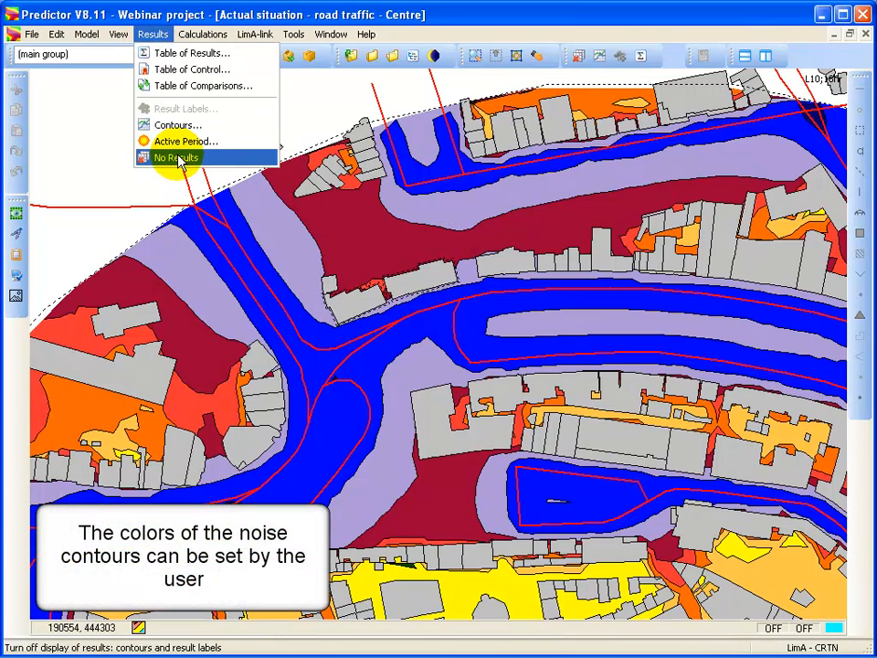
left_click(176, 157)
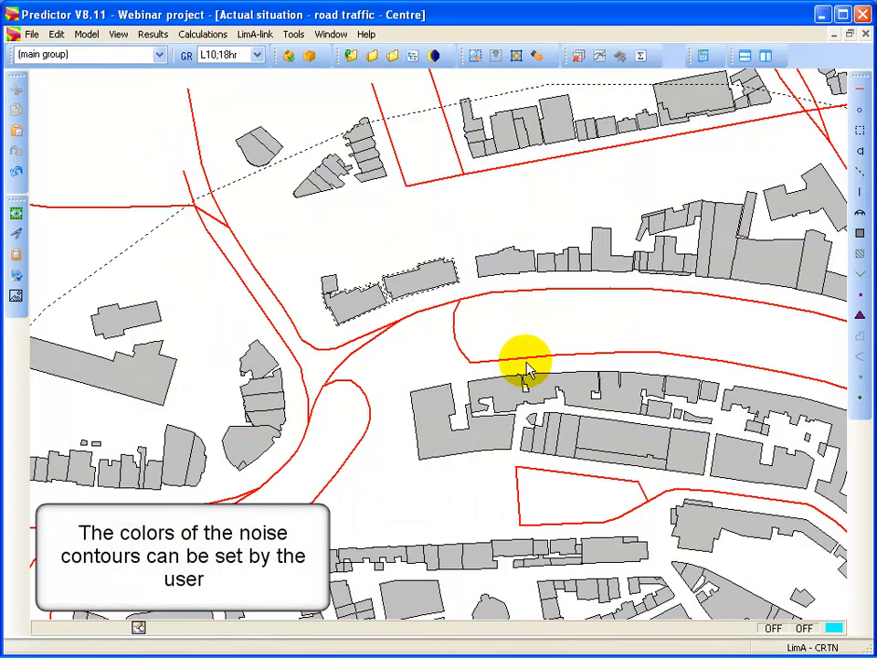
left_click_drag(526, 362, 402, 252)
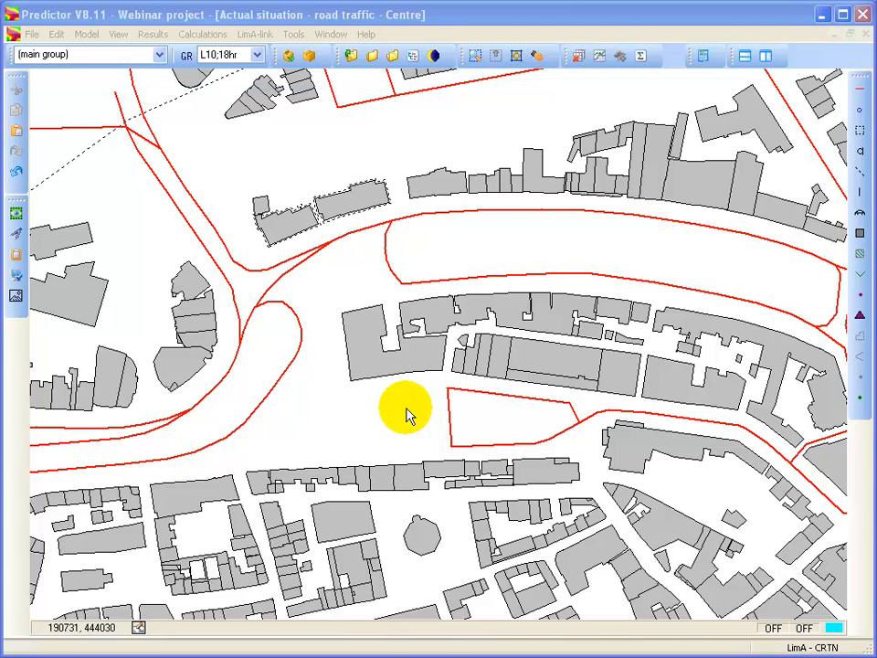
Redraw the contours with 1 dB colour classes from 70 to 75 dB
left_click(153, 33)
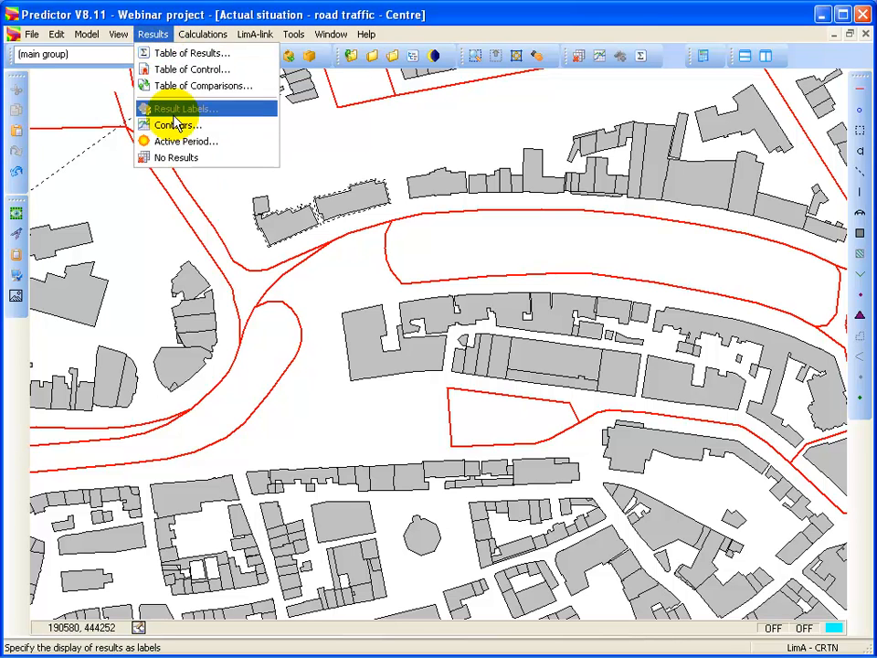
left_click(177, 125)
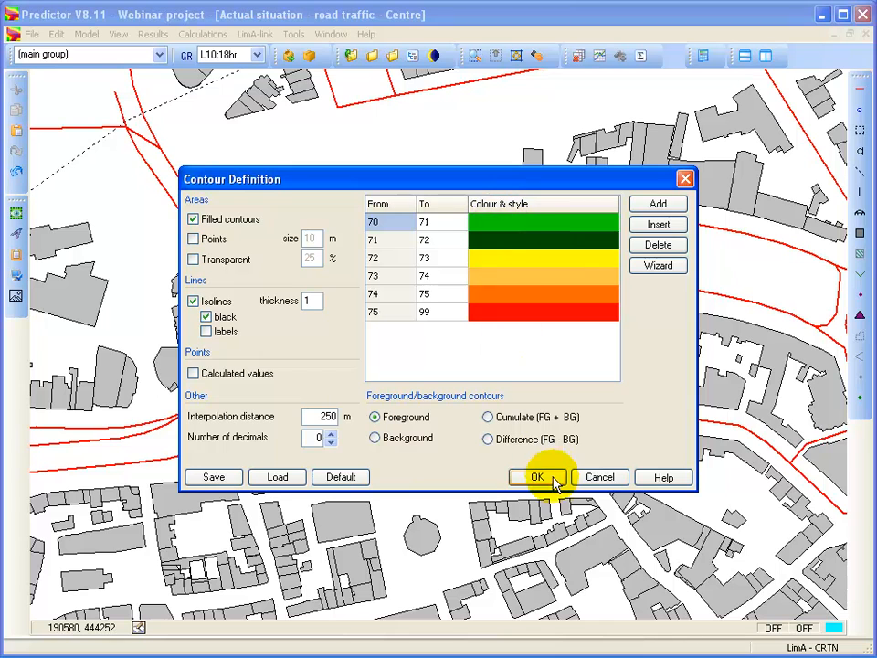
left_click(537, 477)
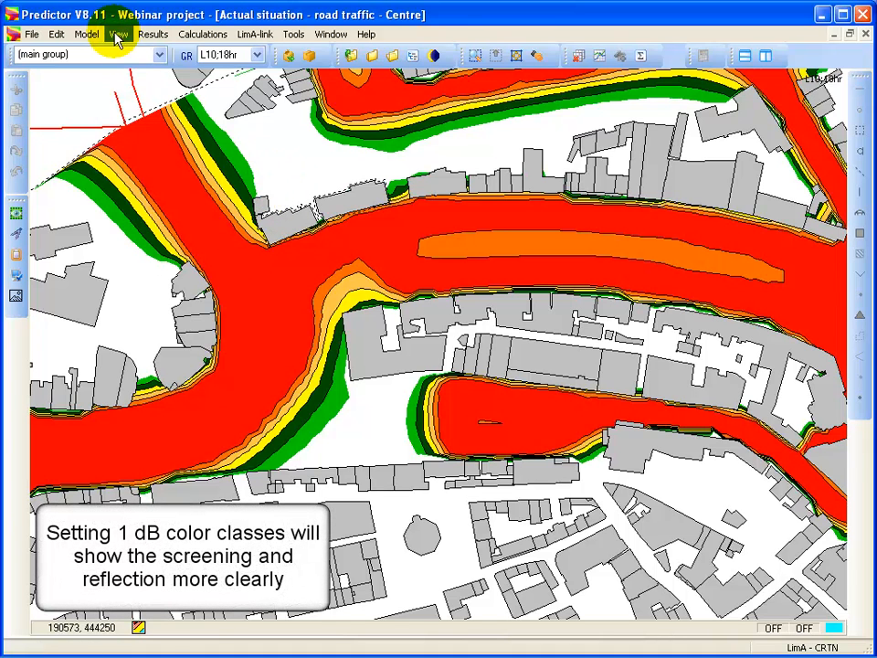
left_click(117, 33)
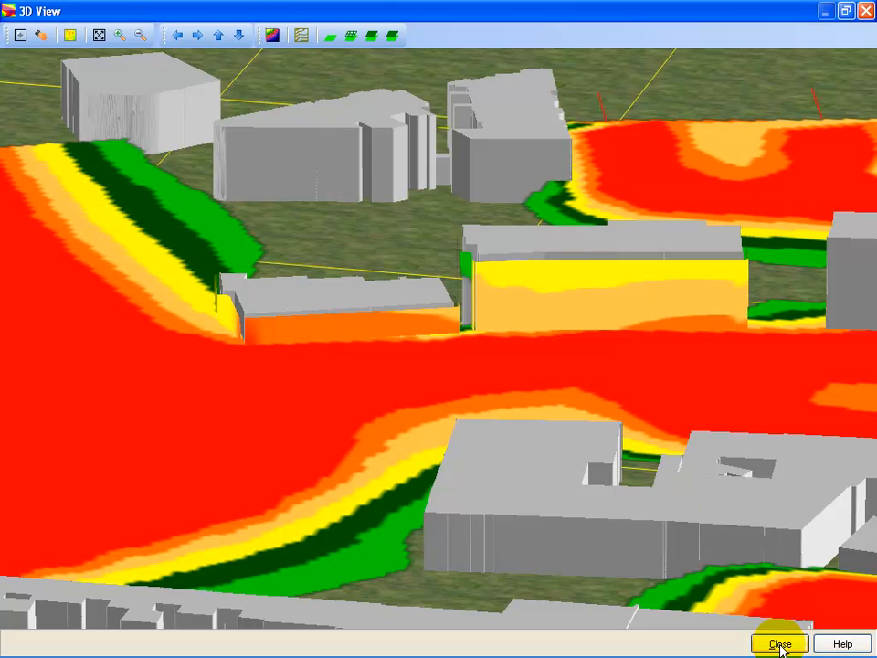
left_click(779, 643)
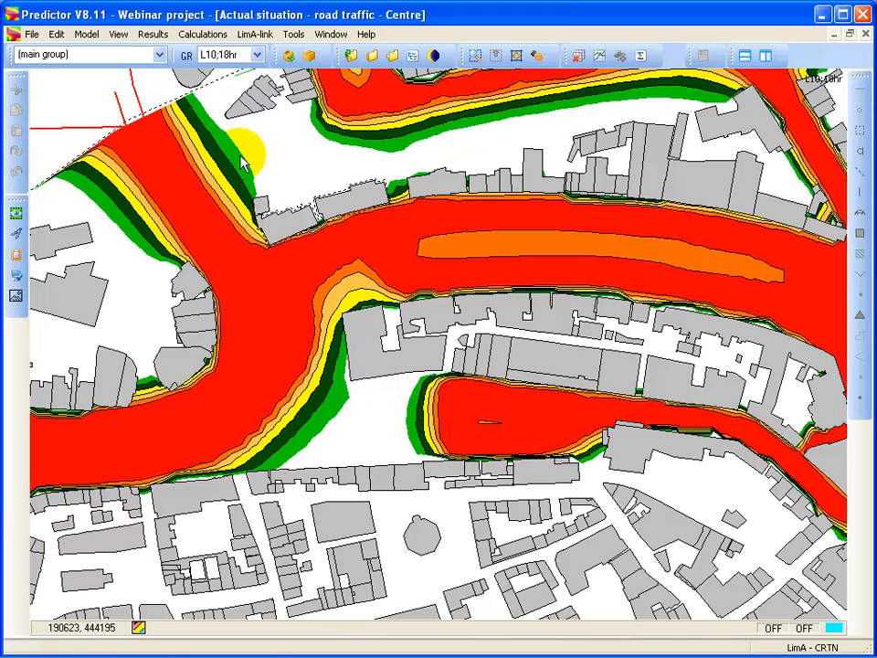
Switch results to No Results, check the facades in 3D View, then close it
left_click(154, 33)
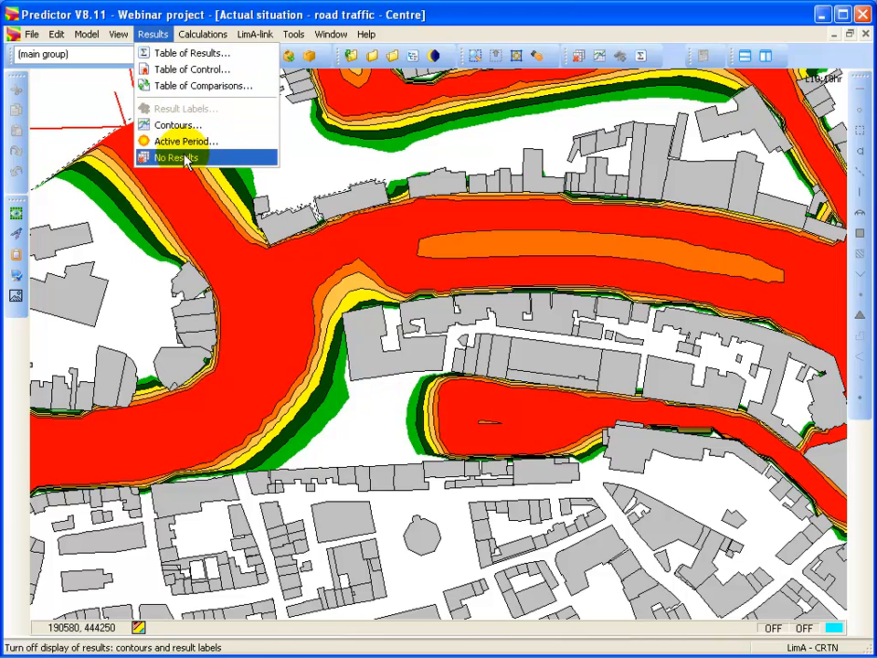
left_click(176, 157)
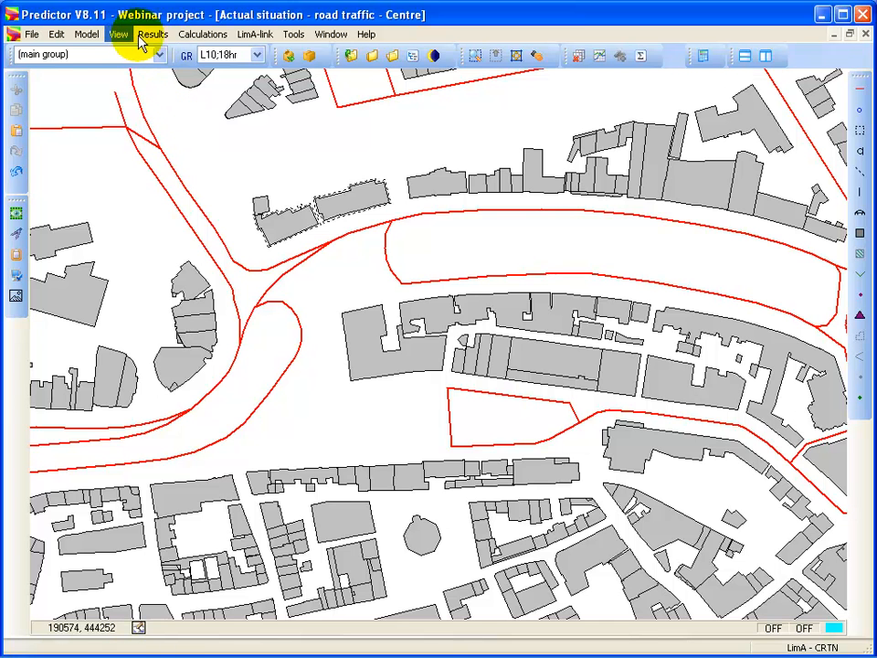
left_click(117, 33)
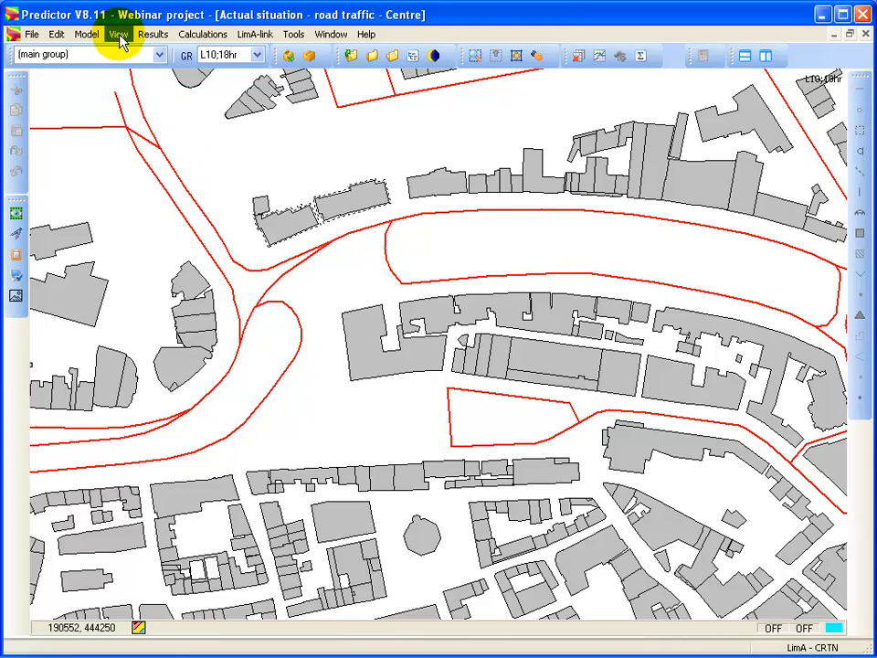
left_click(117, 33)
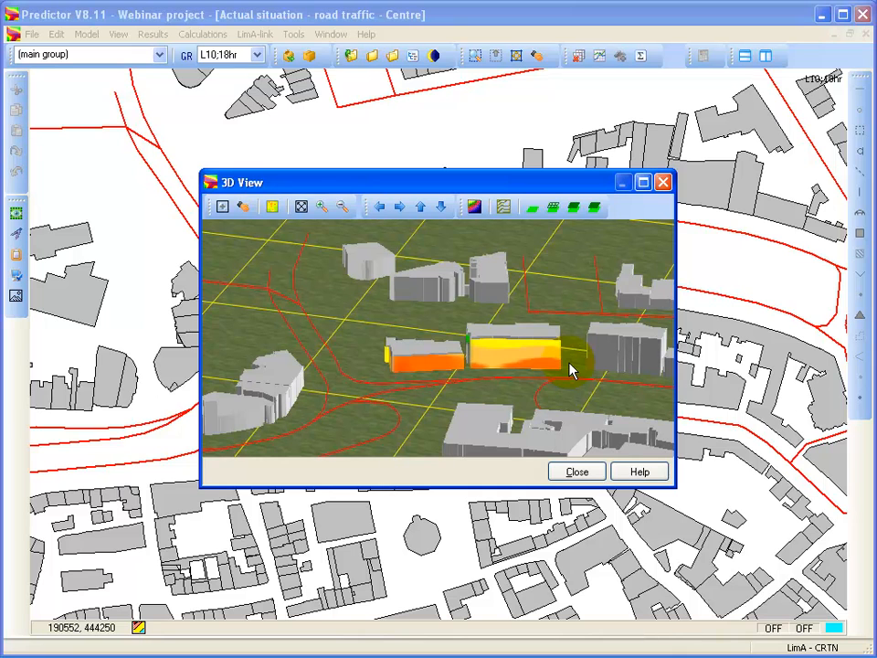
mouse_move(577, 471)
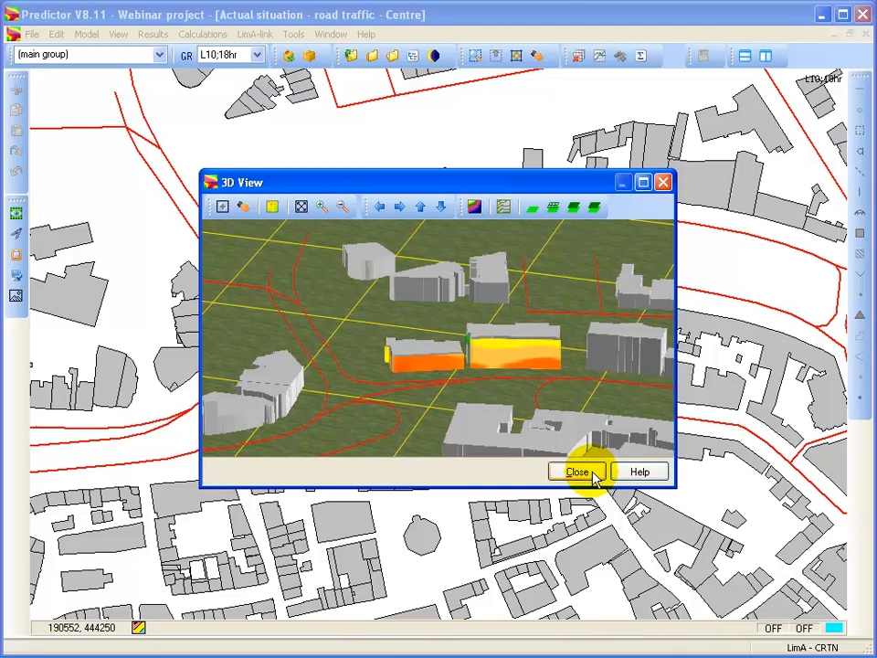
left_click(578, 471)
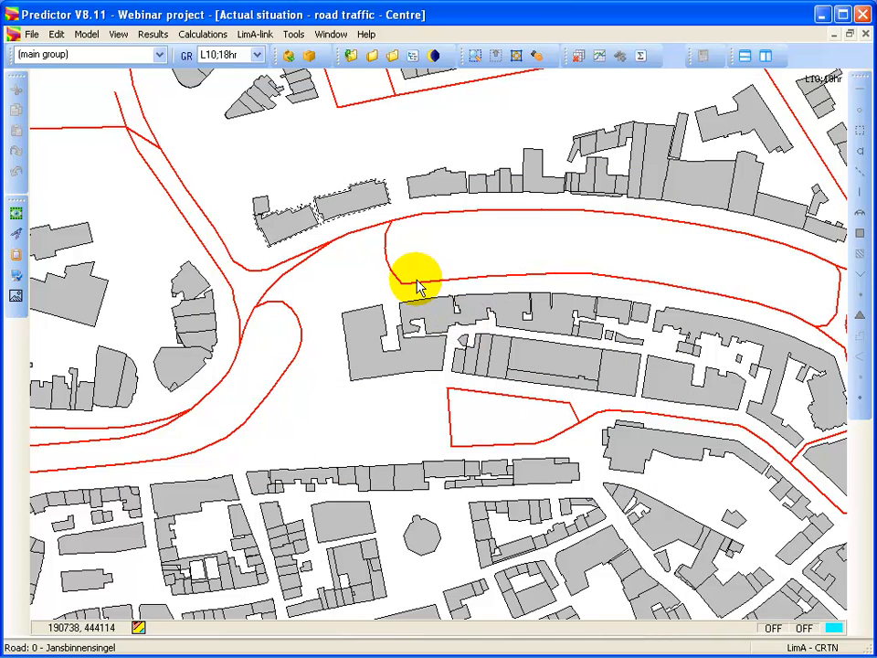